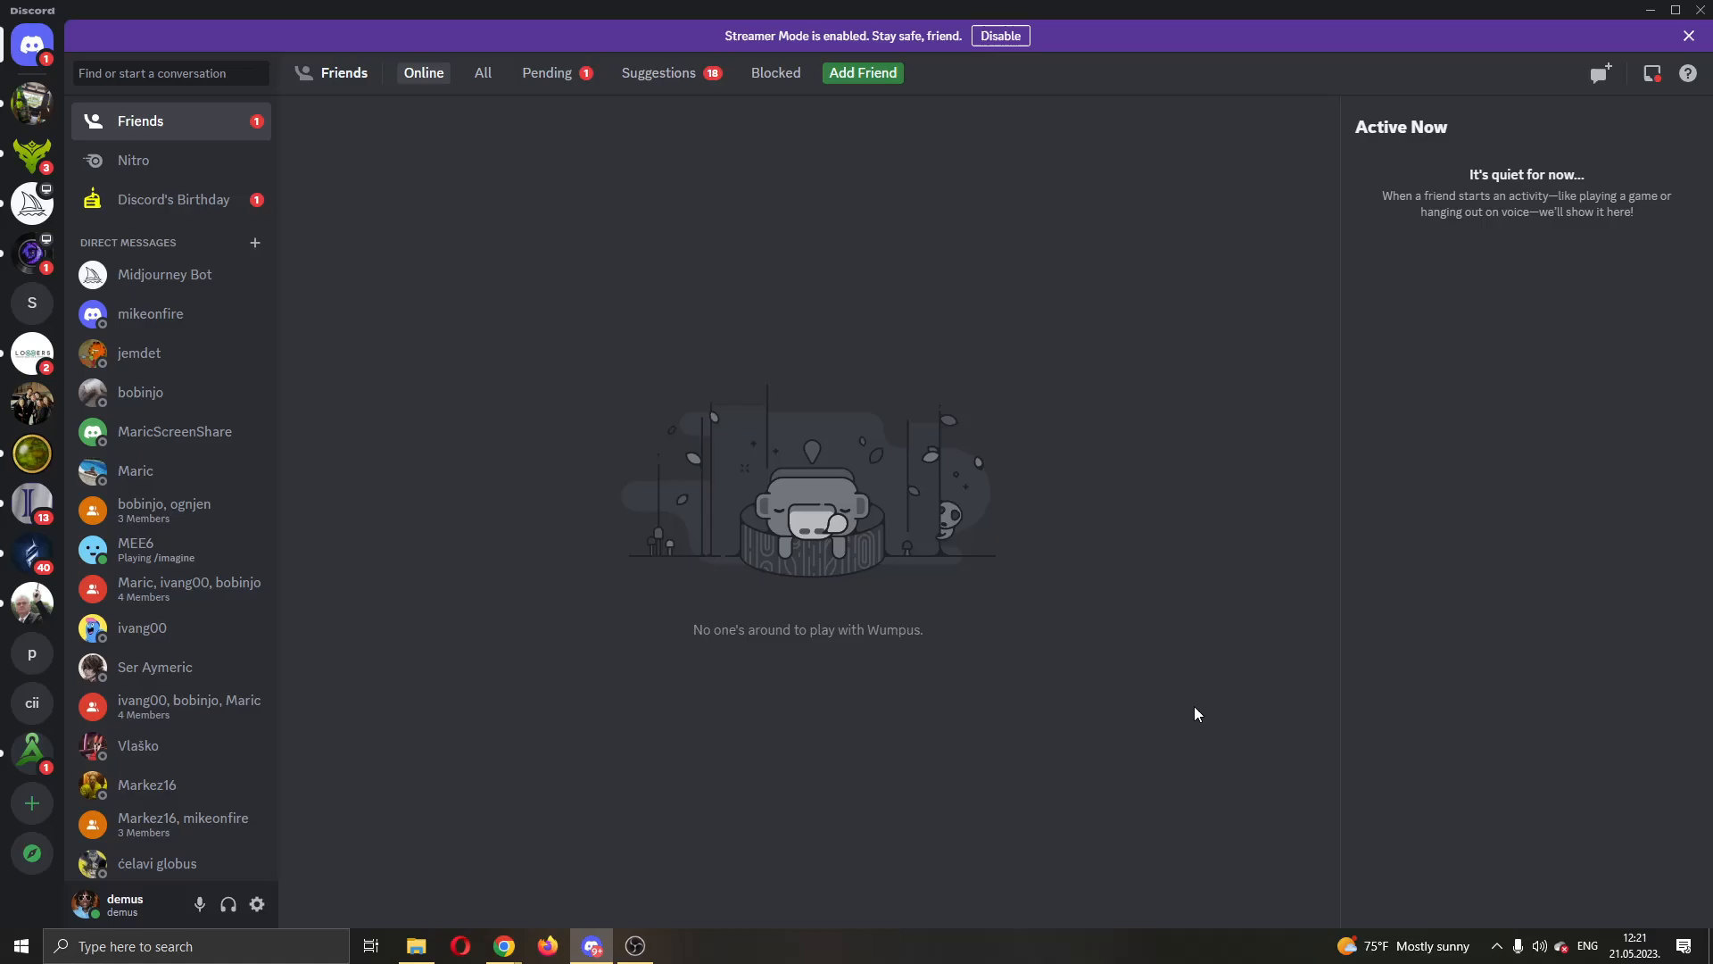
pyautogui.moveTo(495, 373)
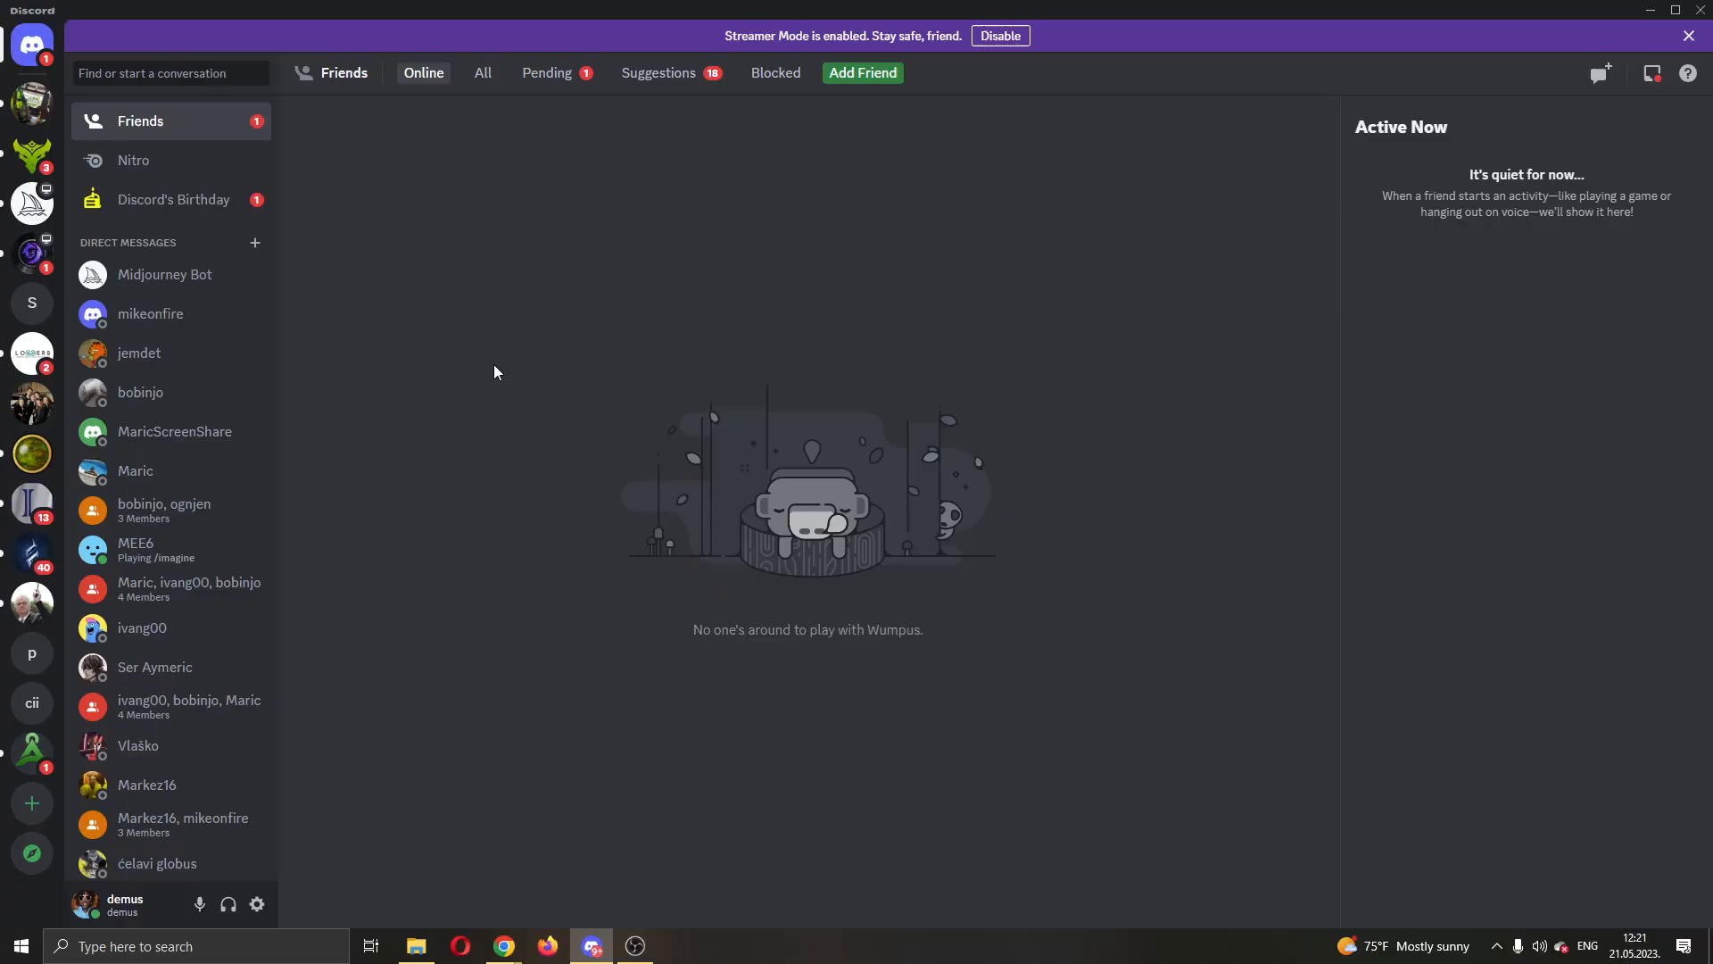
pyautogui.moveTo(642, 601)
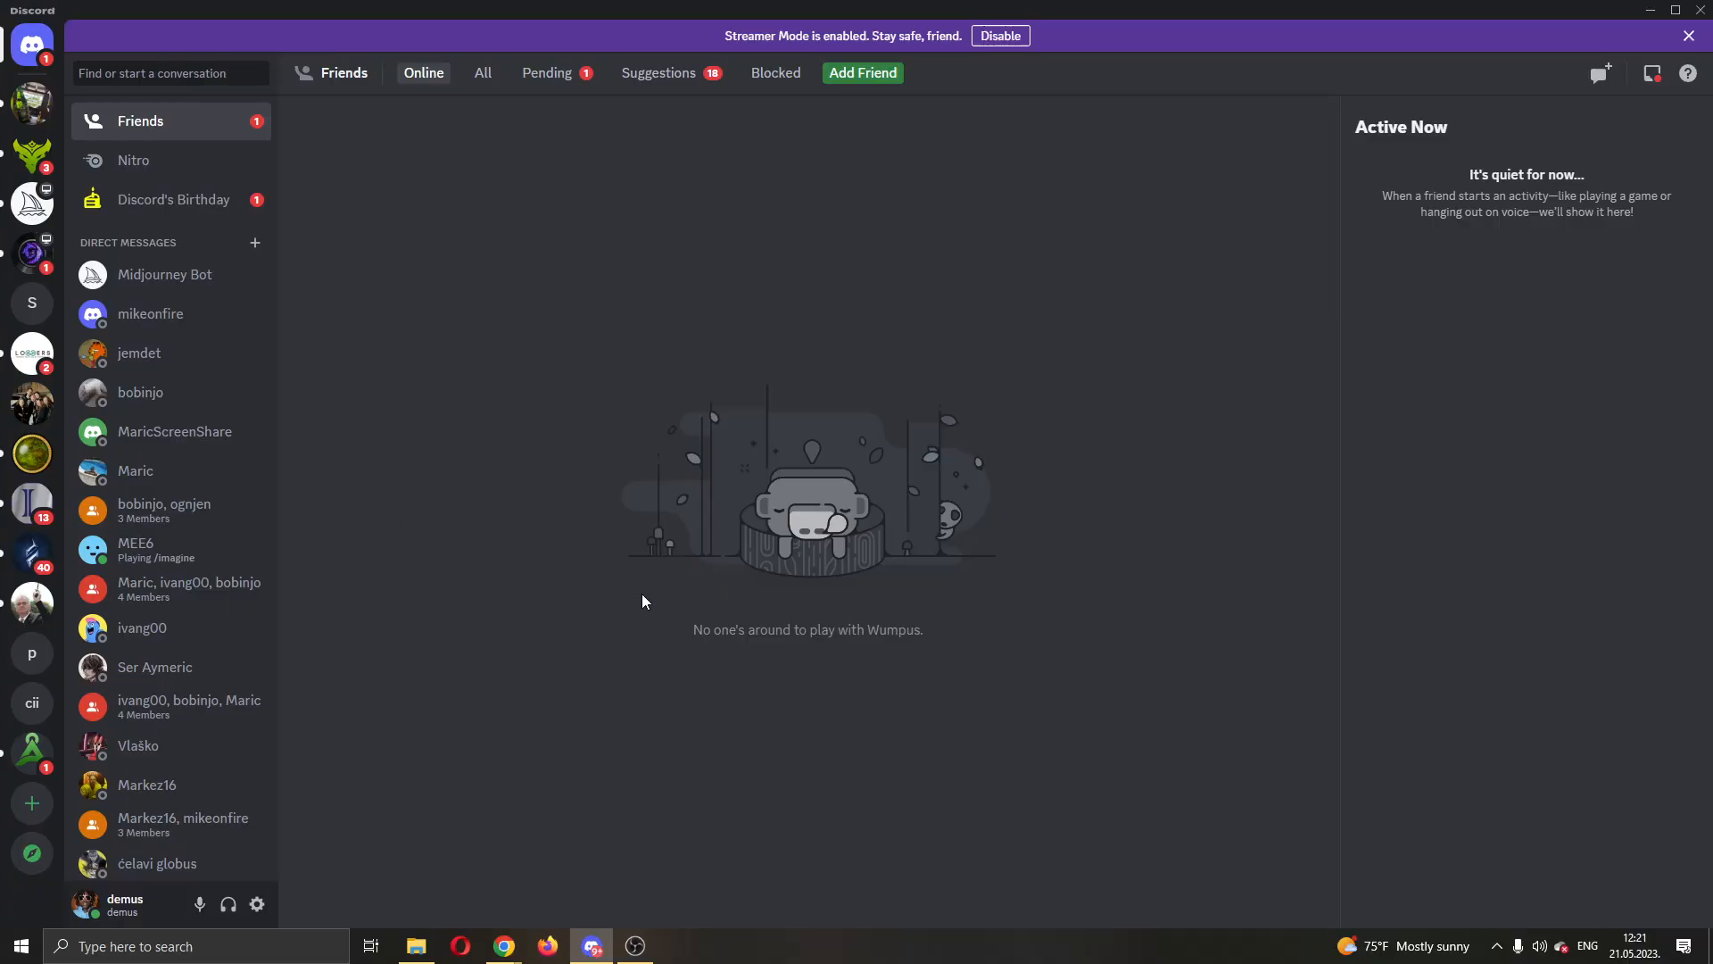
pyautogui.moveTo(1168, 111)
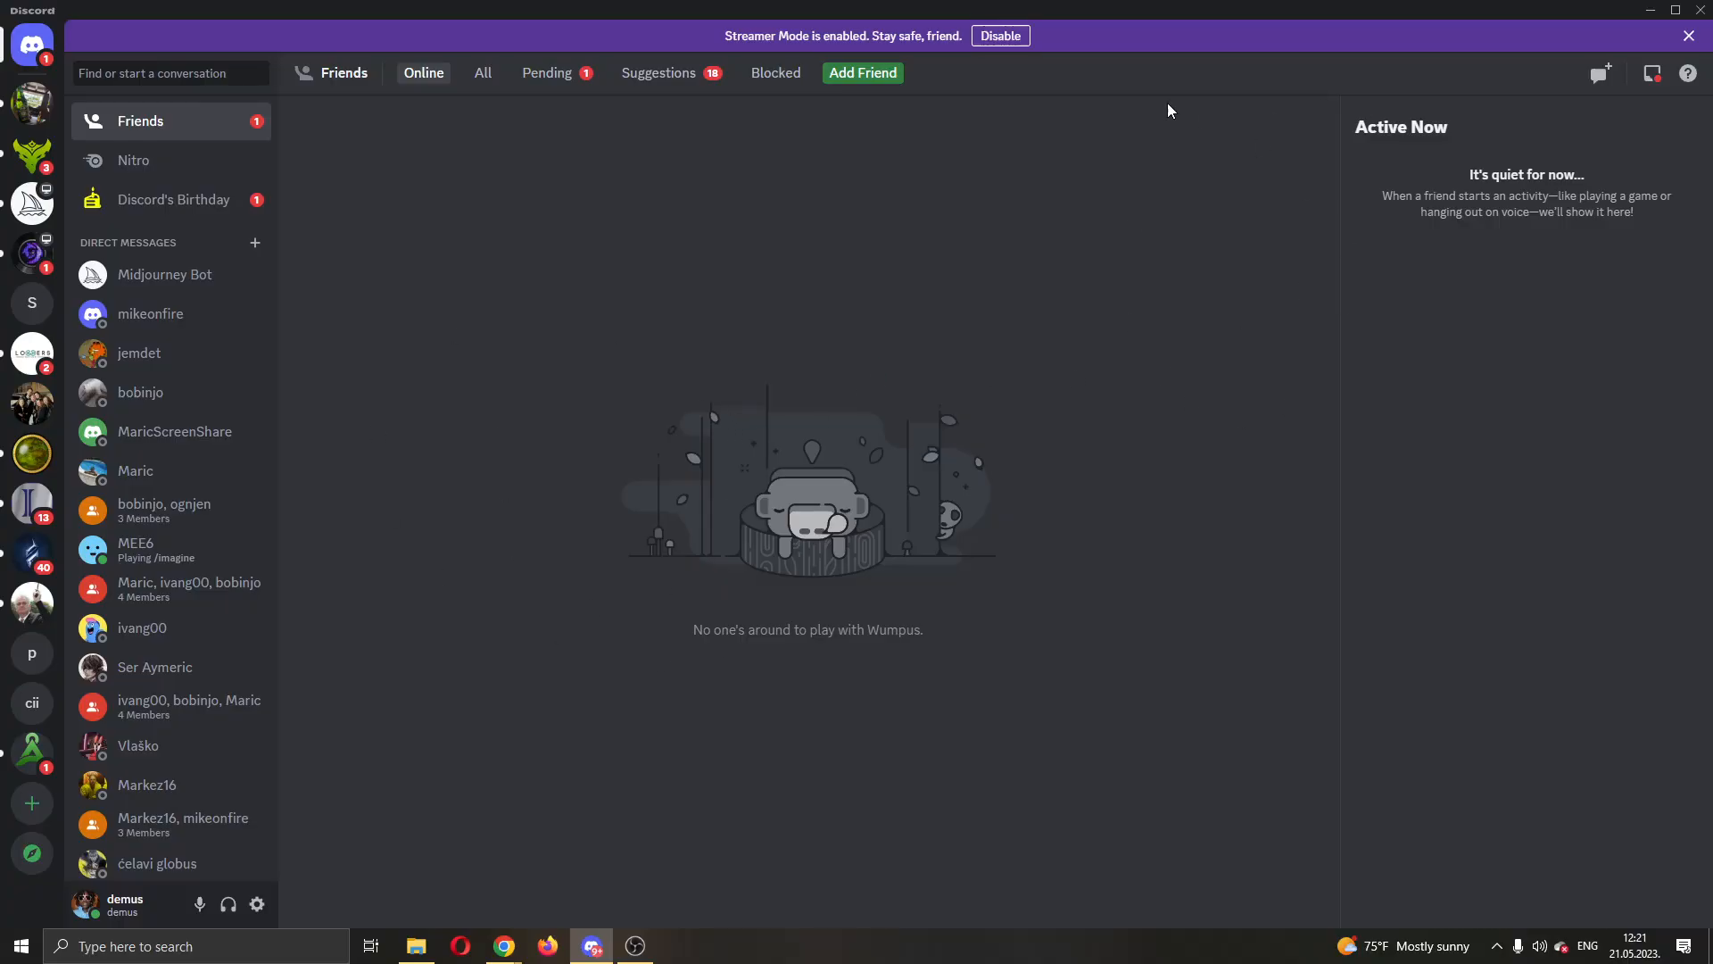
pyautogui.moveTo(807, 9)
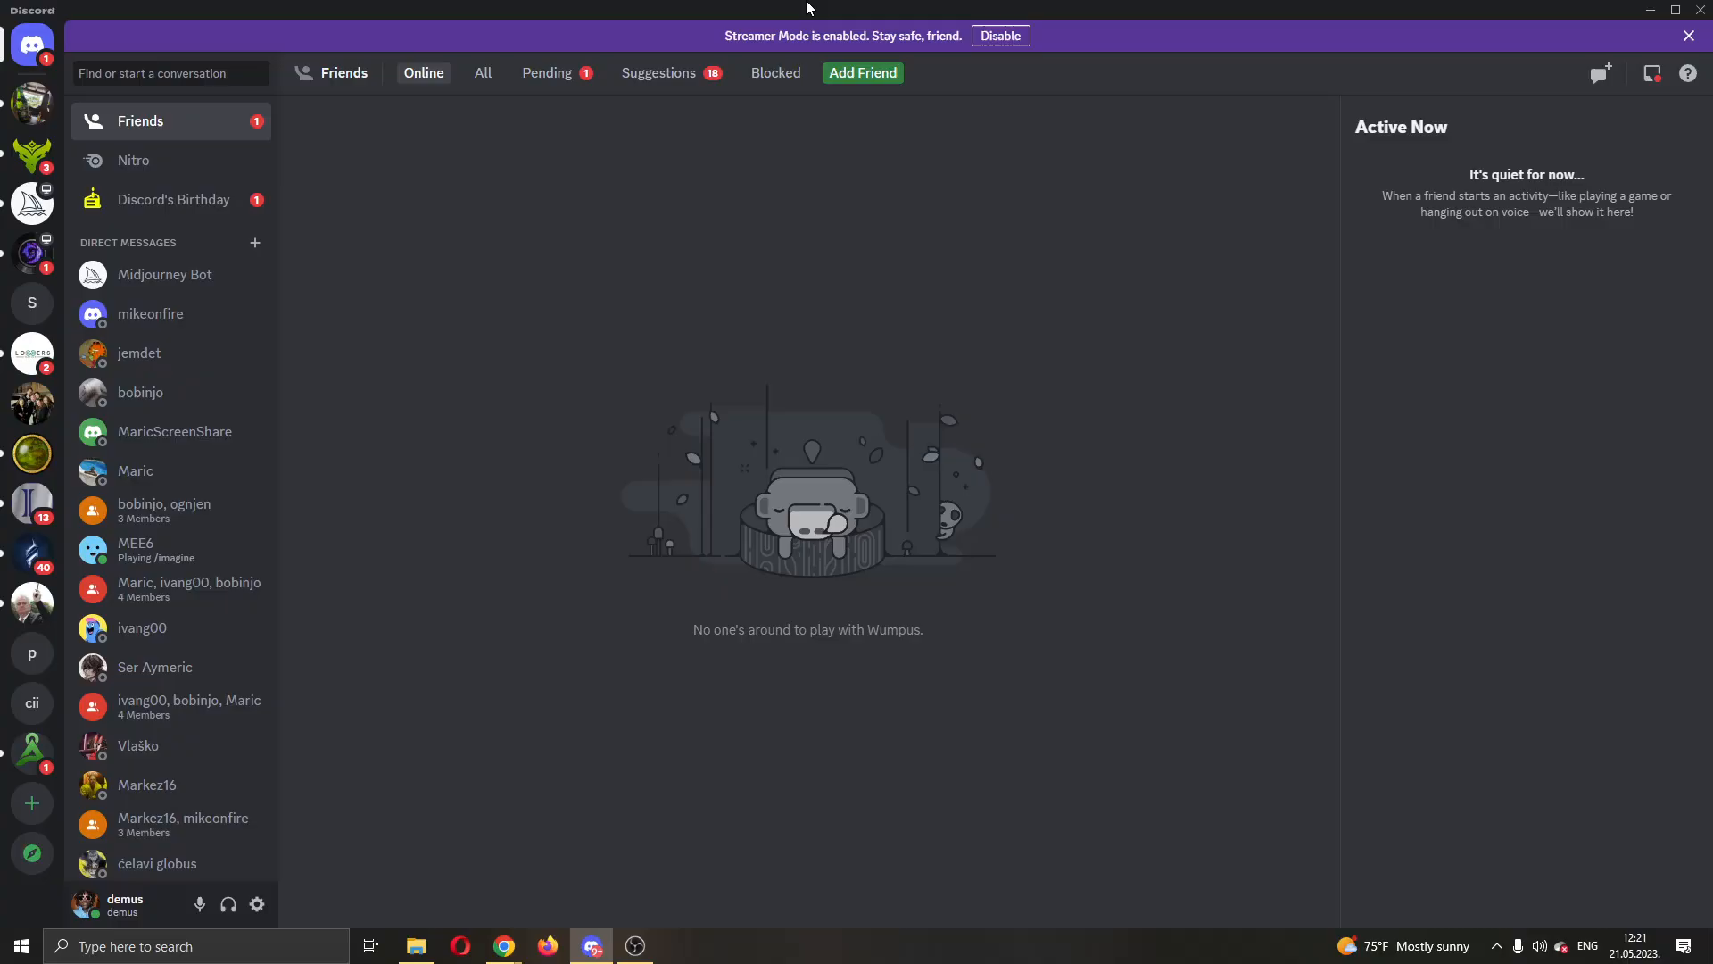
pyautogui.moveTo(862, 473)
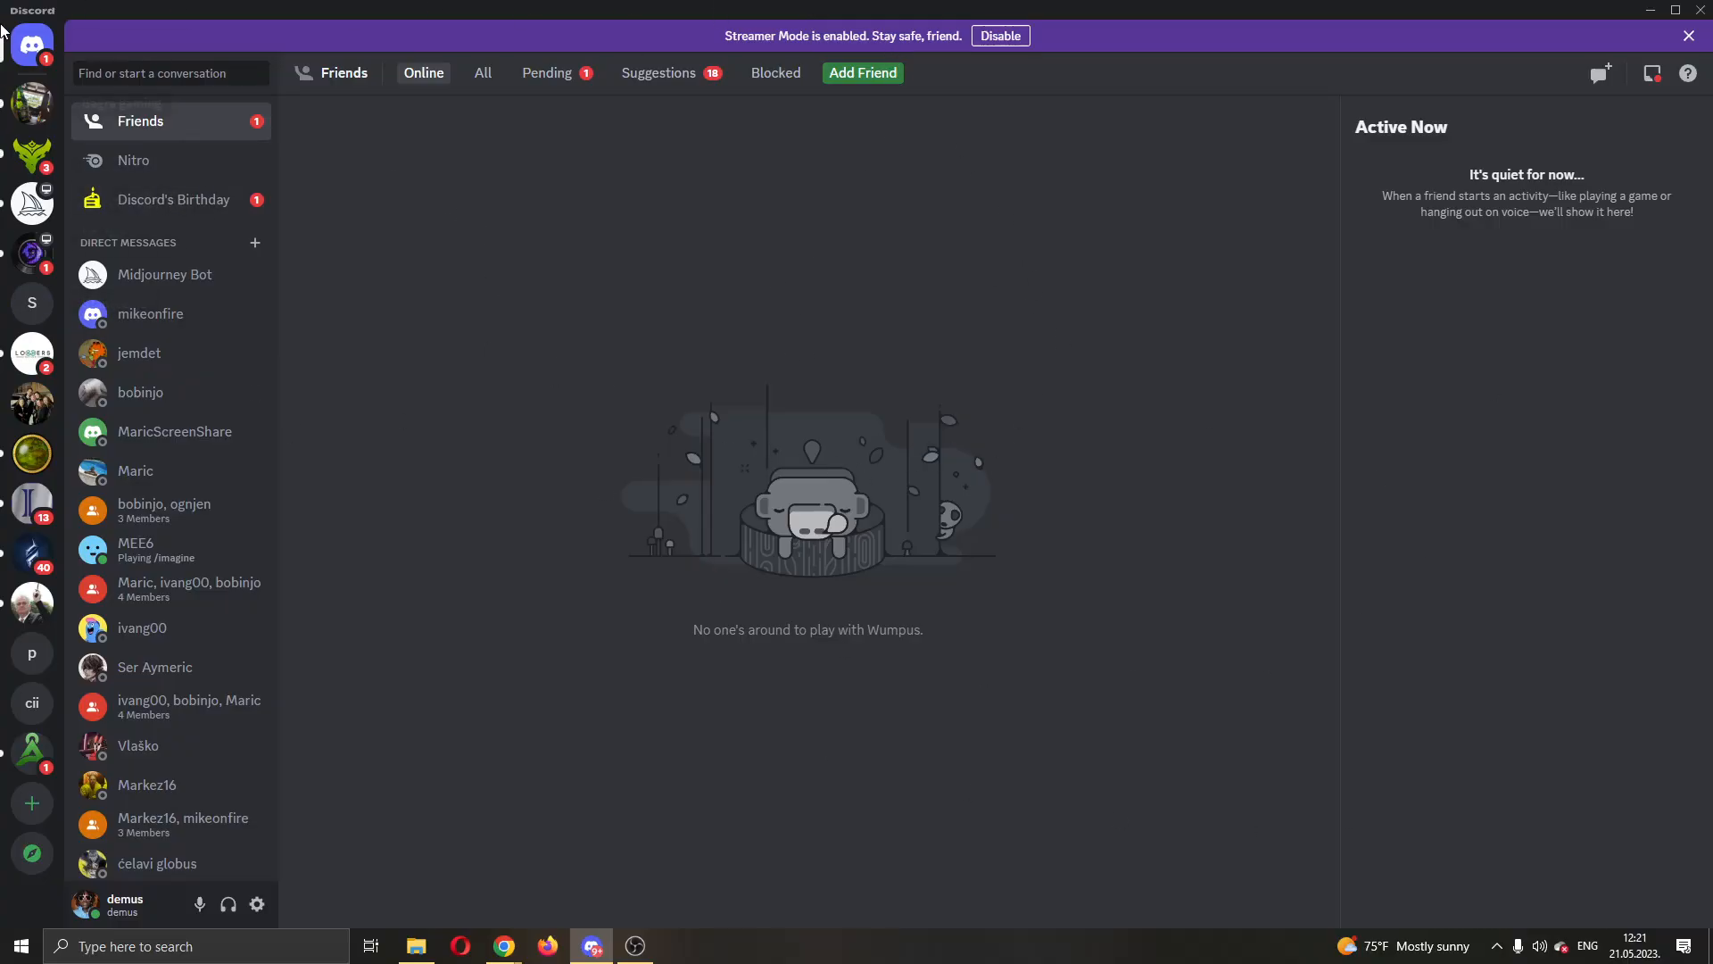
pyautogui.moveTo(437, 296)
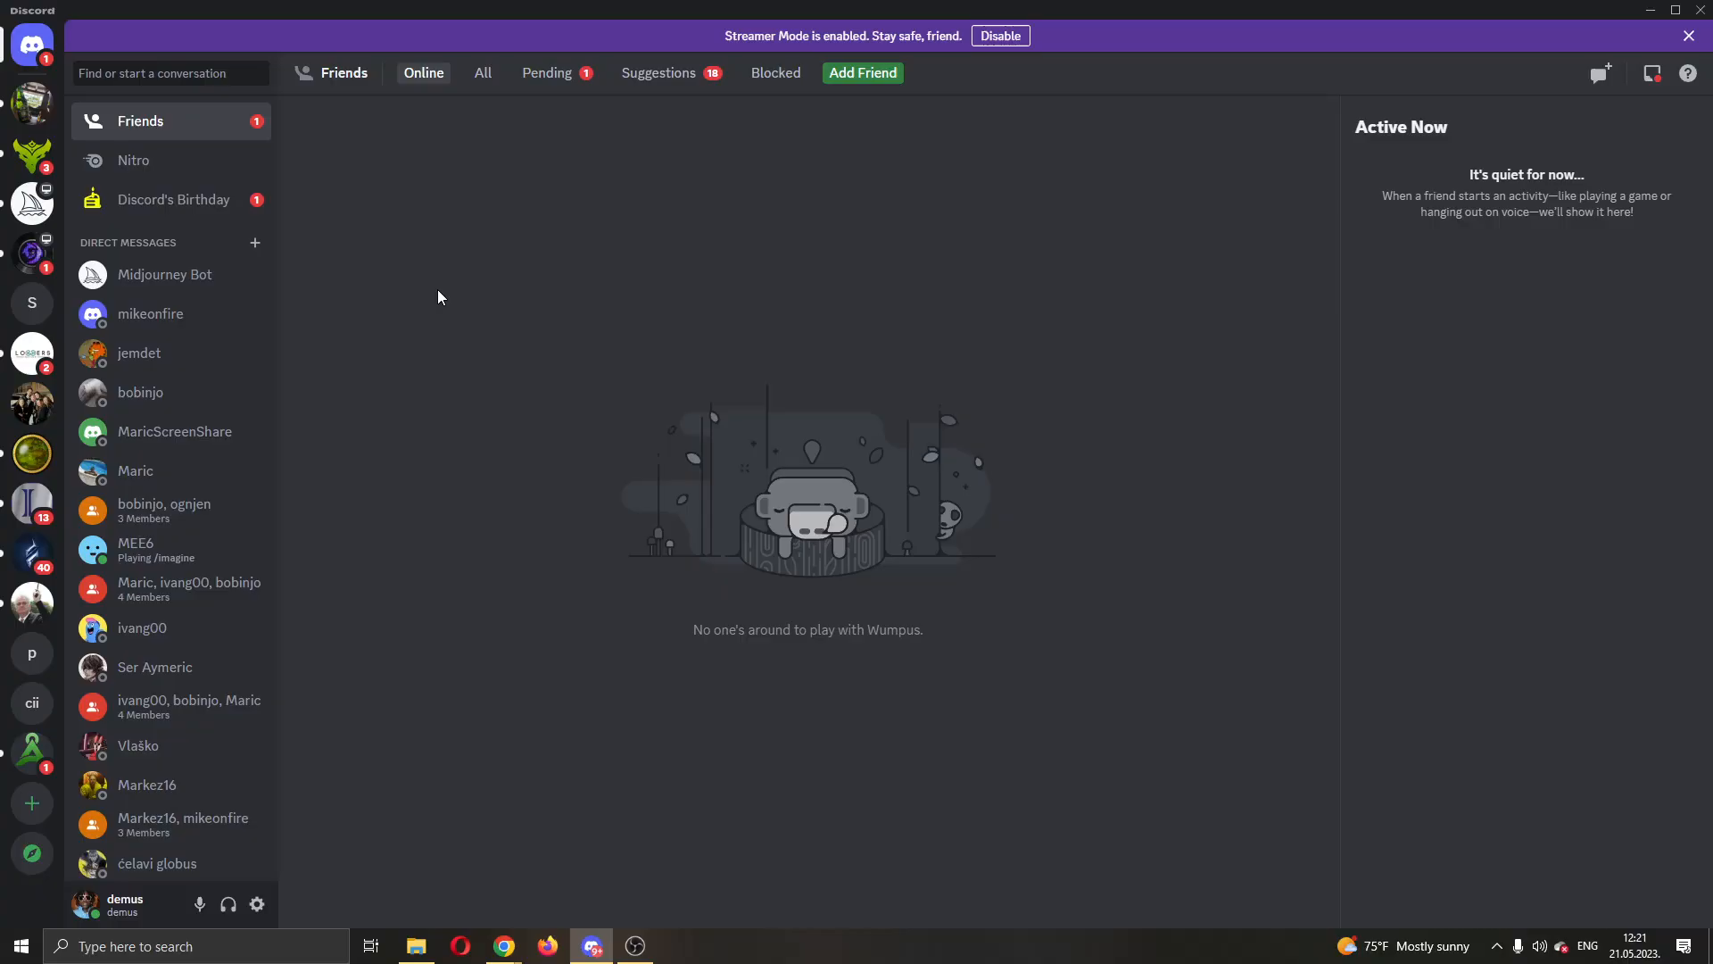
pyautogui.moveTo(680, 336)
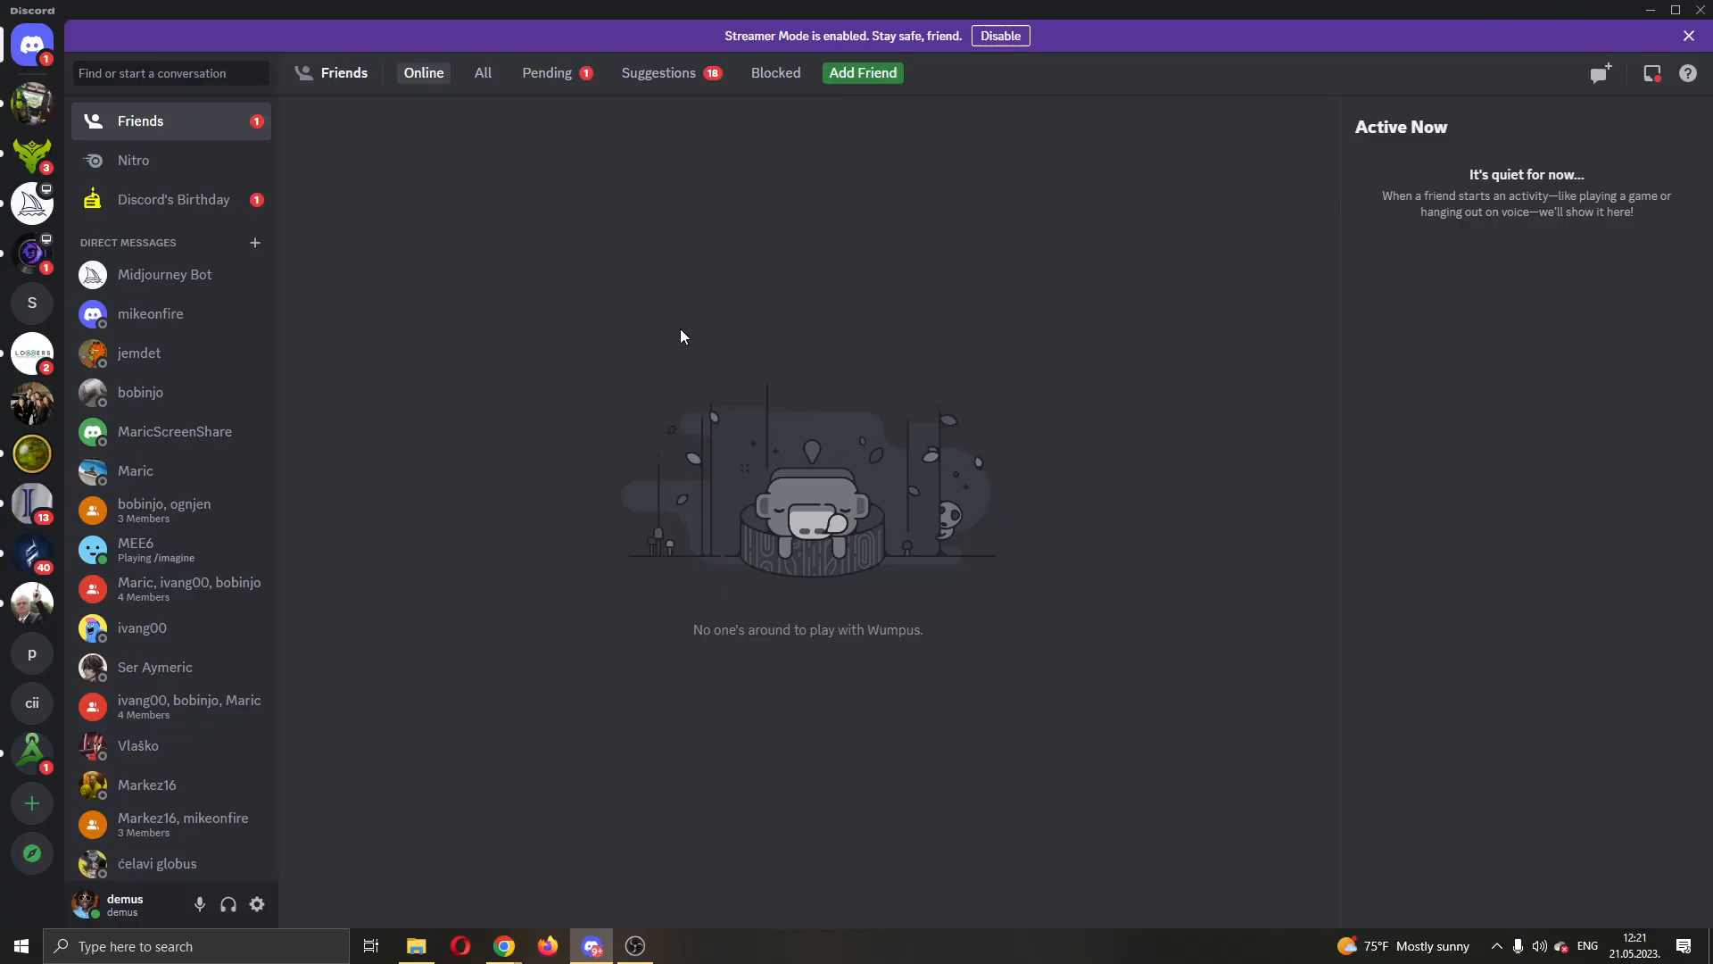
pyautogui.moveTo(458, 9)
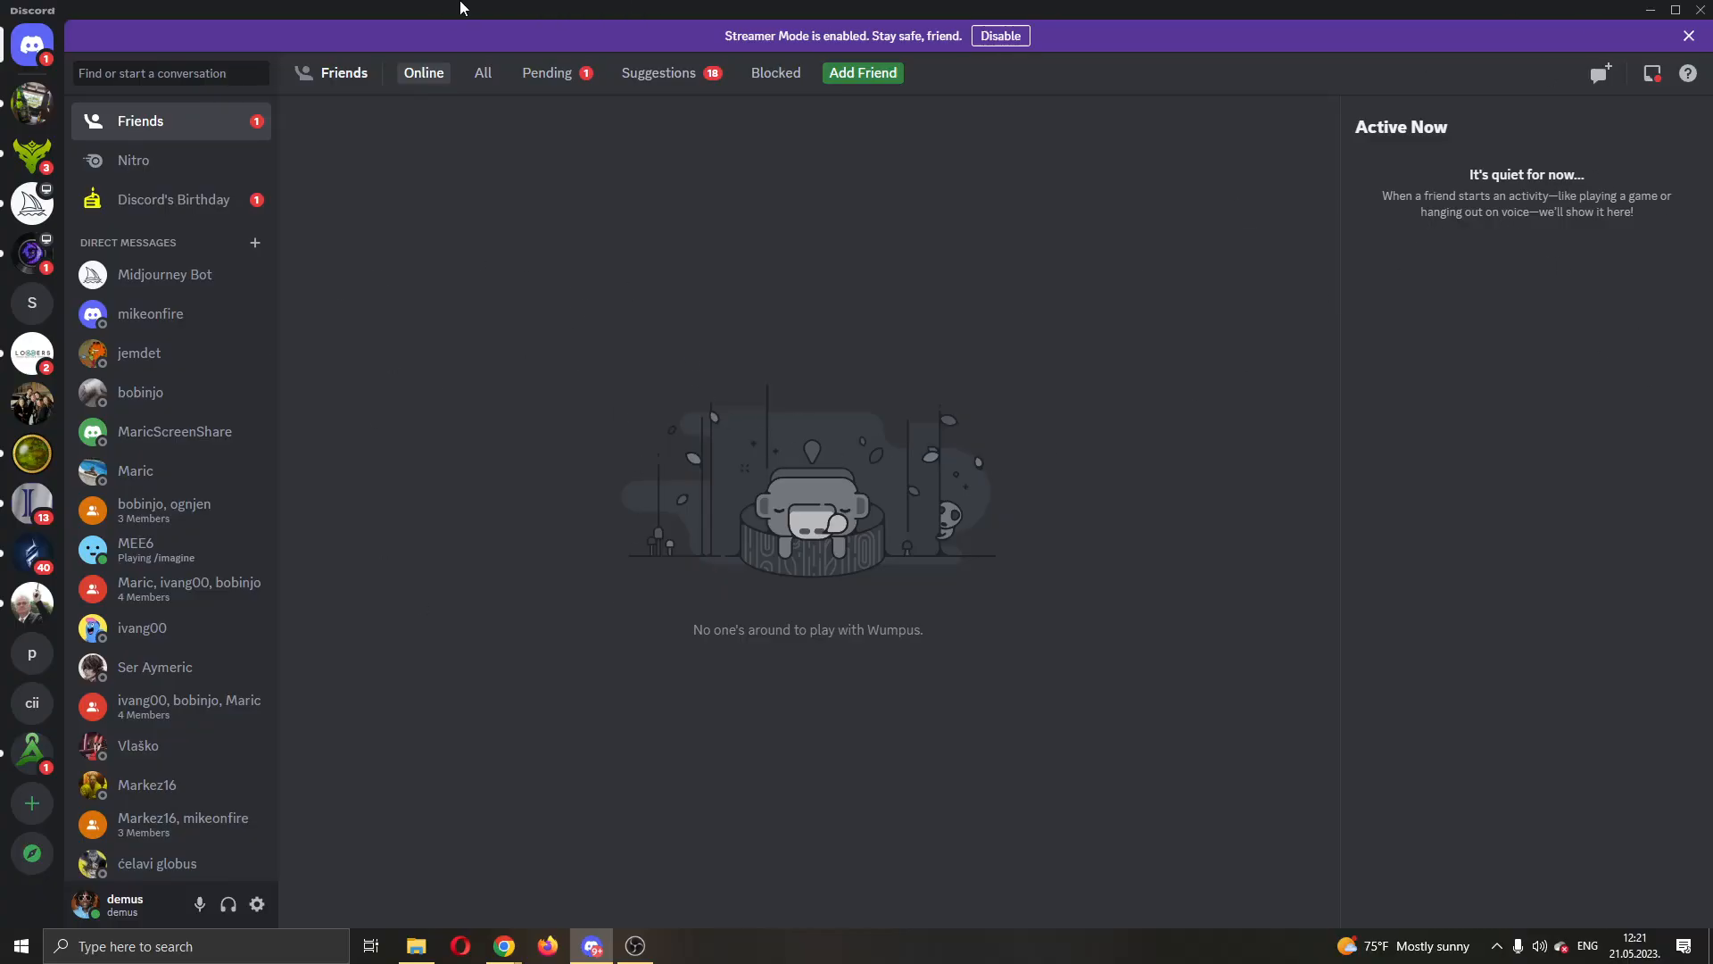
pyautogui.moveTo(361, 683)
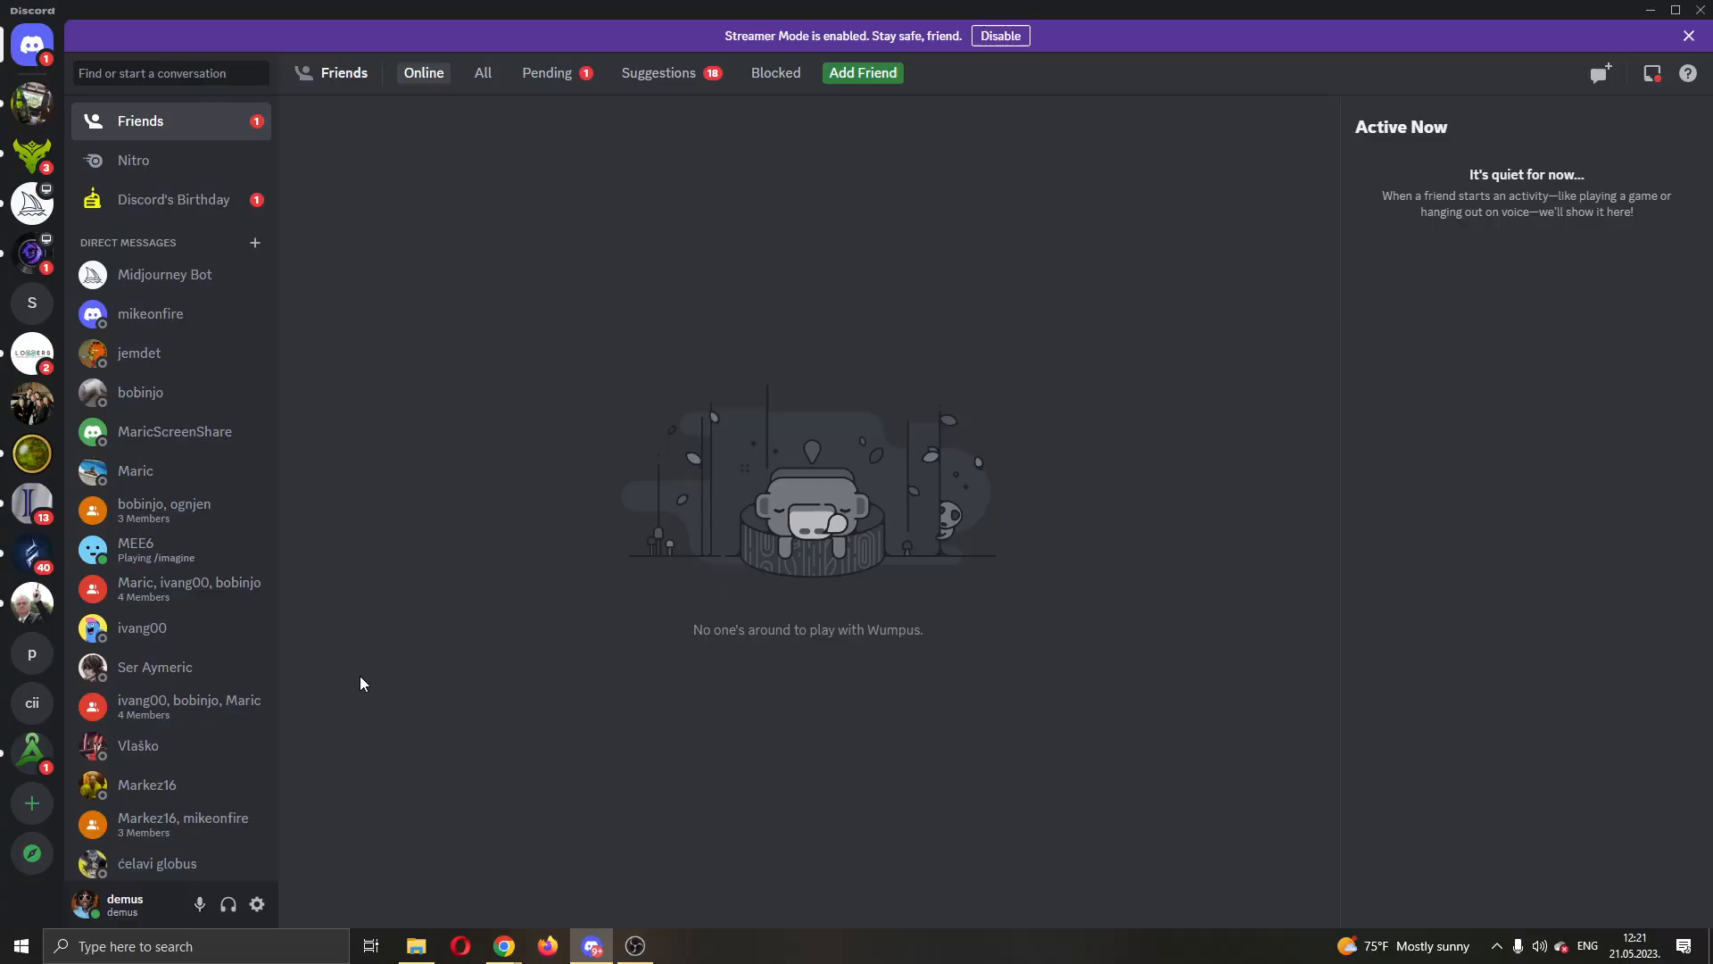
pyautogui.moveTo(424, 658)
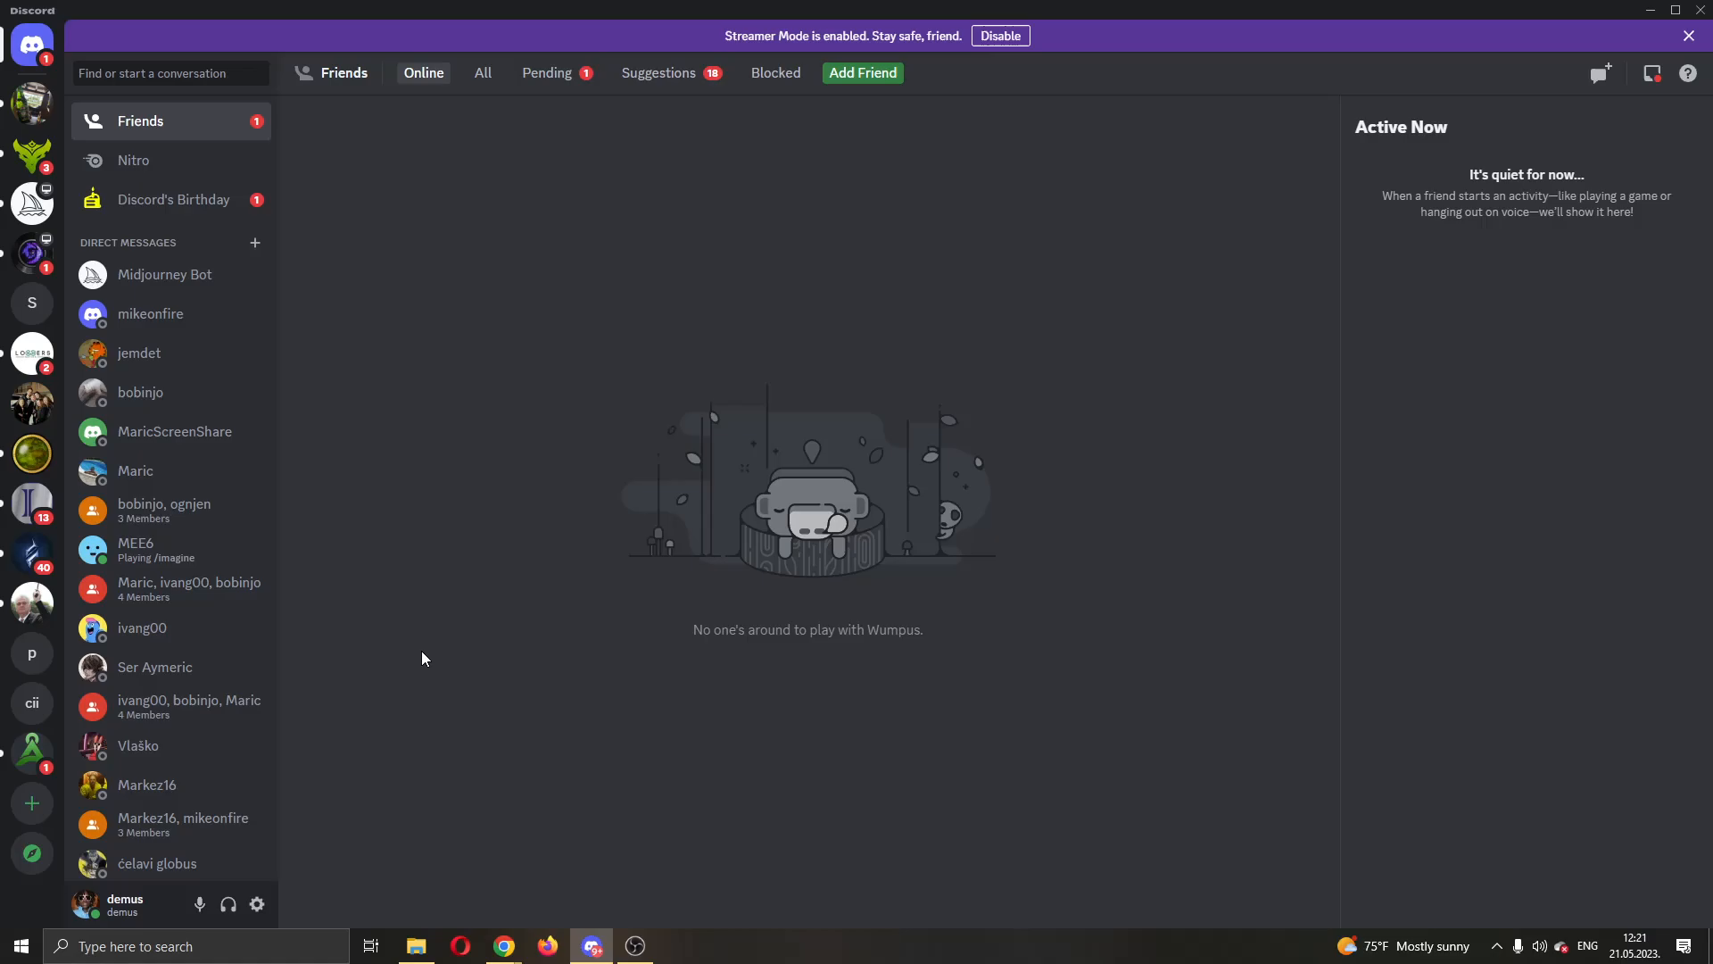
pyautogui.moveTo(254, 905)
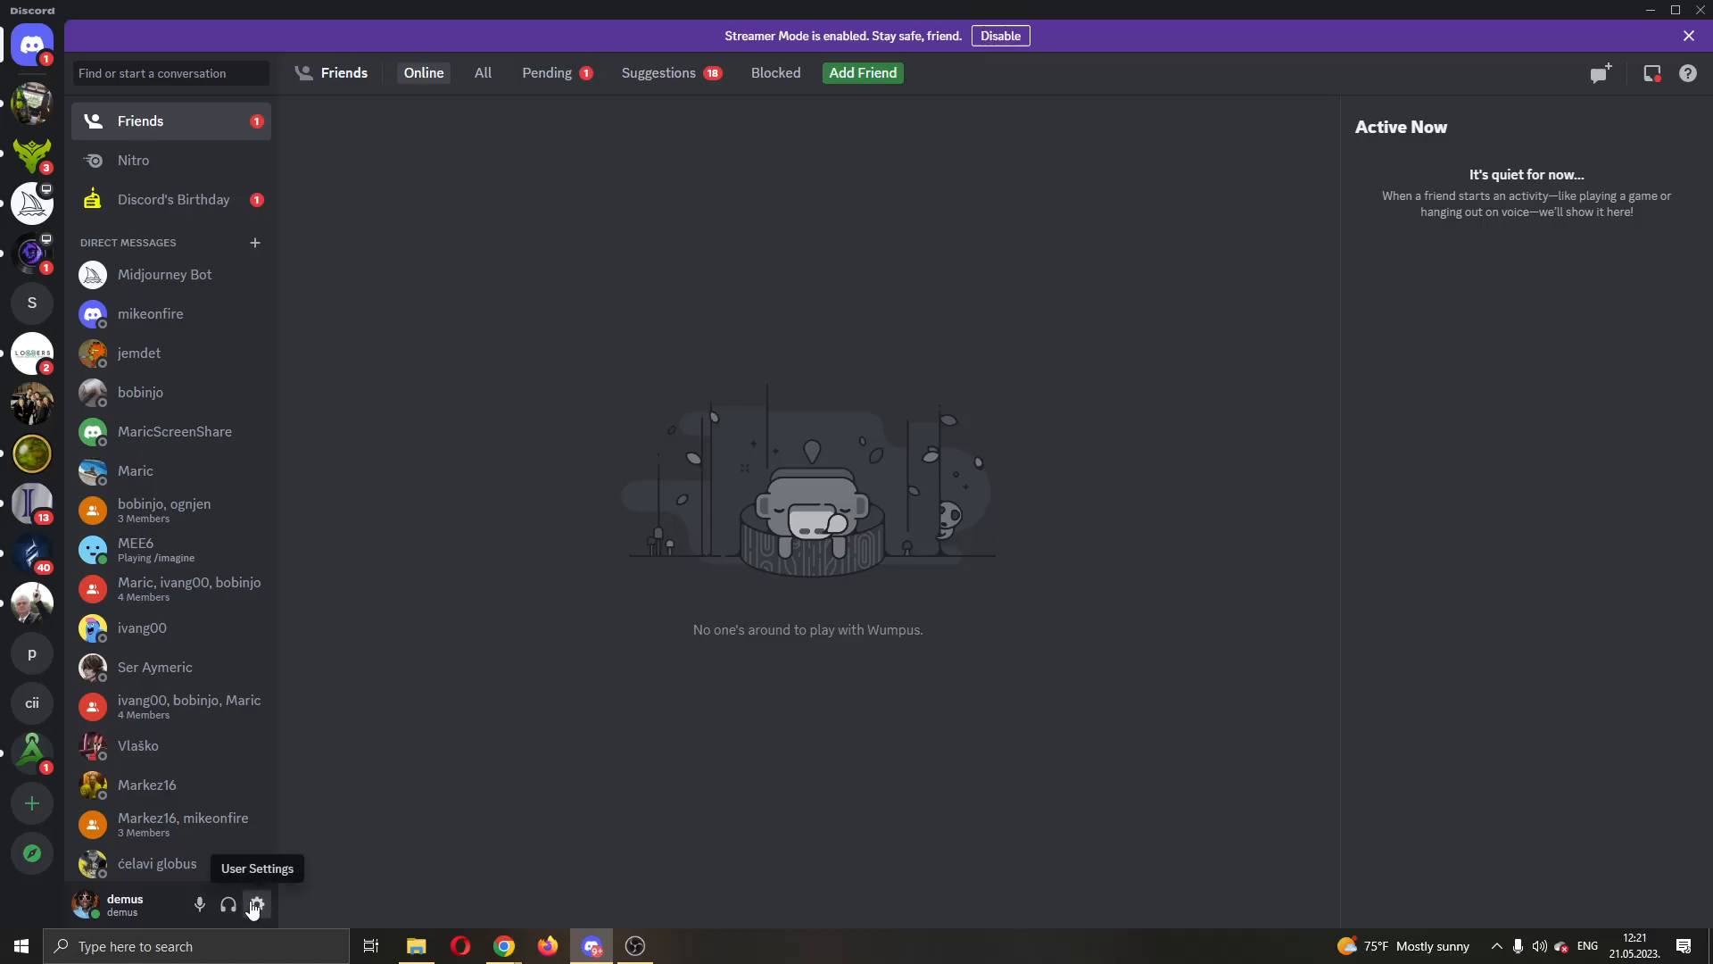
pyautogui.moveTo(102, 930)
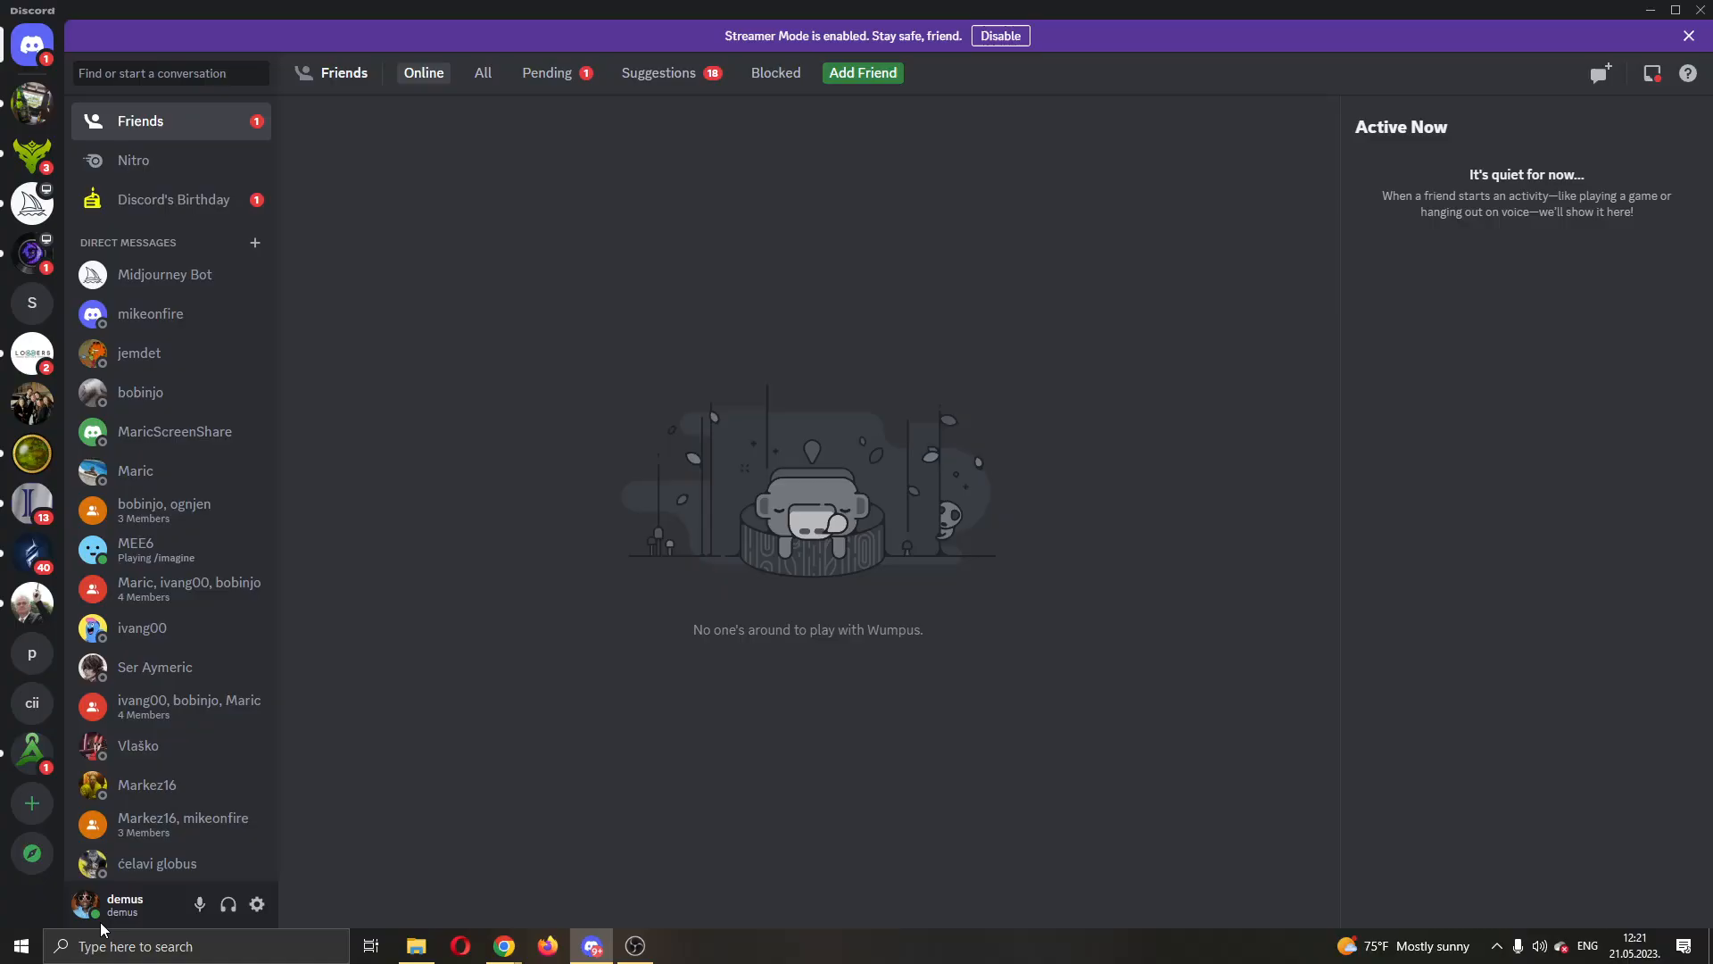
pyautogui.moveTo(256, 904)
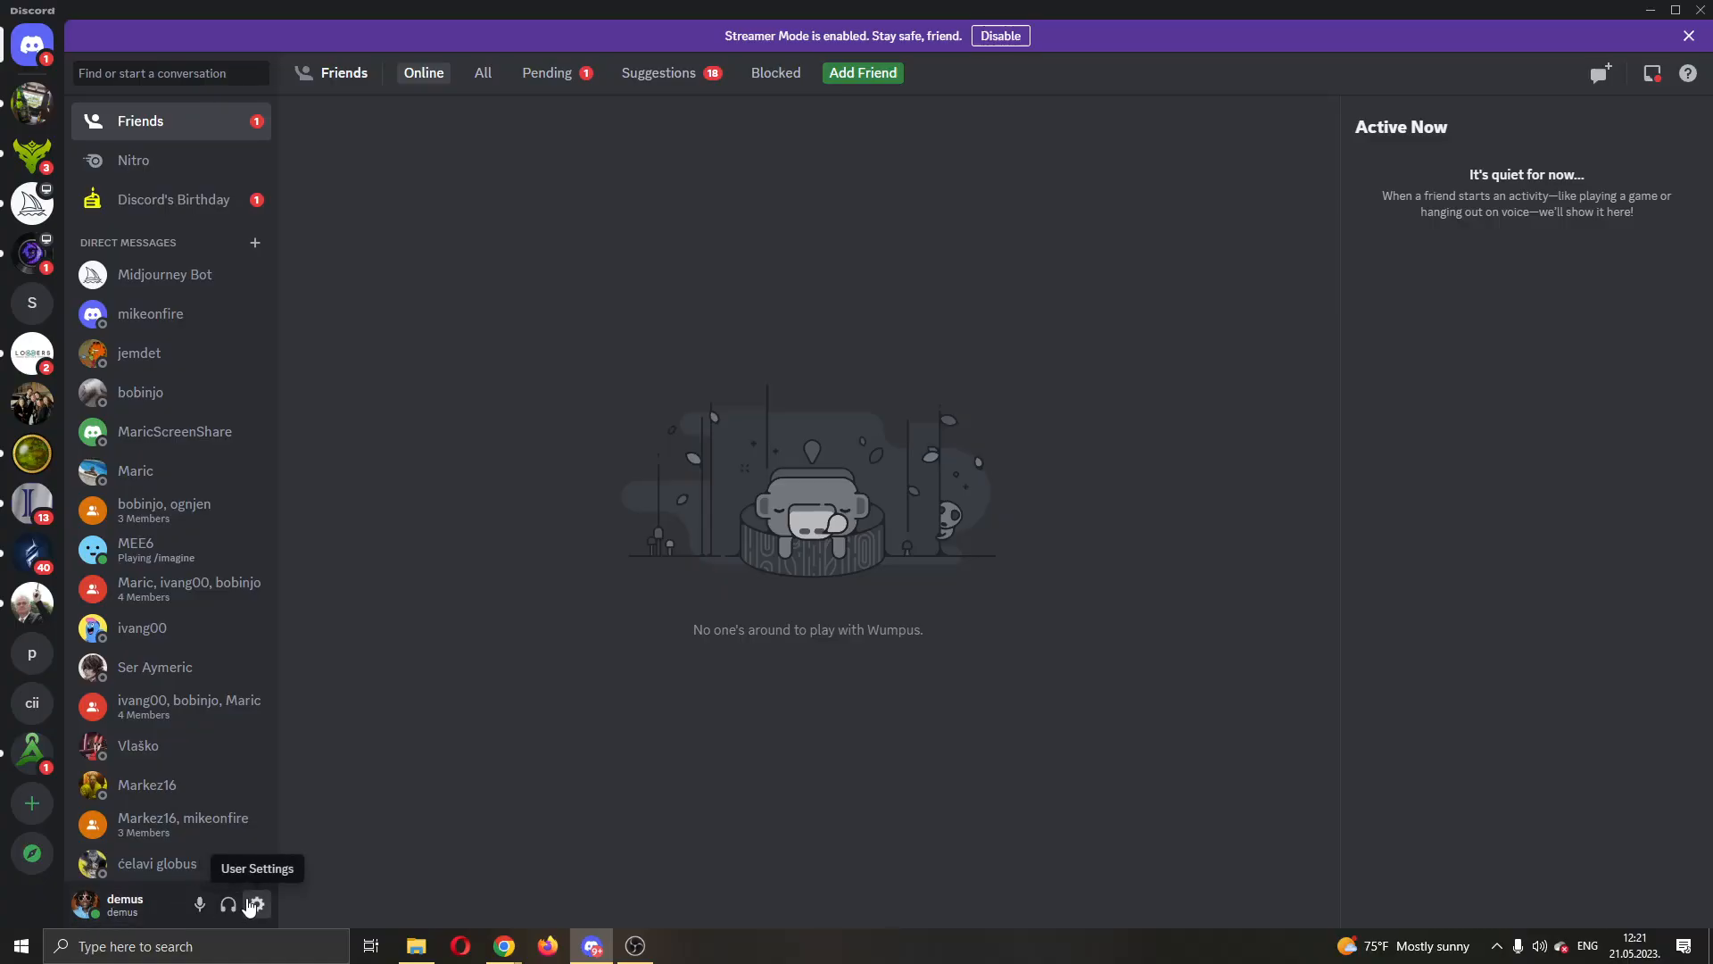
# Step: Open Discord's User Settings from the gear icon, landing on My Account
pyautogui.click(253, 905)
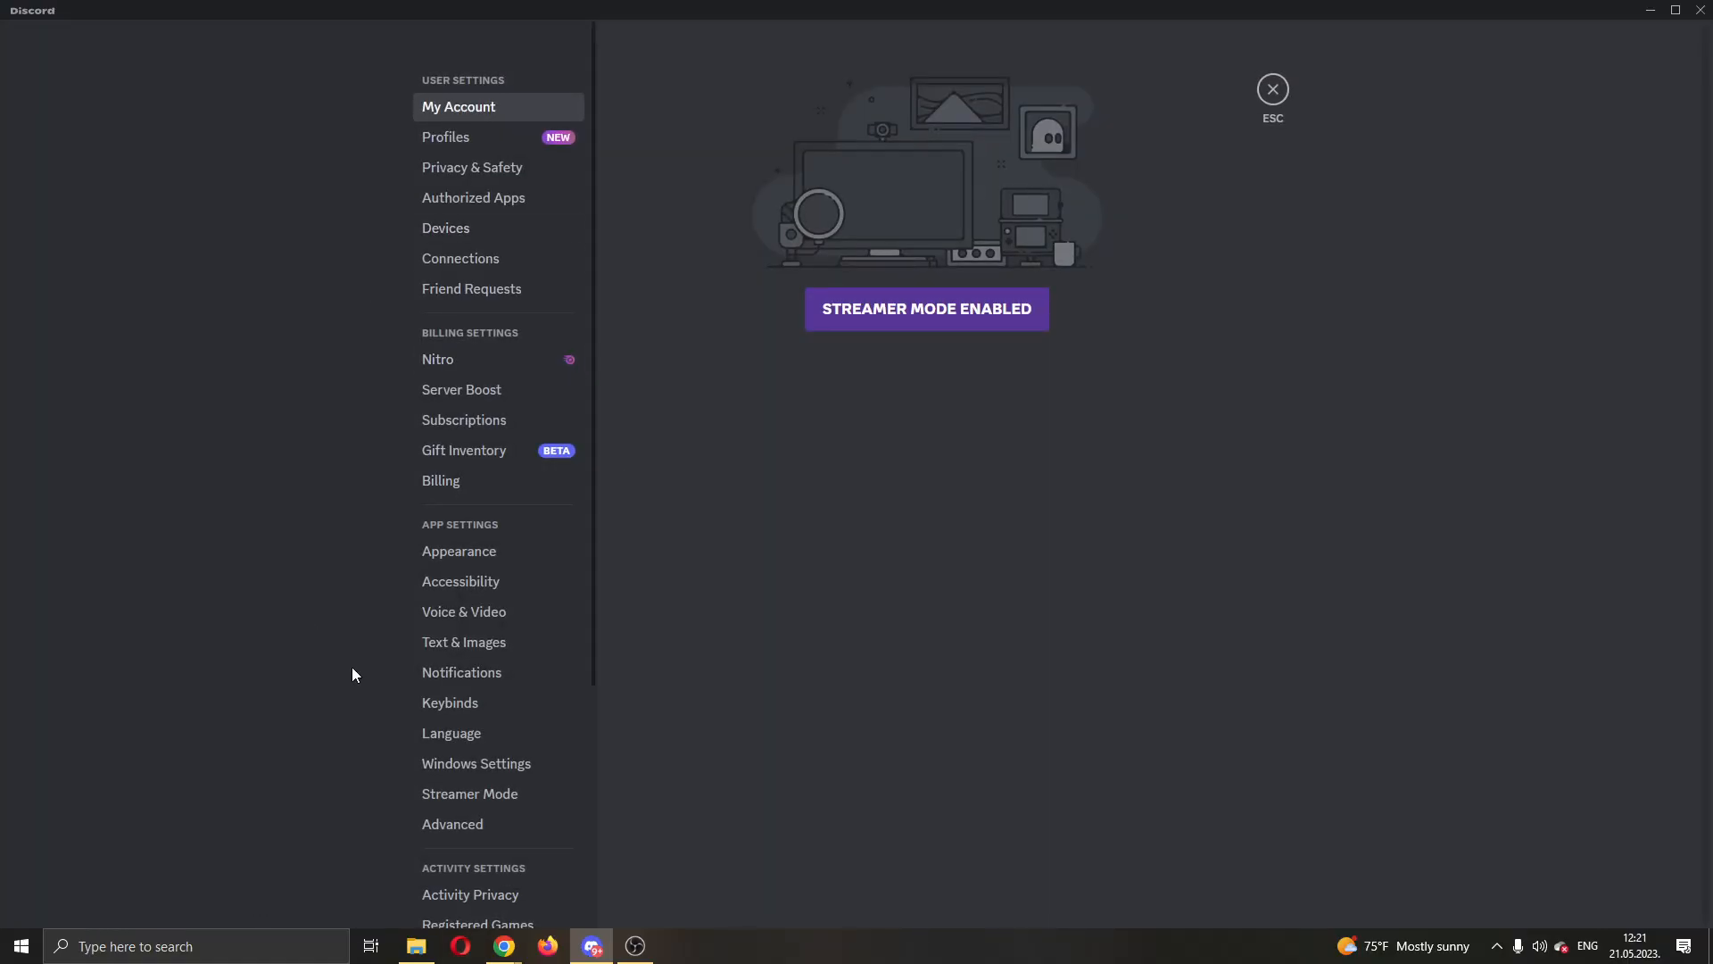
pyautogui.moveTo(833, 560)
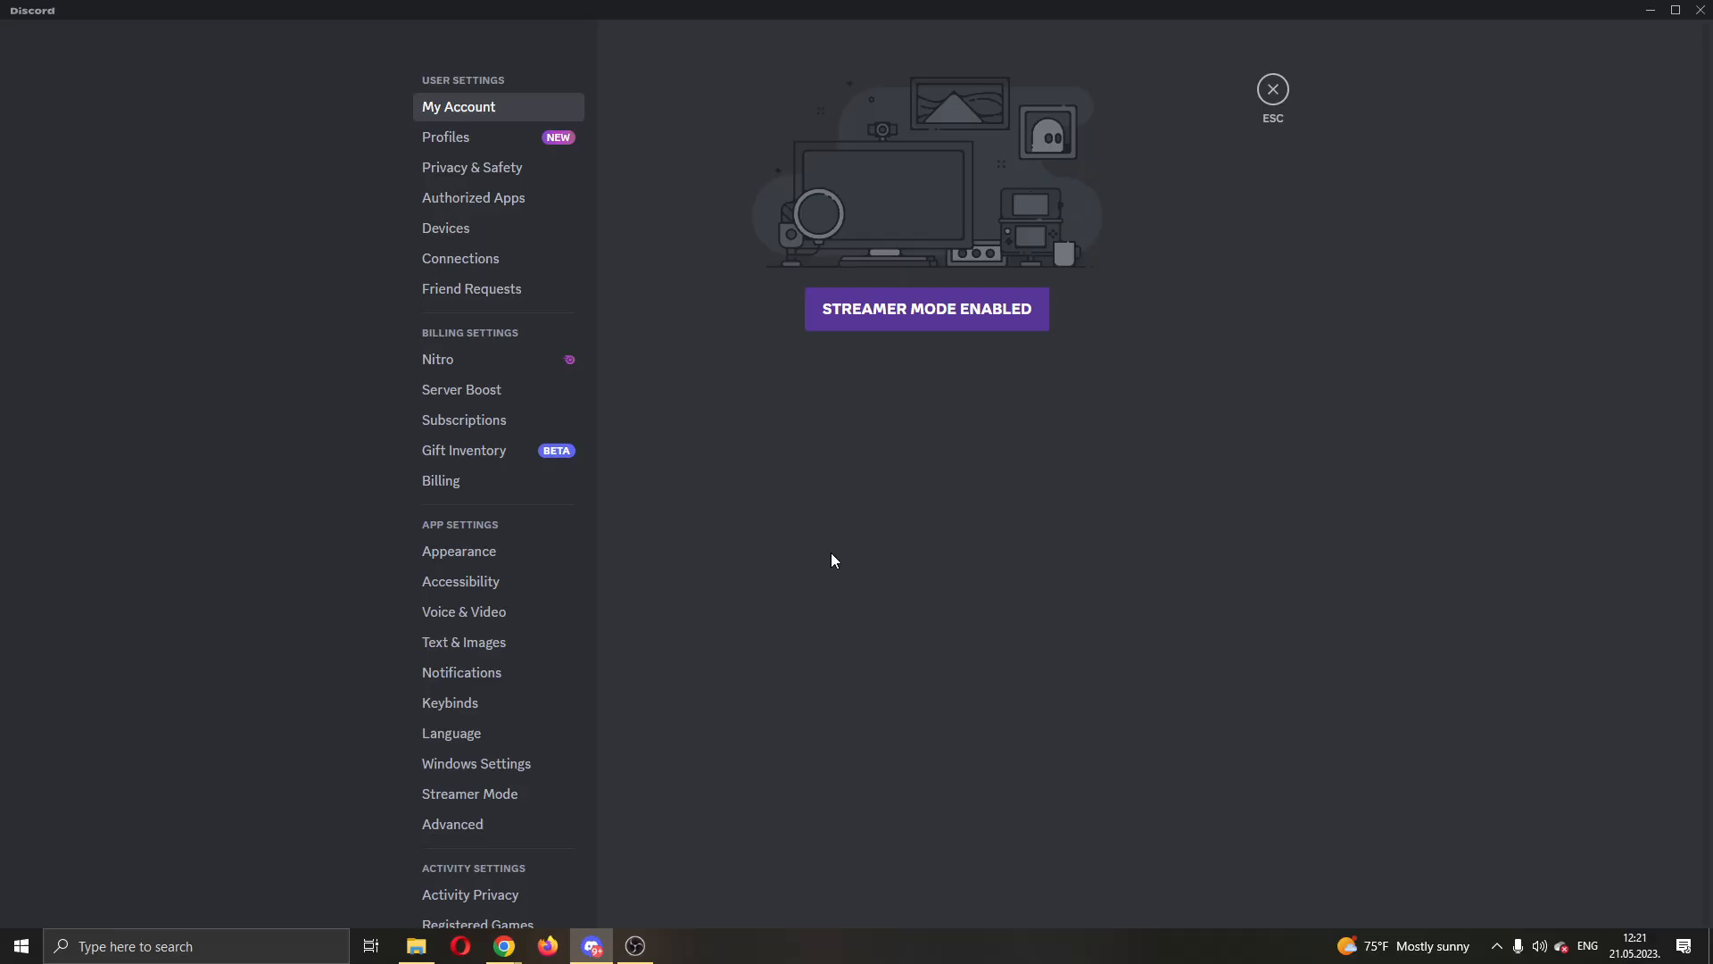
pyautogui.moveTo(448, 89)
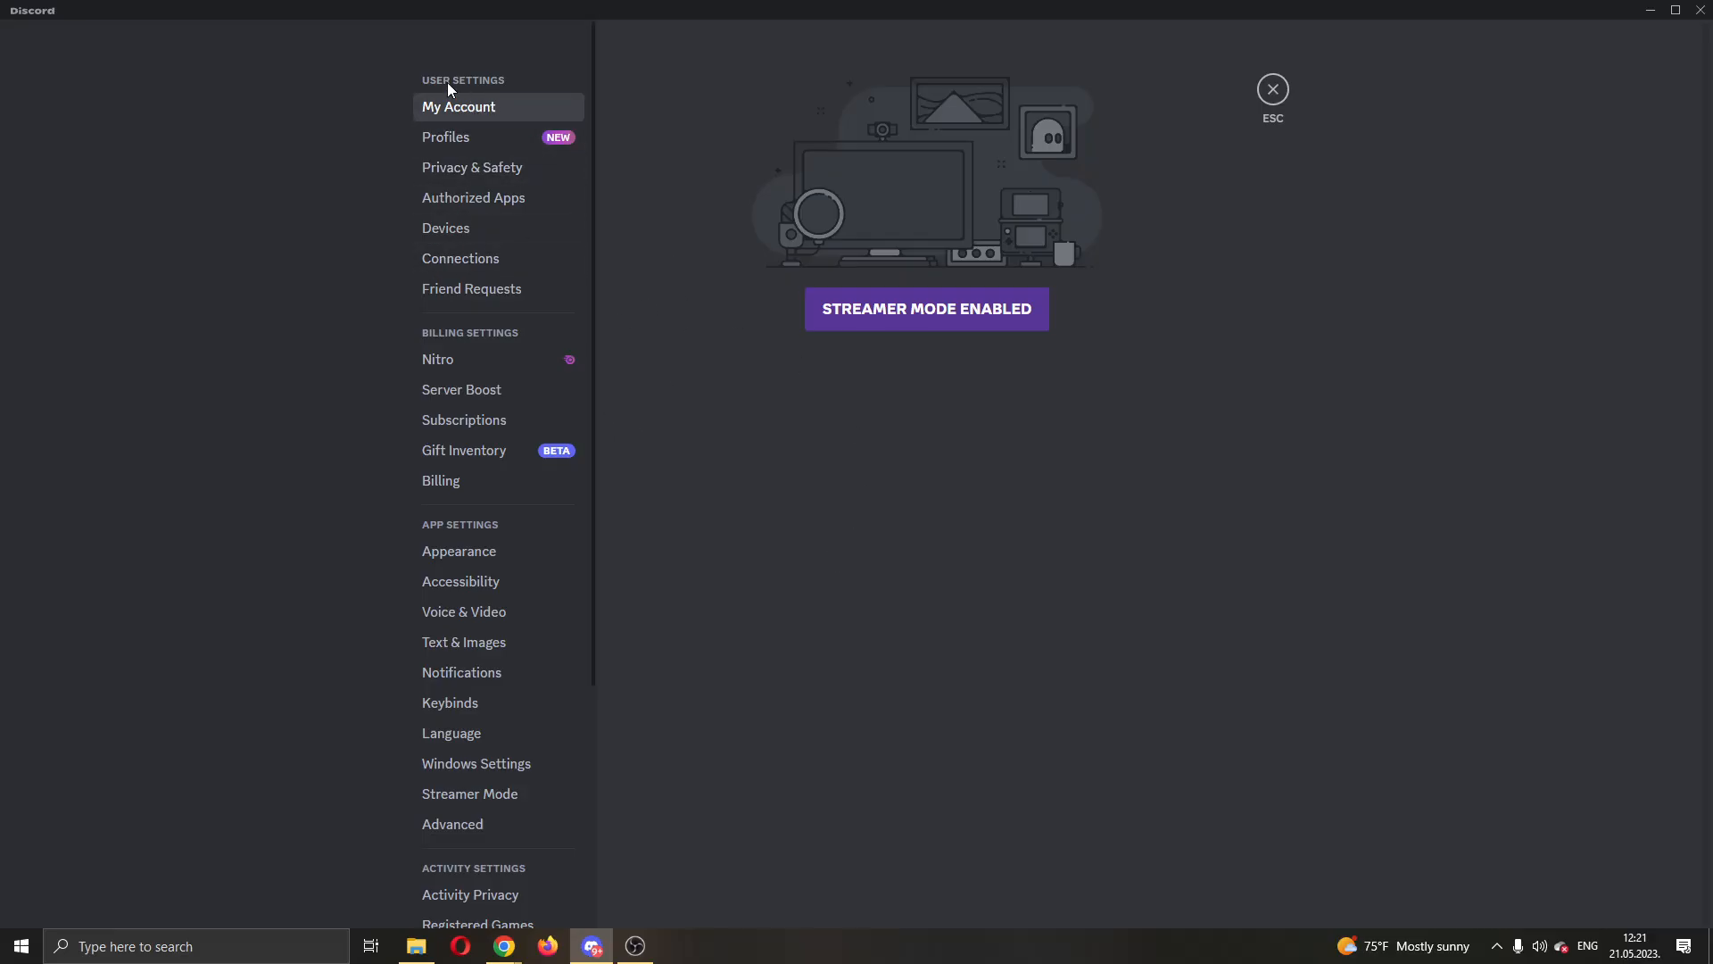
pyautogui.moveTo(464, 536)
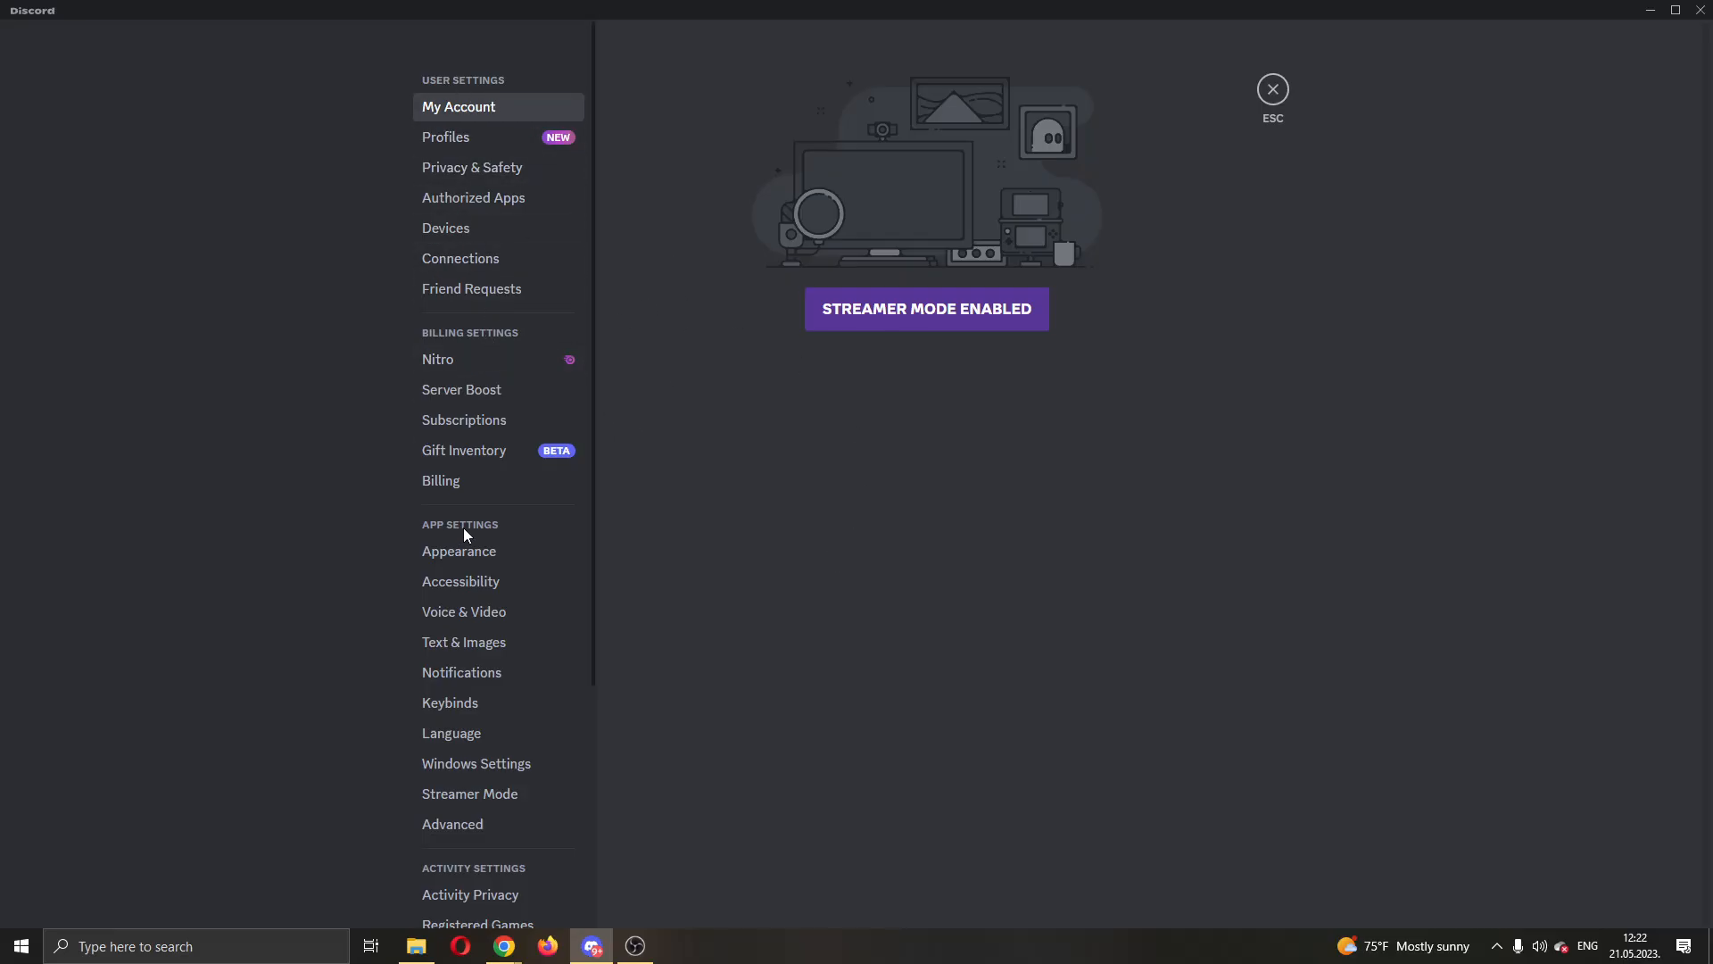
pyautogui.moveTo(603, 433)
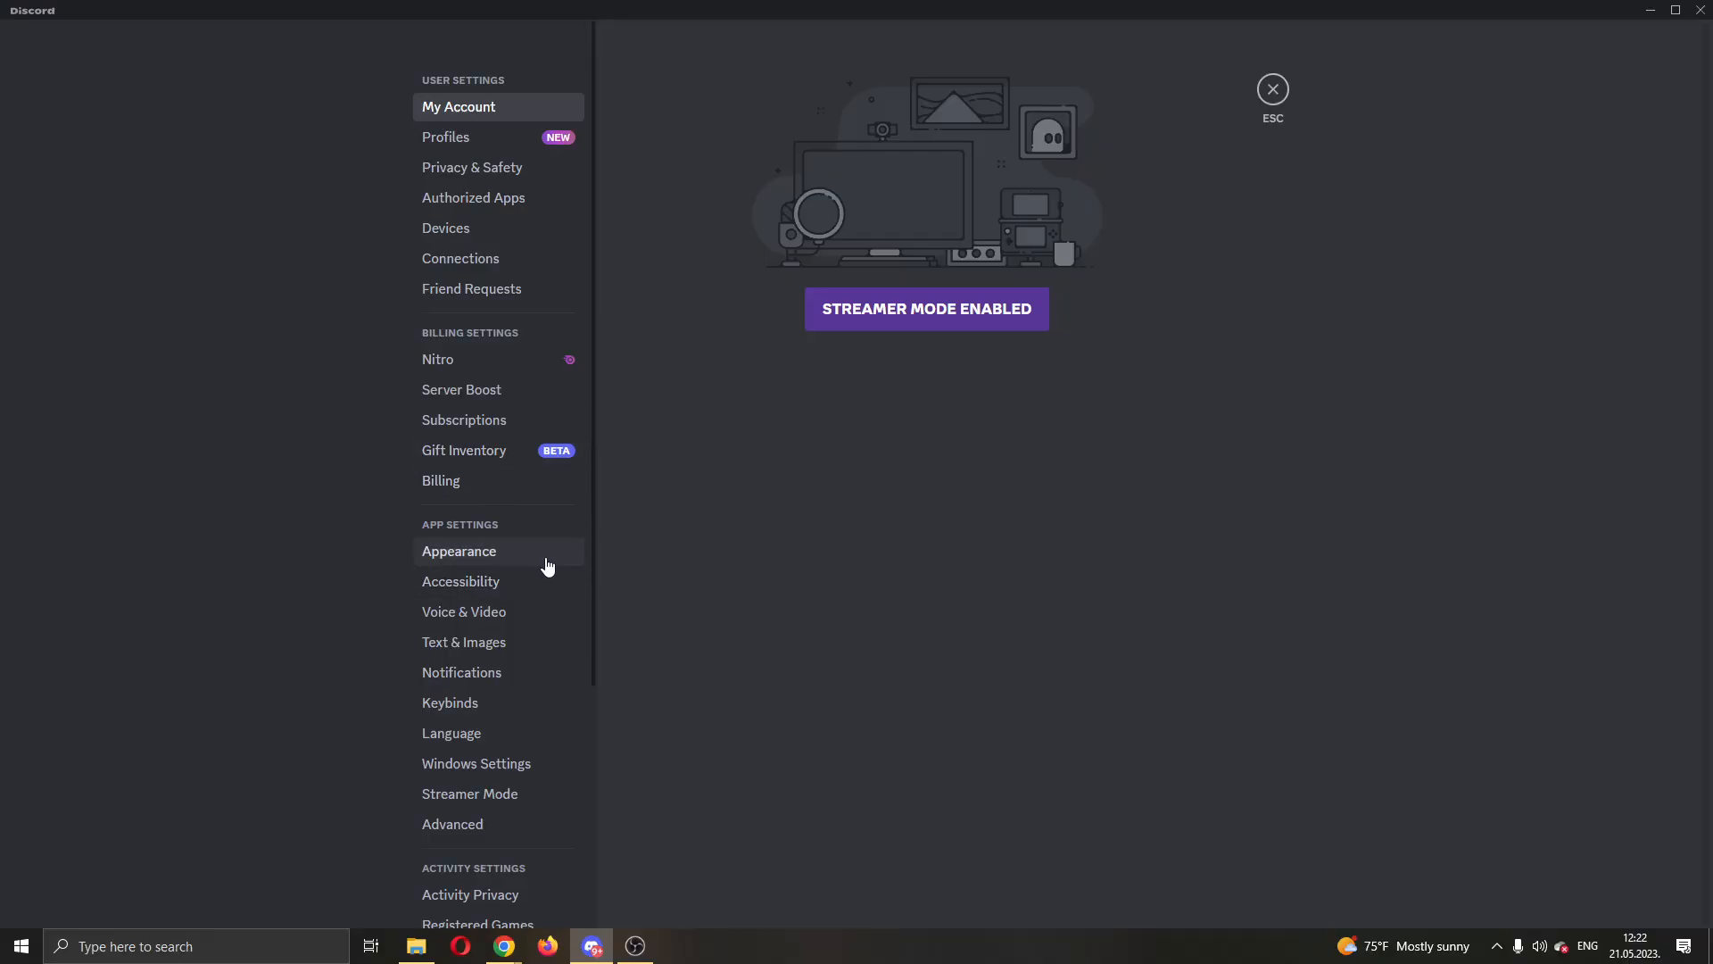
pyautogui.moveTo(581, 610)
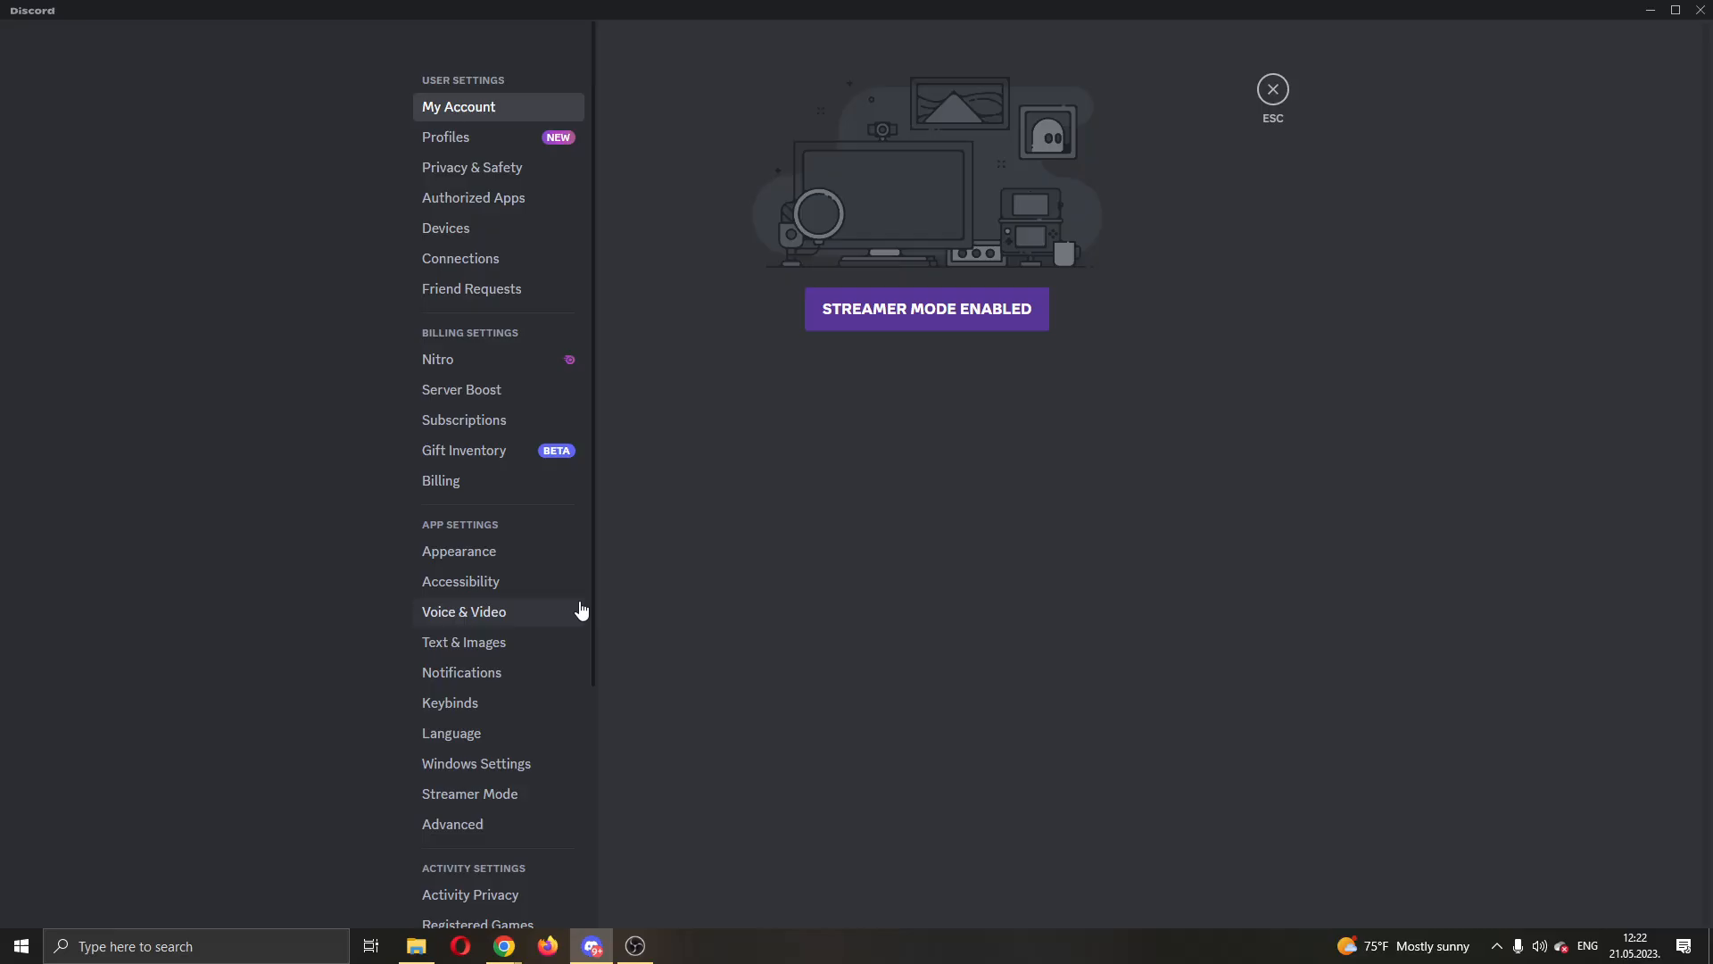
pyautogui.moveTo(460, 580)
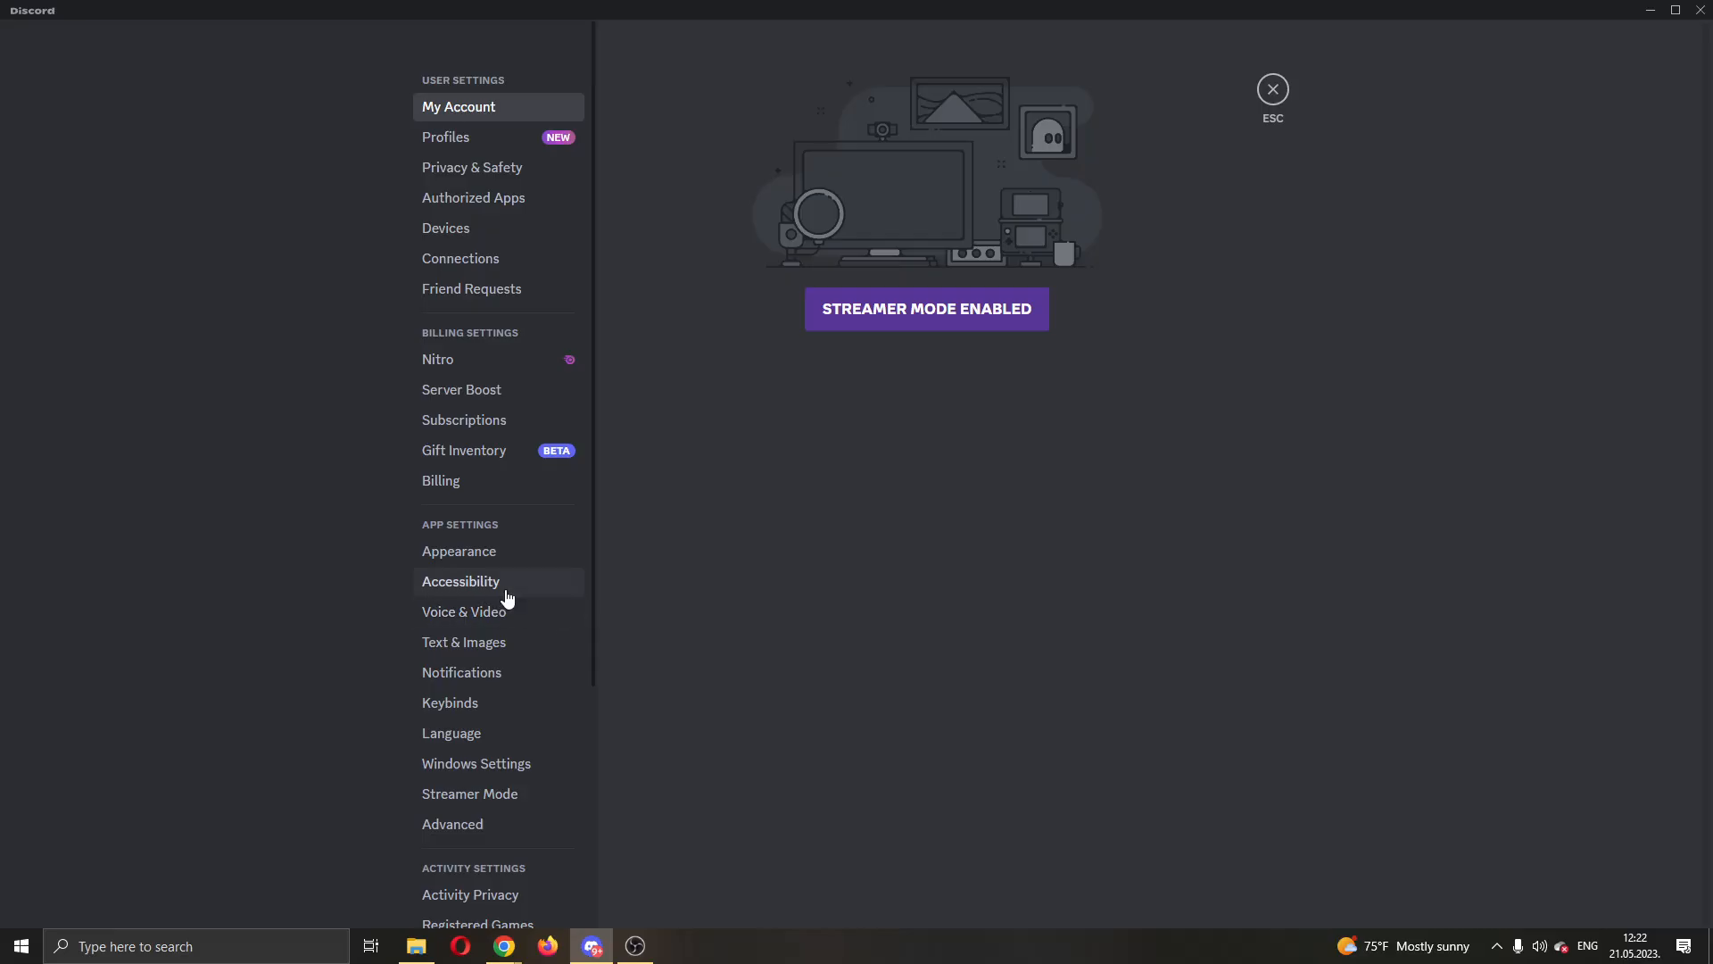
pyautogui.click(460, 580)
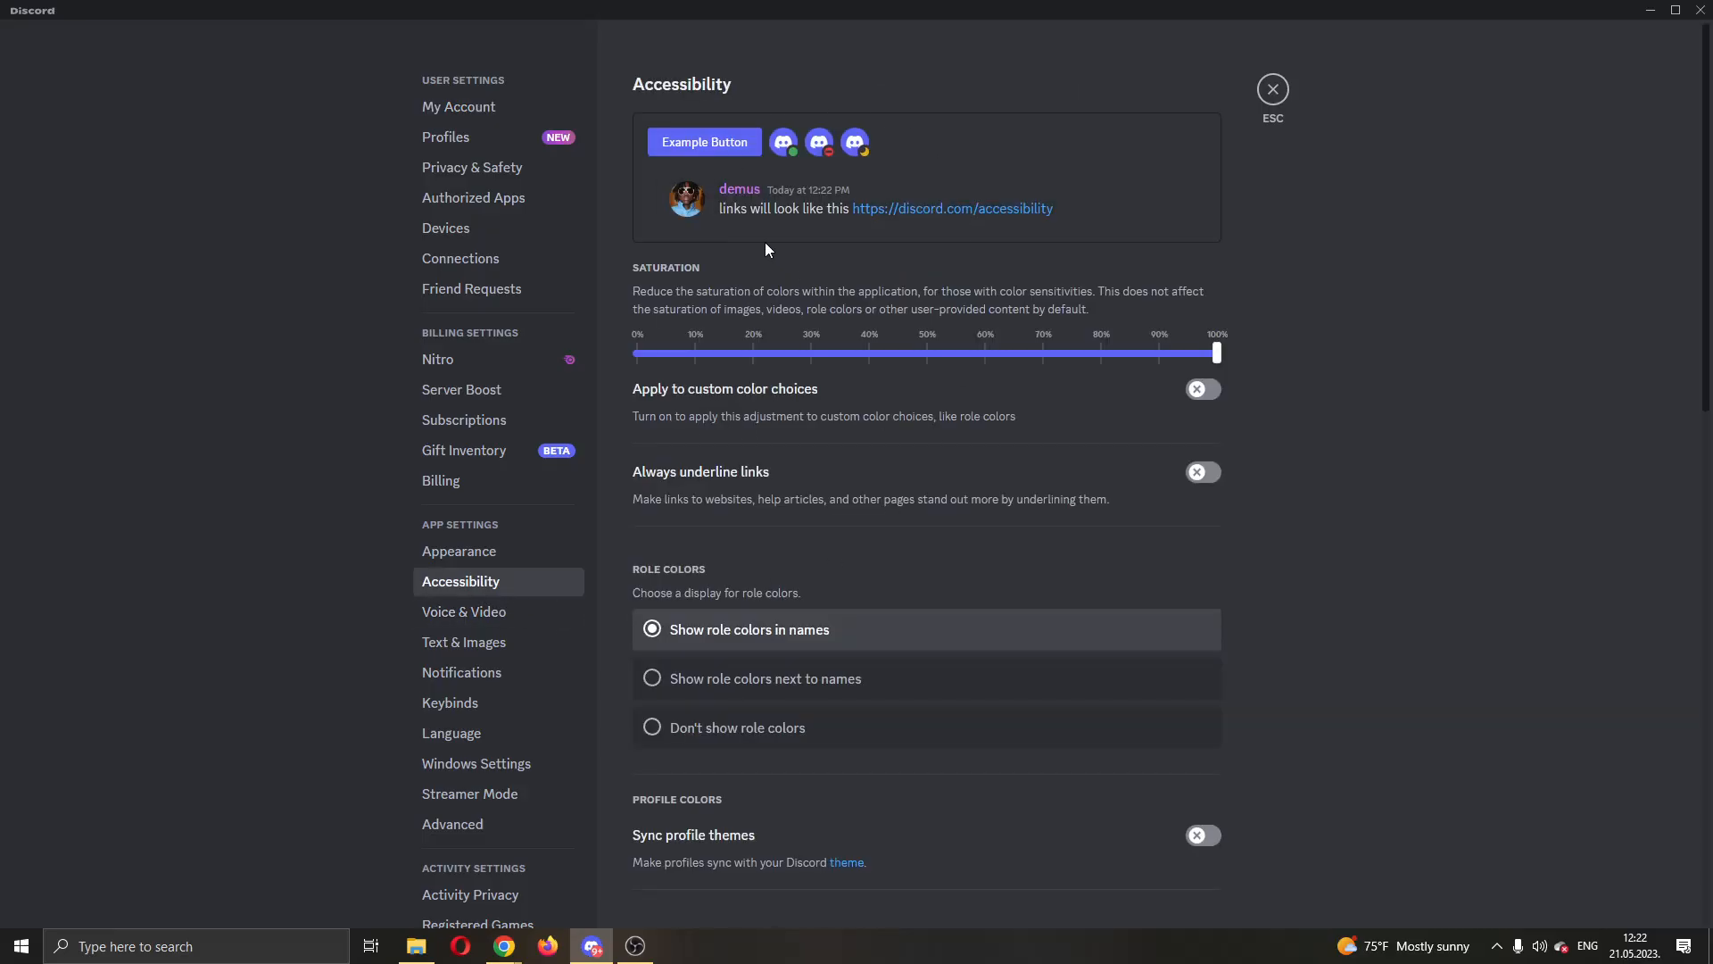
pyautogui.moveTo(898, 244)
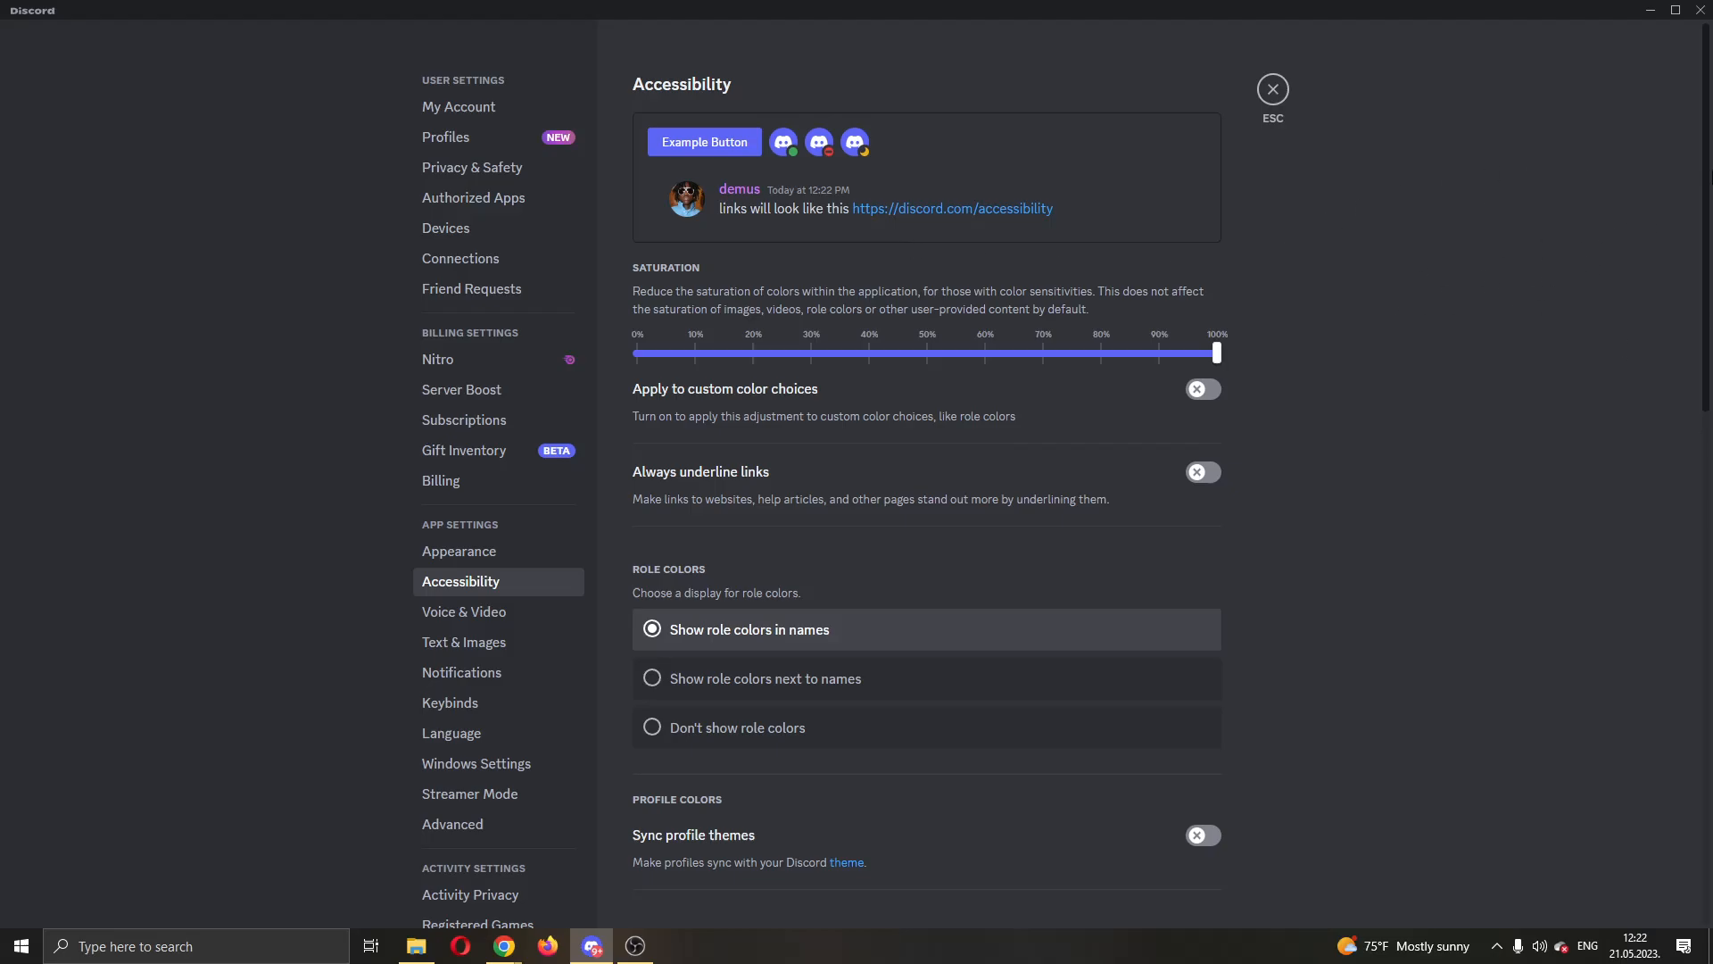
pyautogui.moveTo(1707, 111)
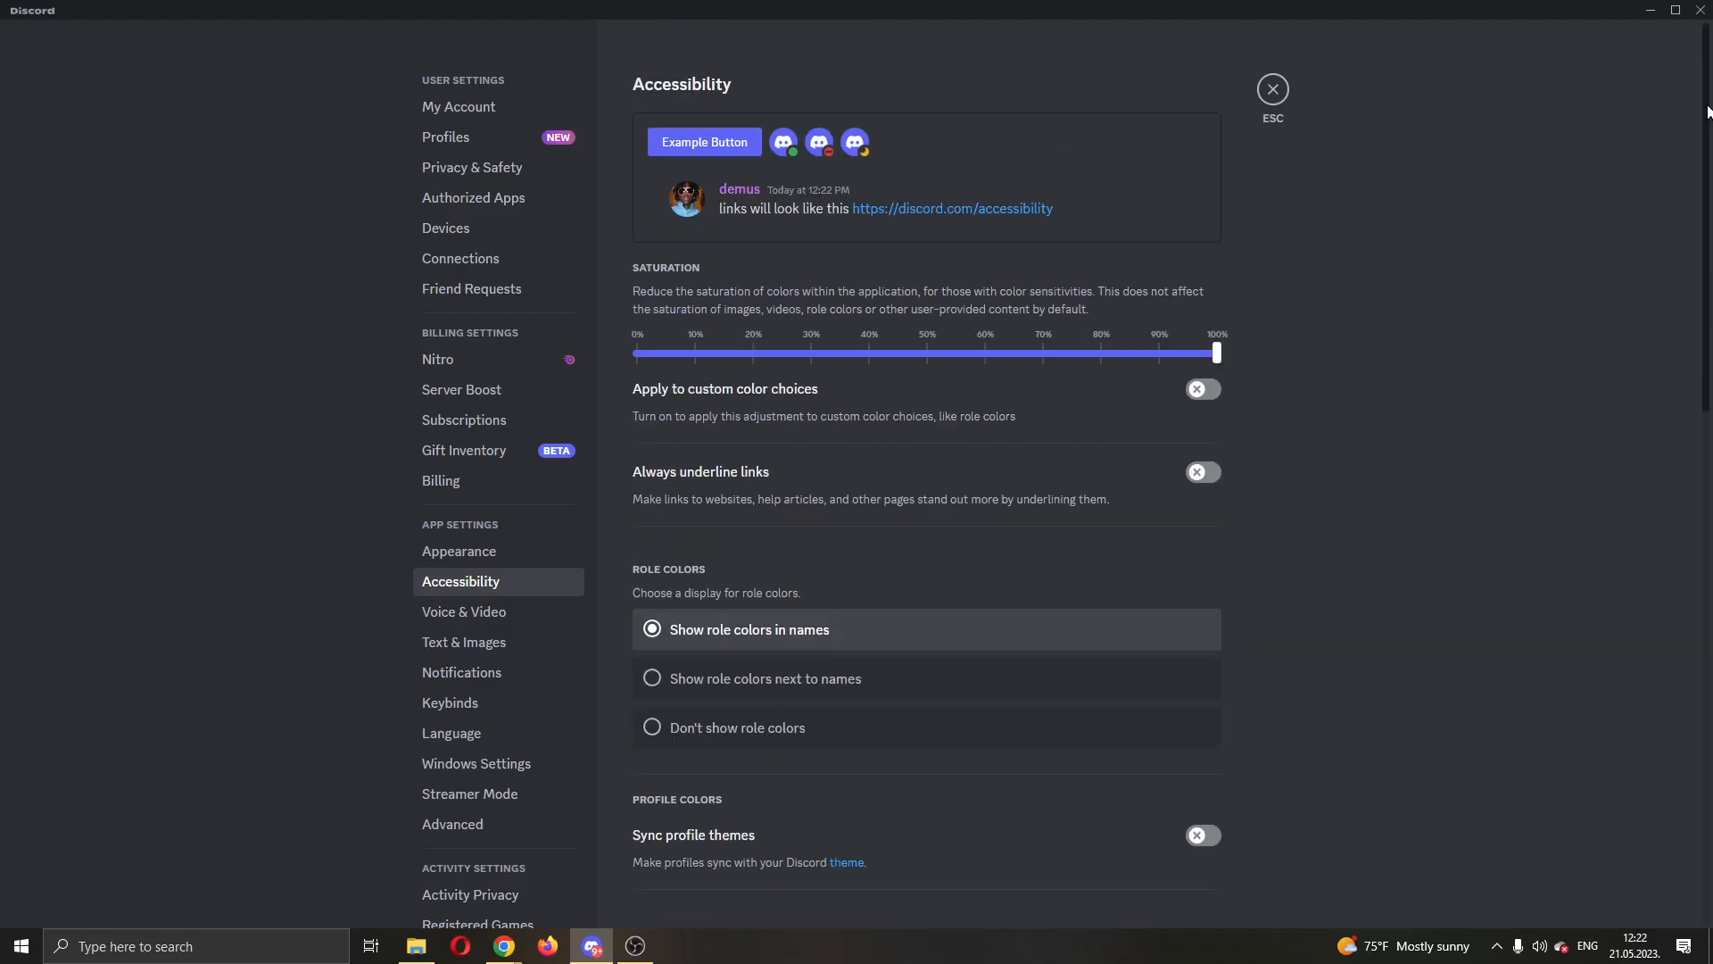
pyautogui.moveTo(1705, 96)
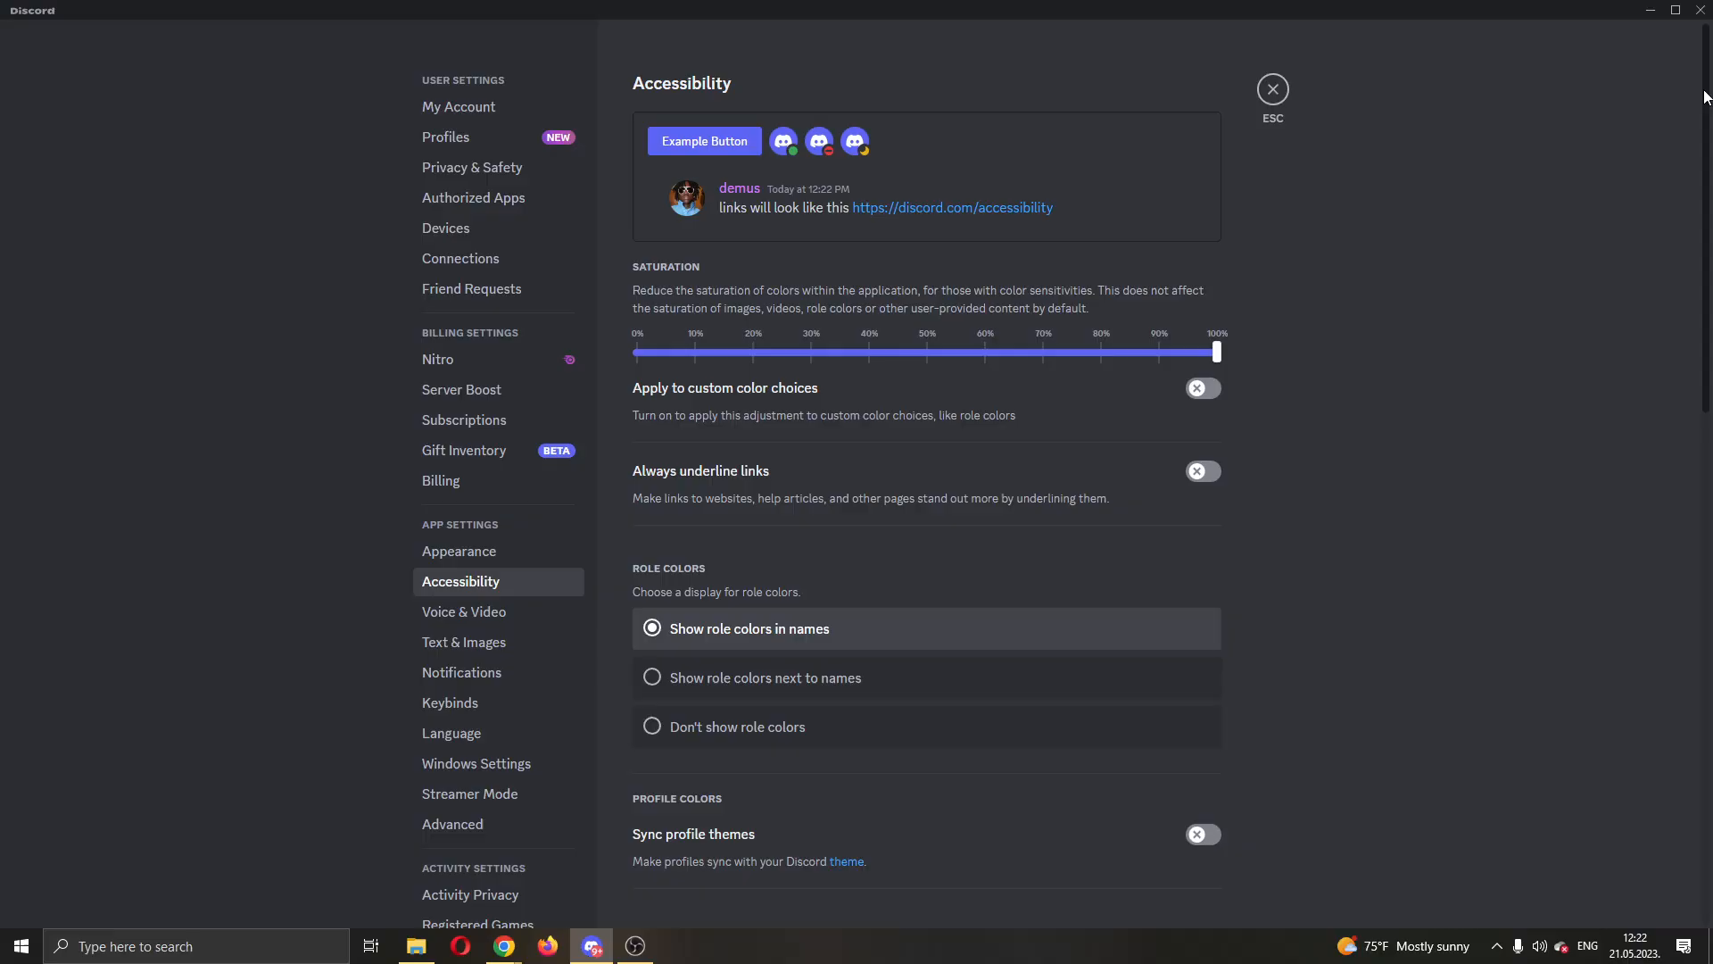
pyautogui.scroll(-3)
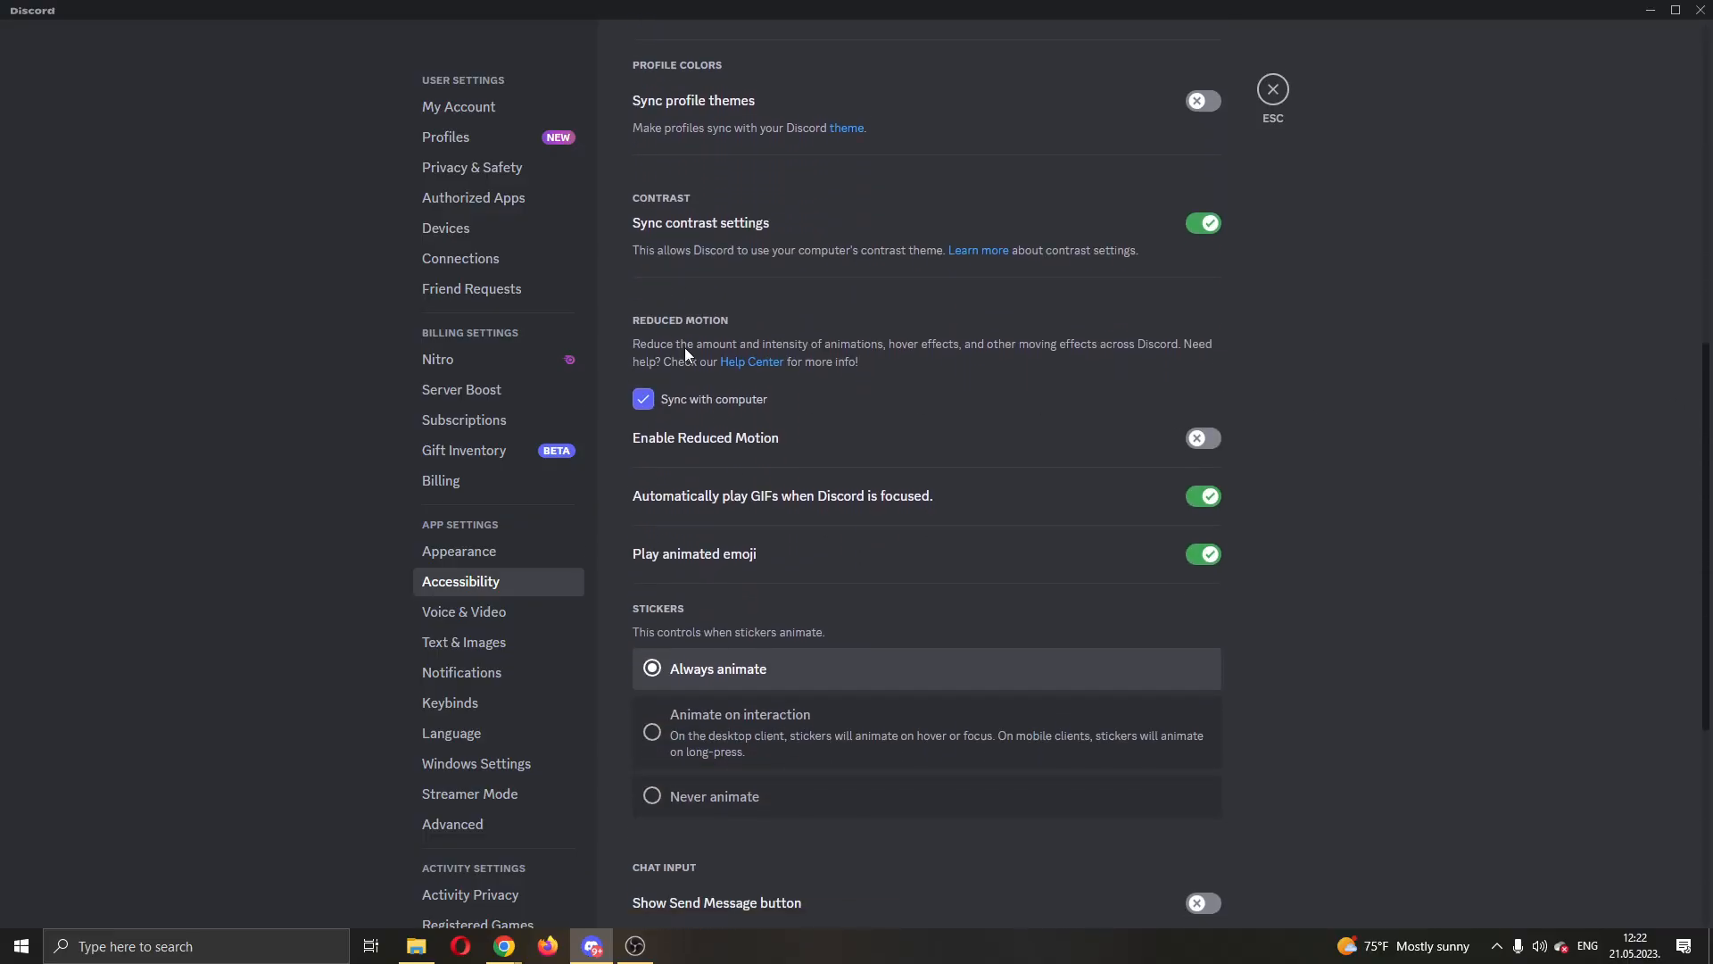
pyautogui.moveTo(661, 379)
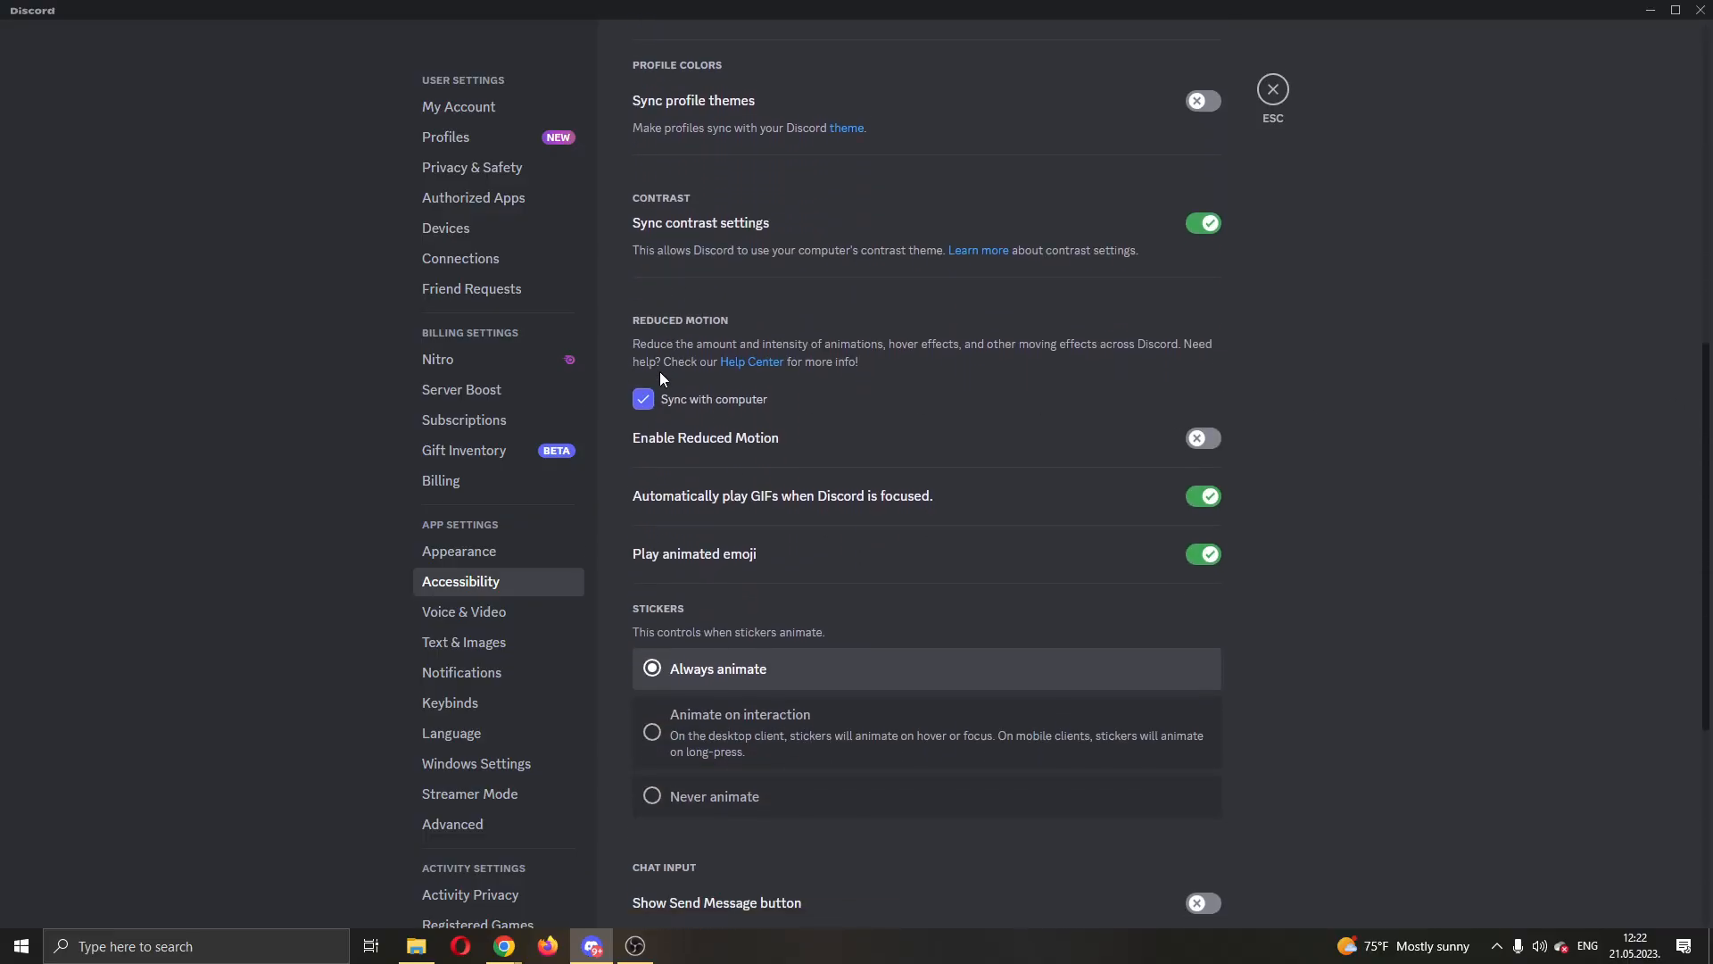
pyautogui.moveTo(717, 568)
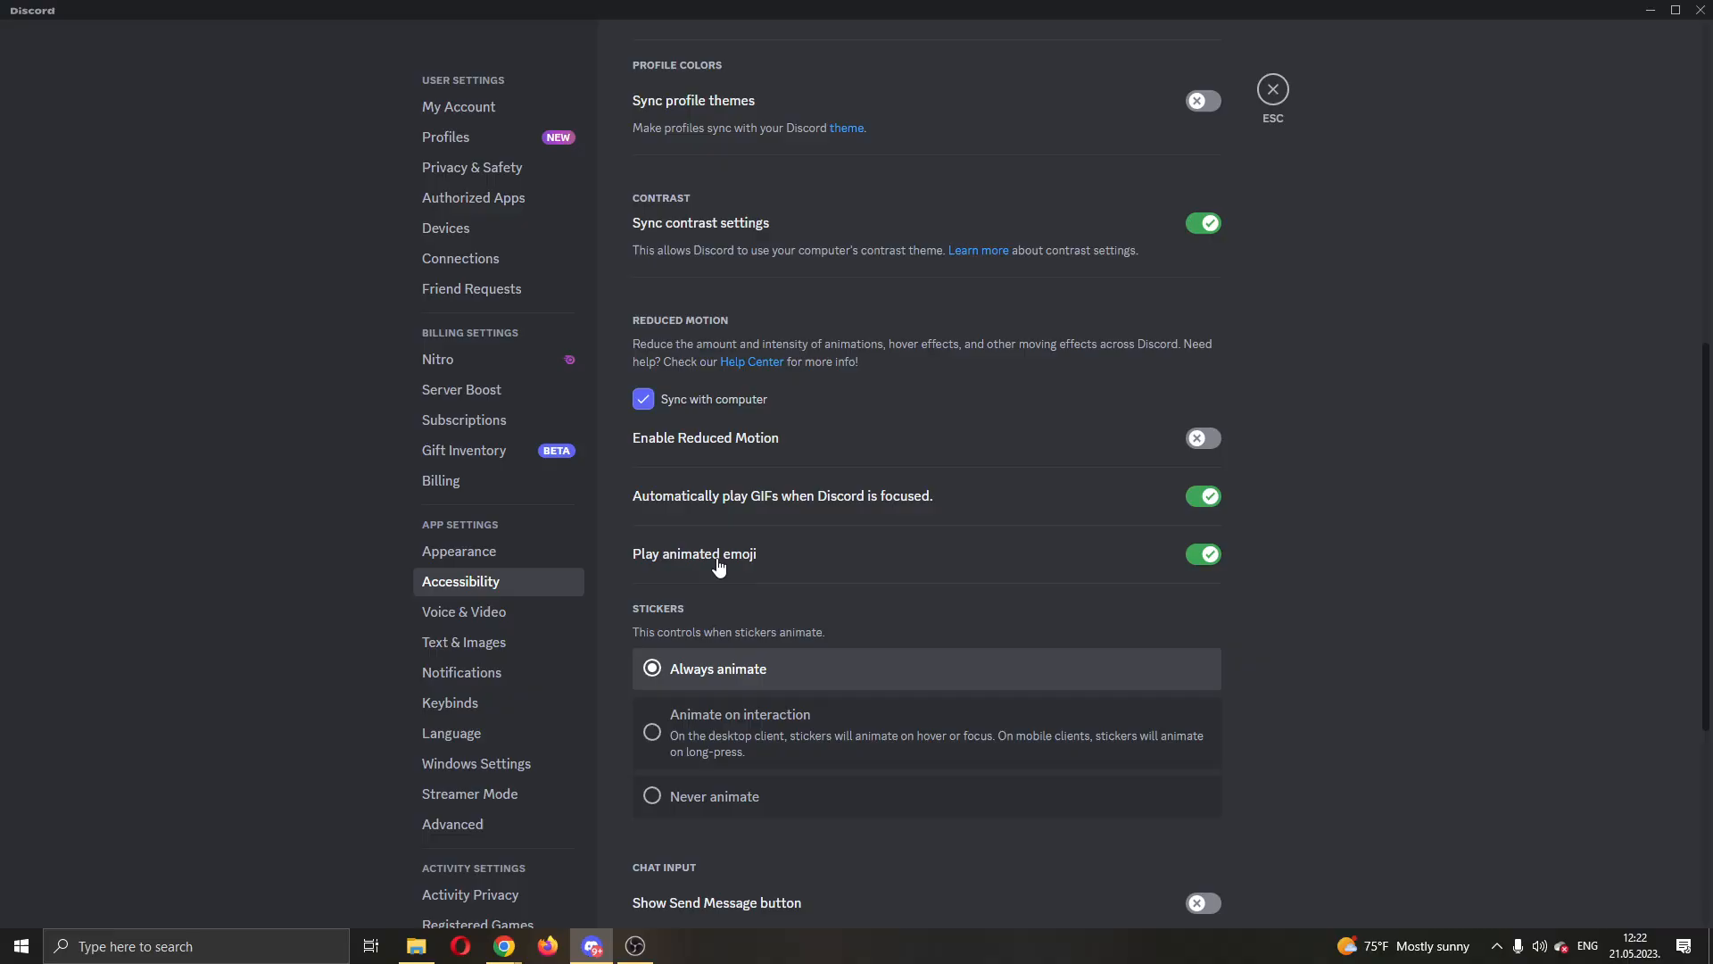
pyautogui.moveTo(711, 668)
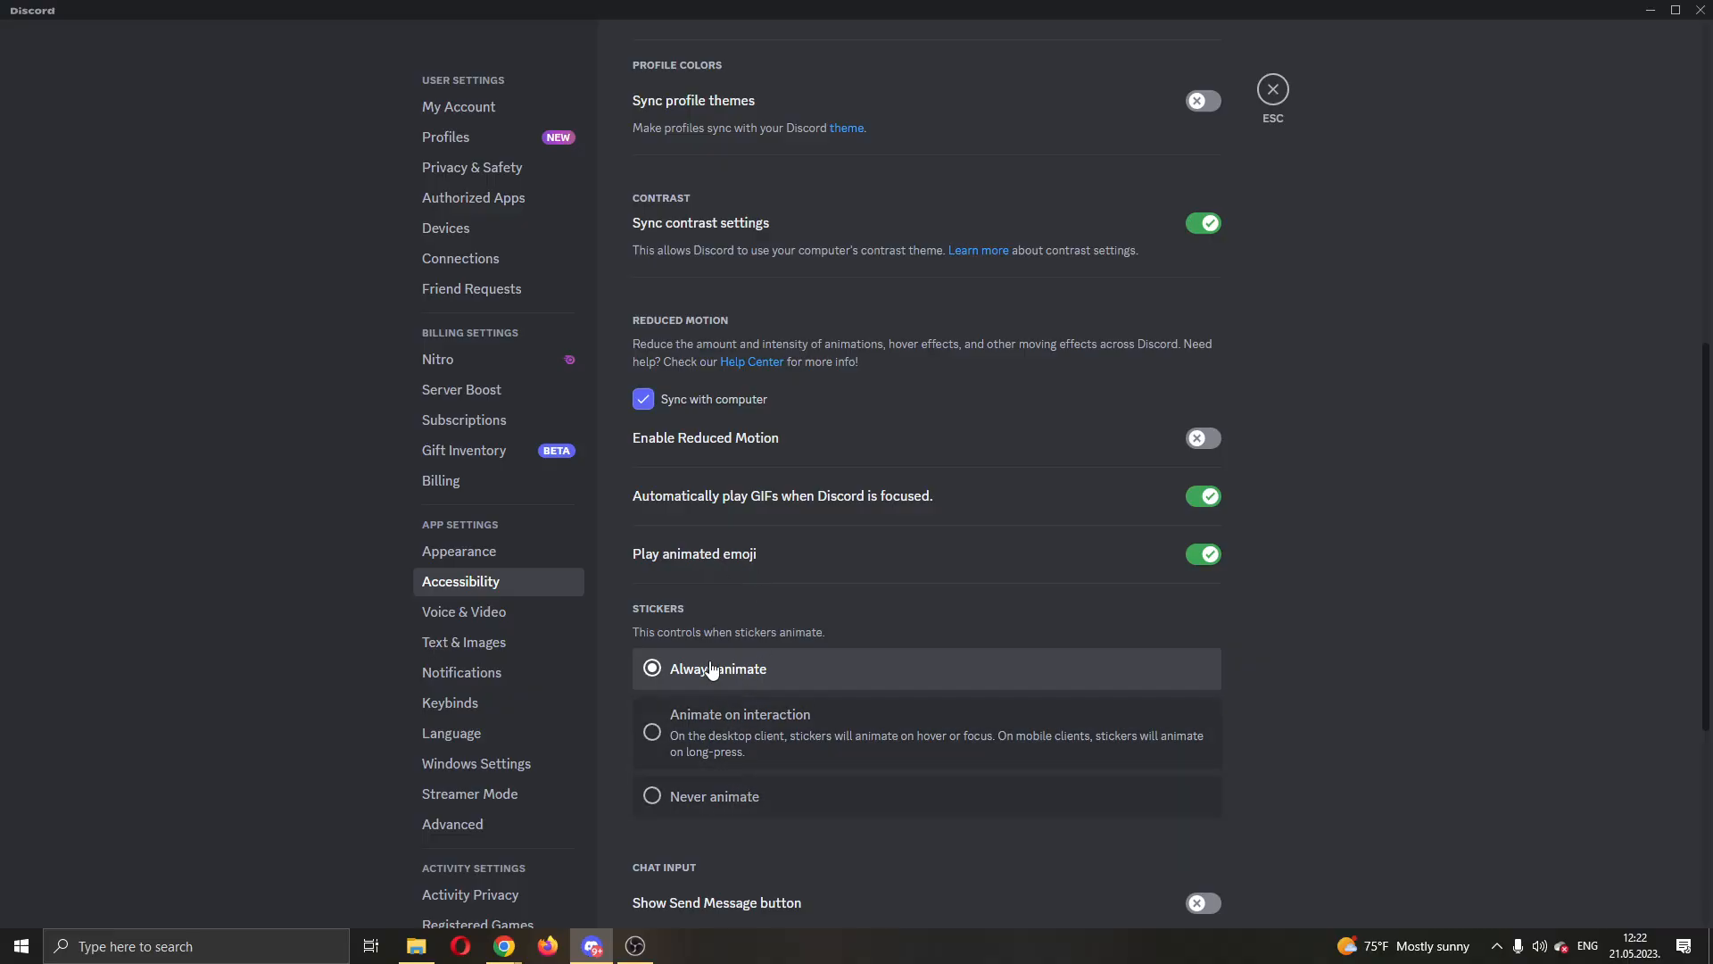
pyautogui.moveTo(739, 698)
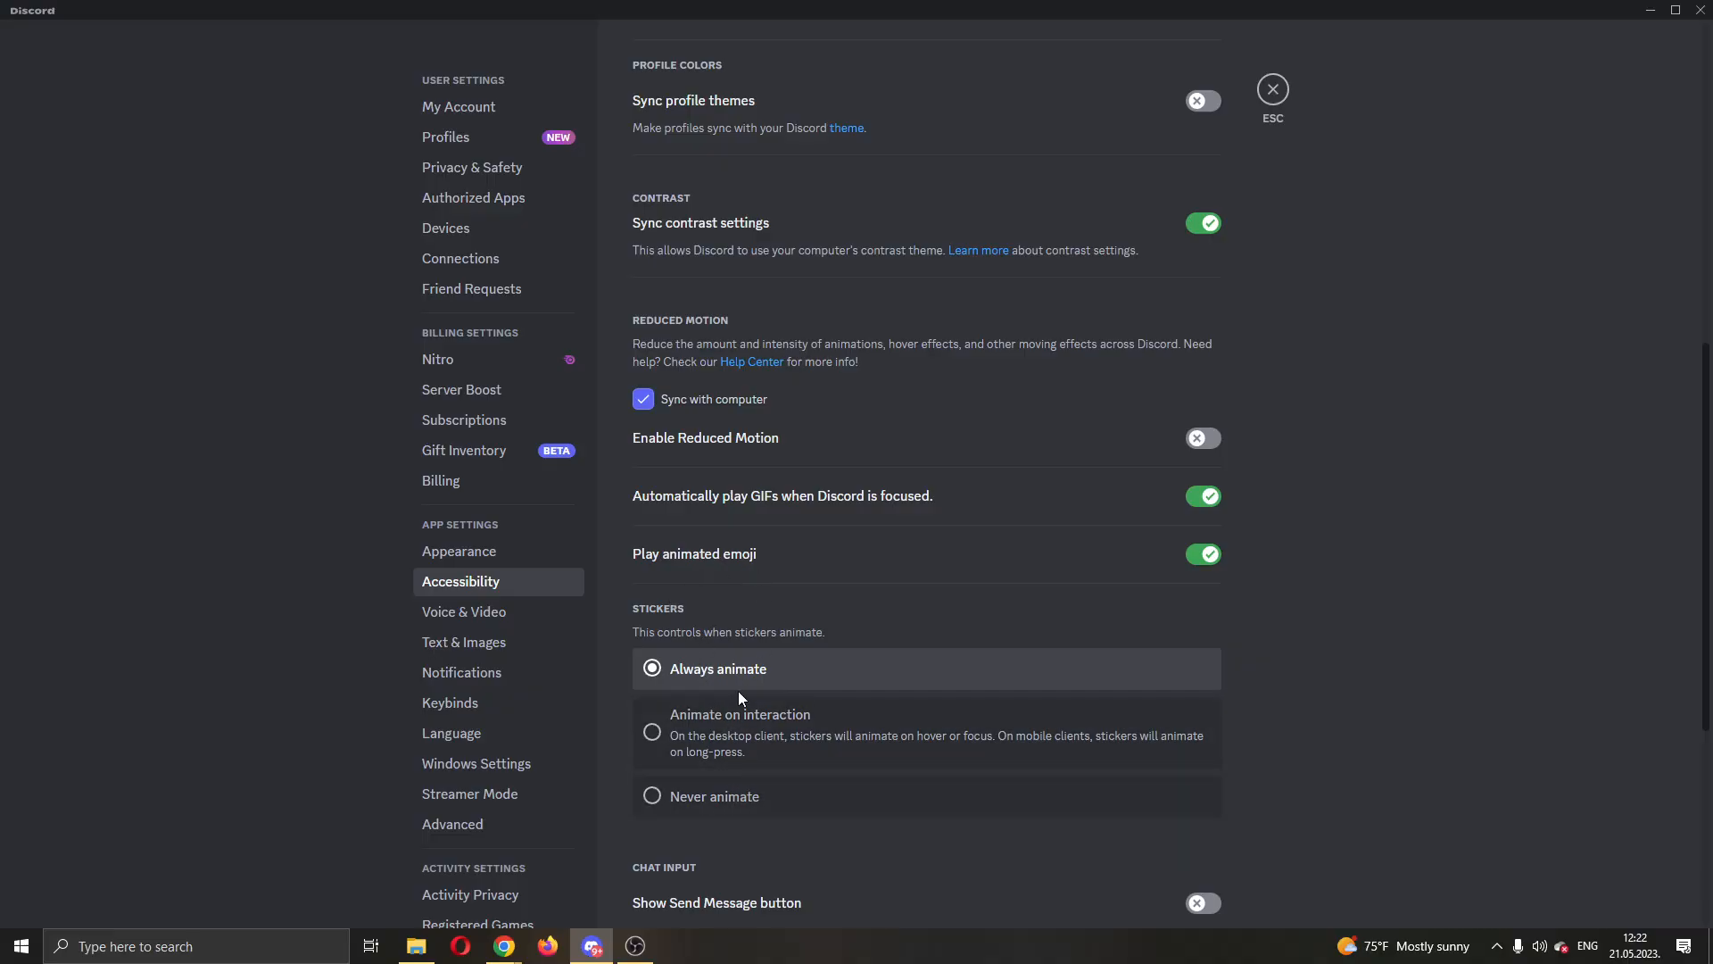
pyautogui.moveTo(789, 667)
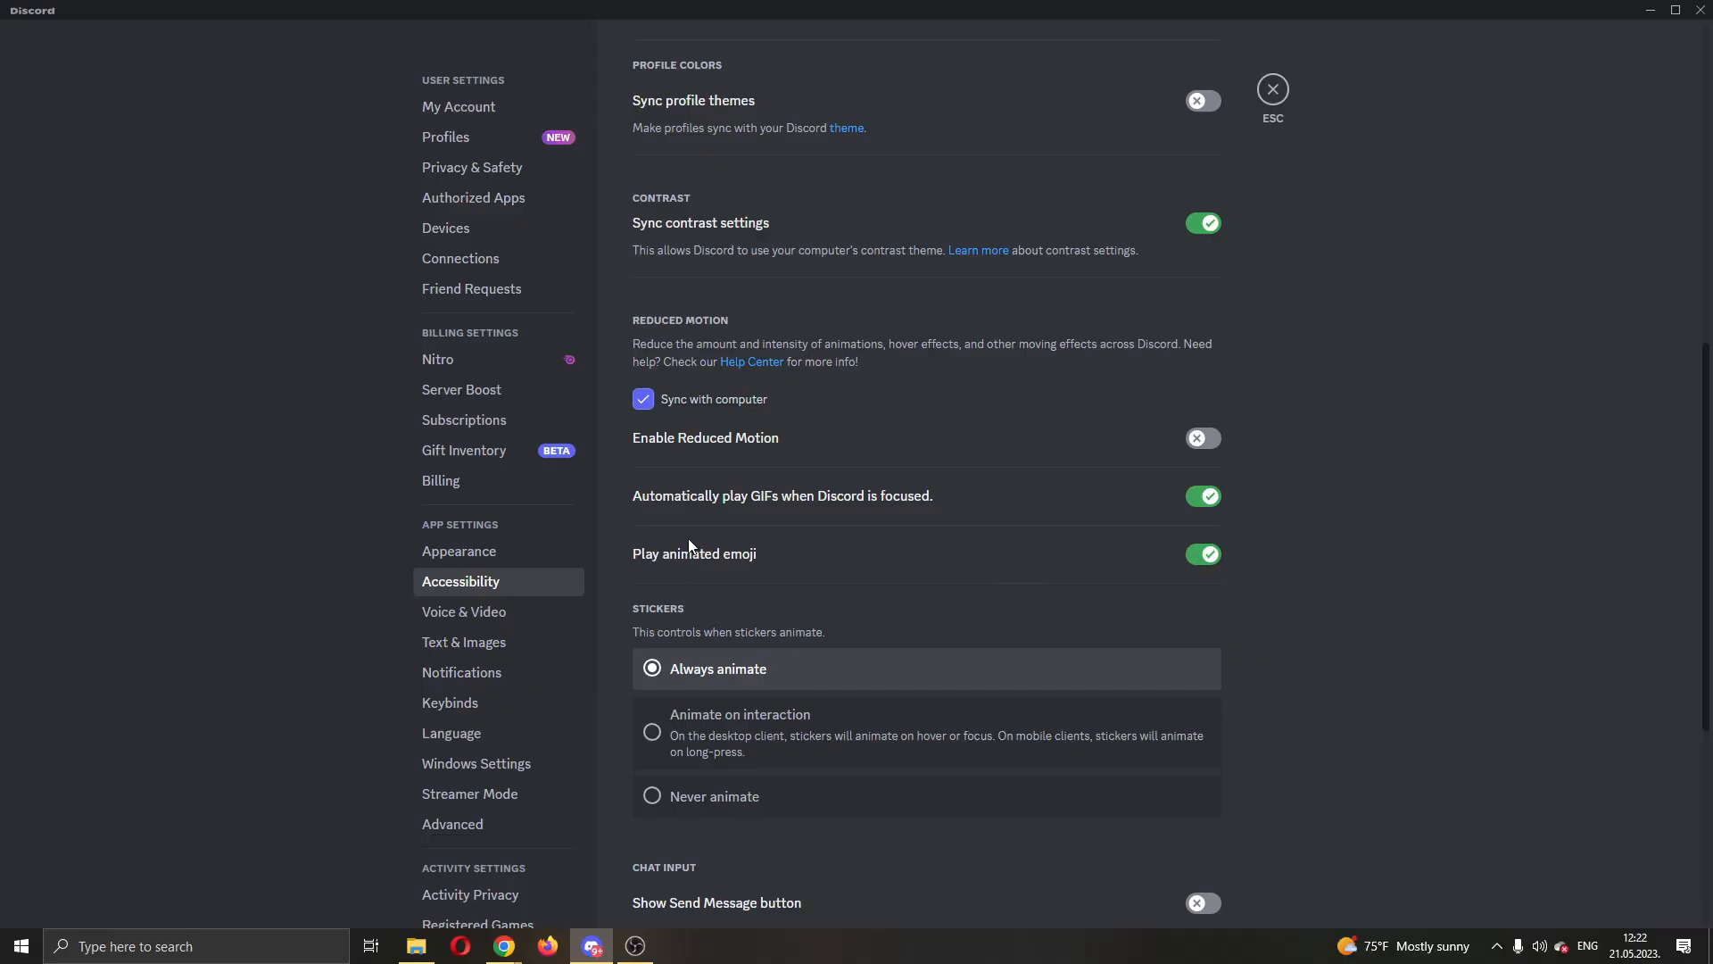
pyautogui.moveTo(838, 505)
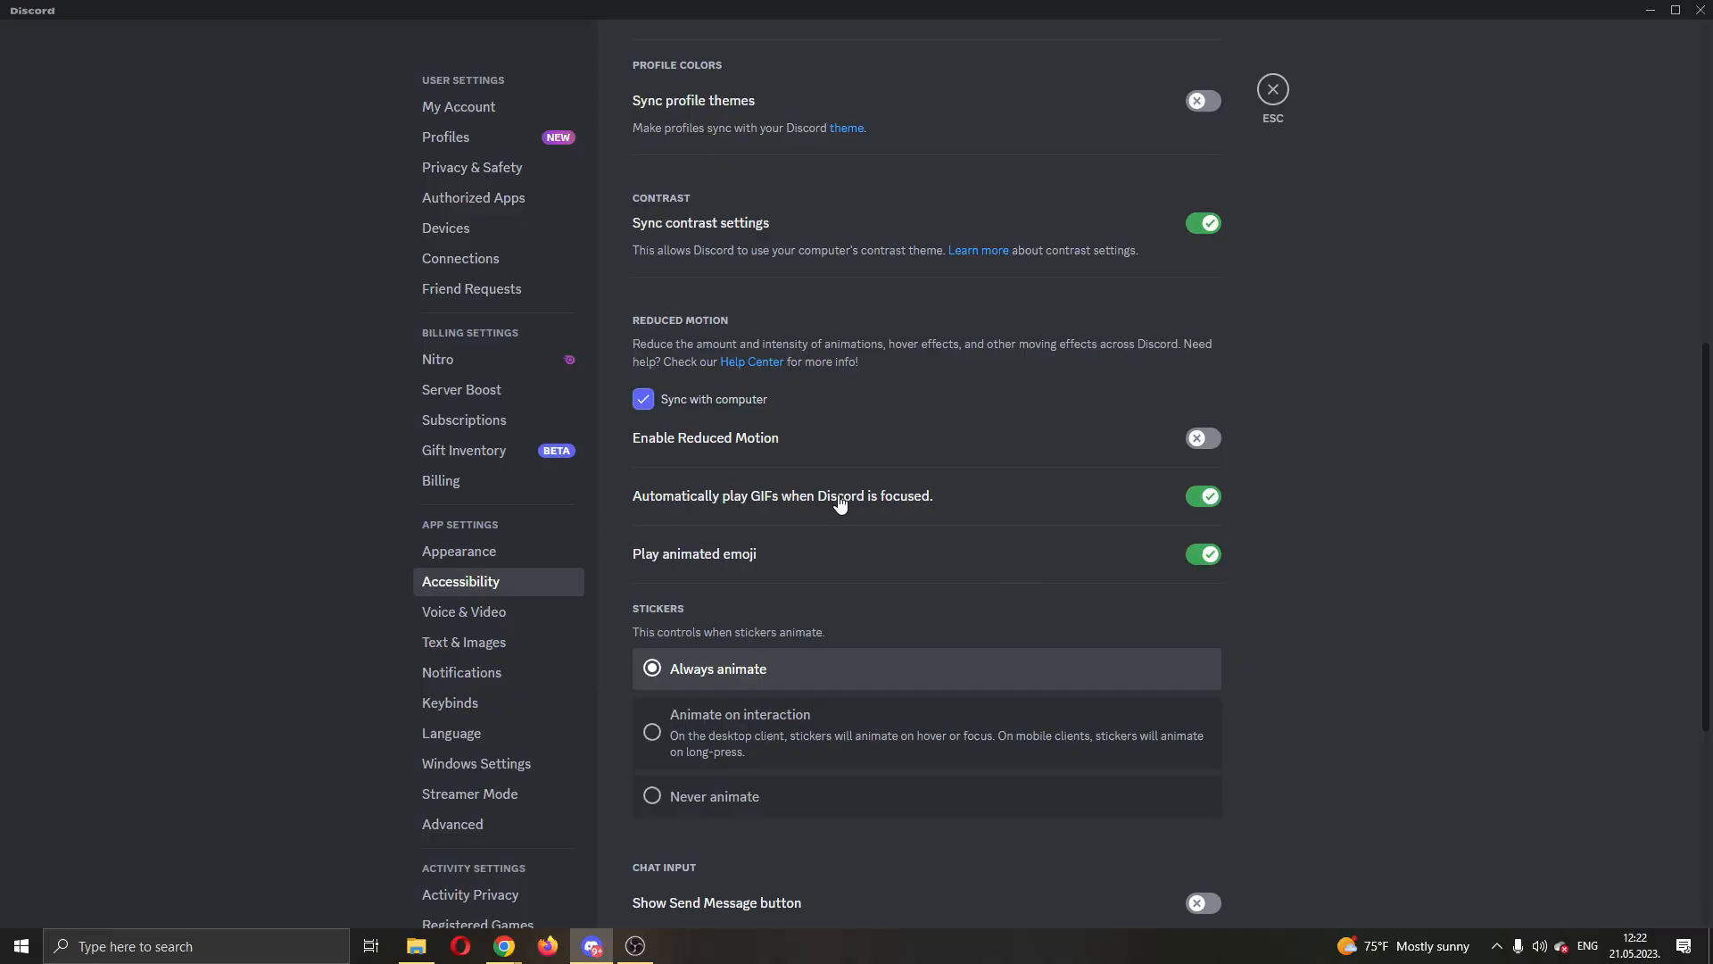
pyautogui.moveTo(1224, 498)
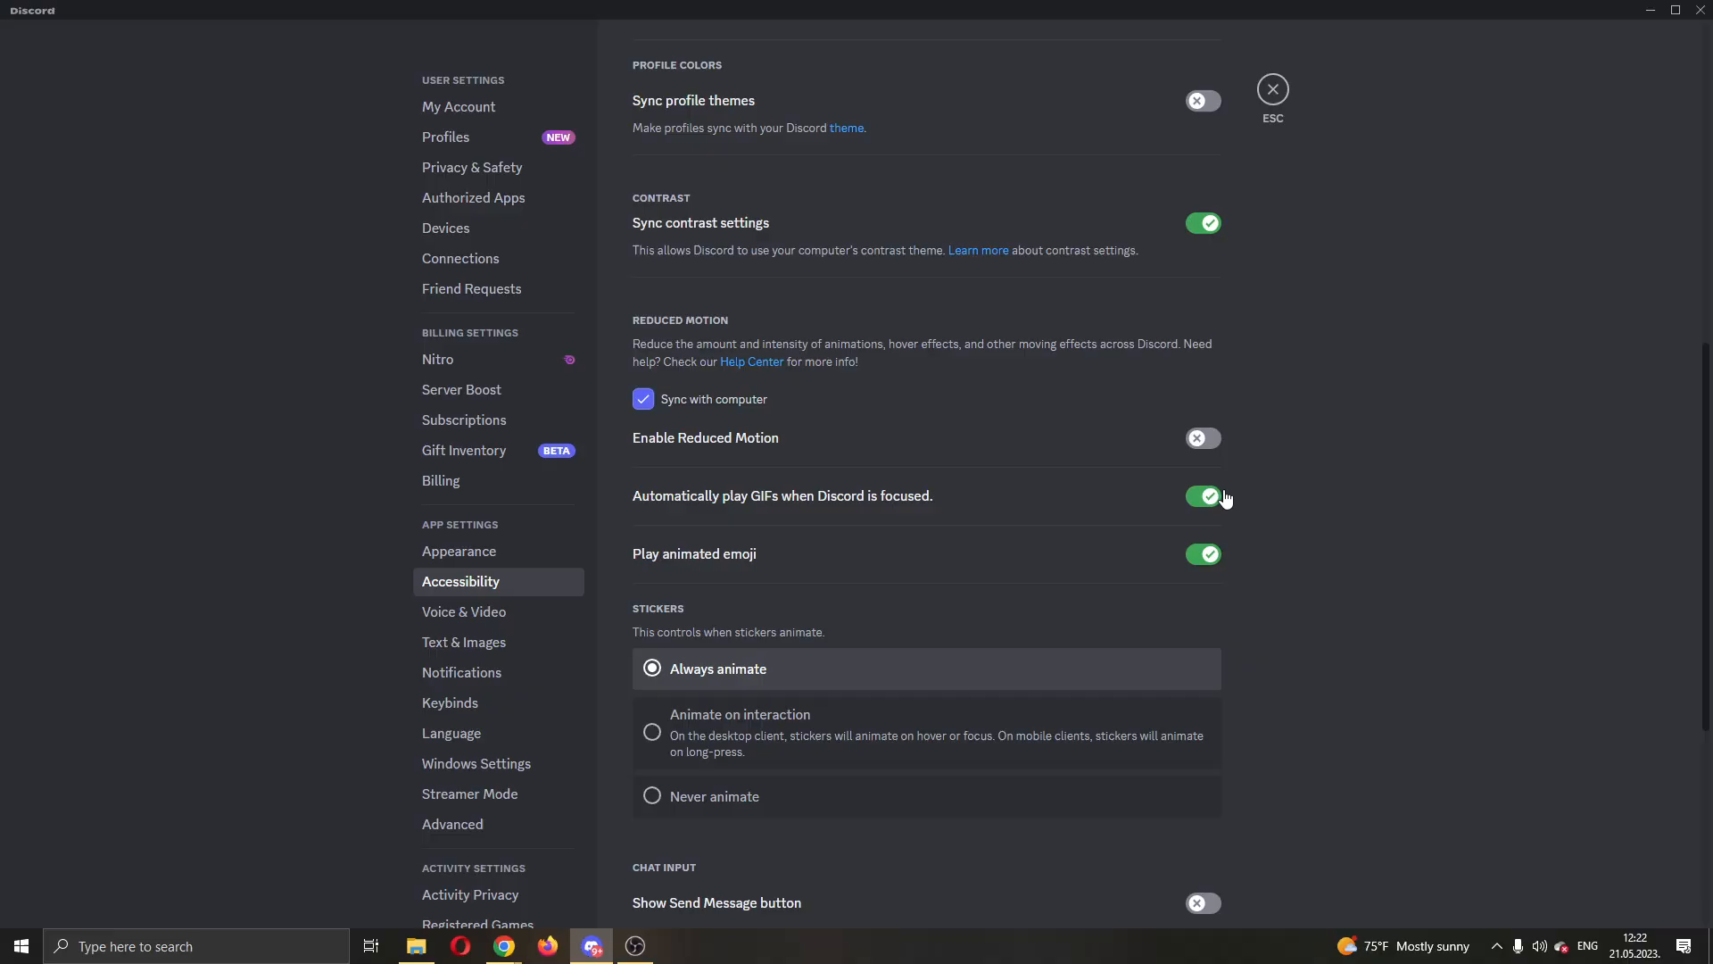
pyautogui.moveTo(1210, 478)
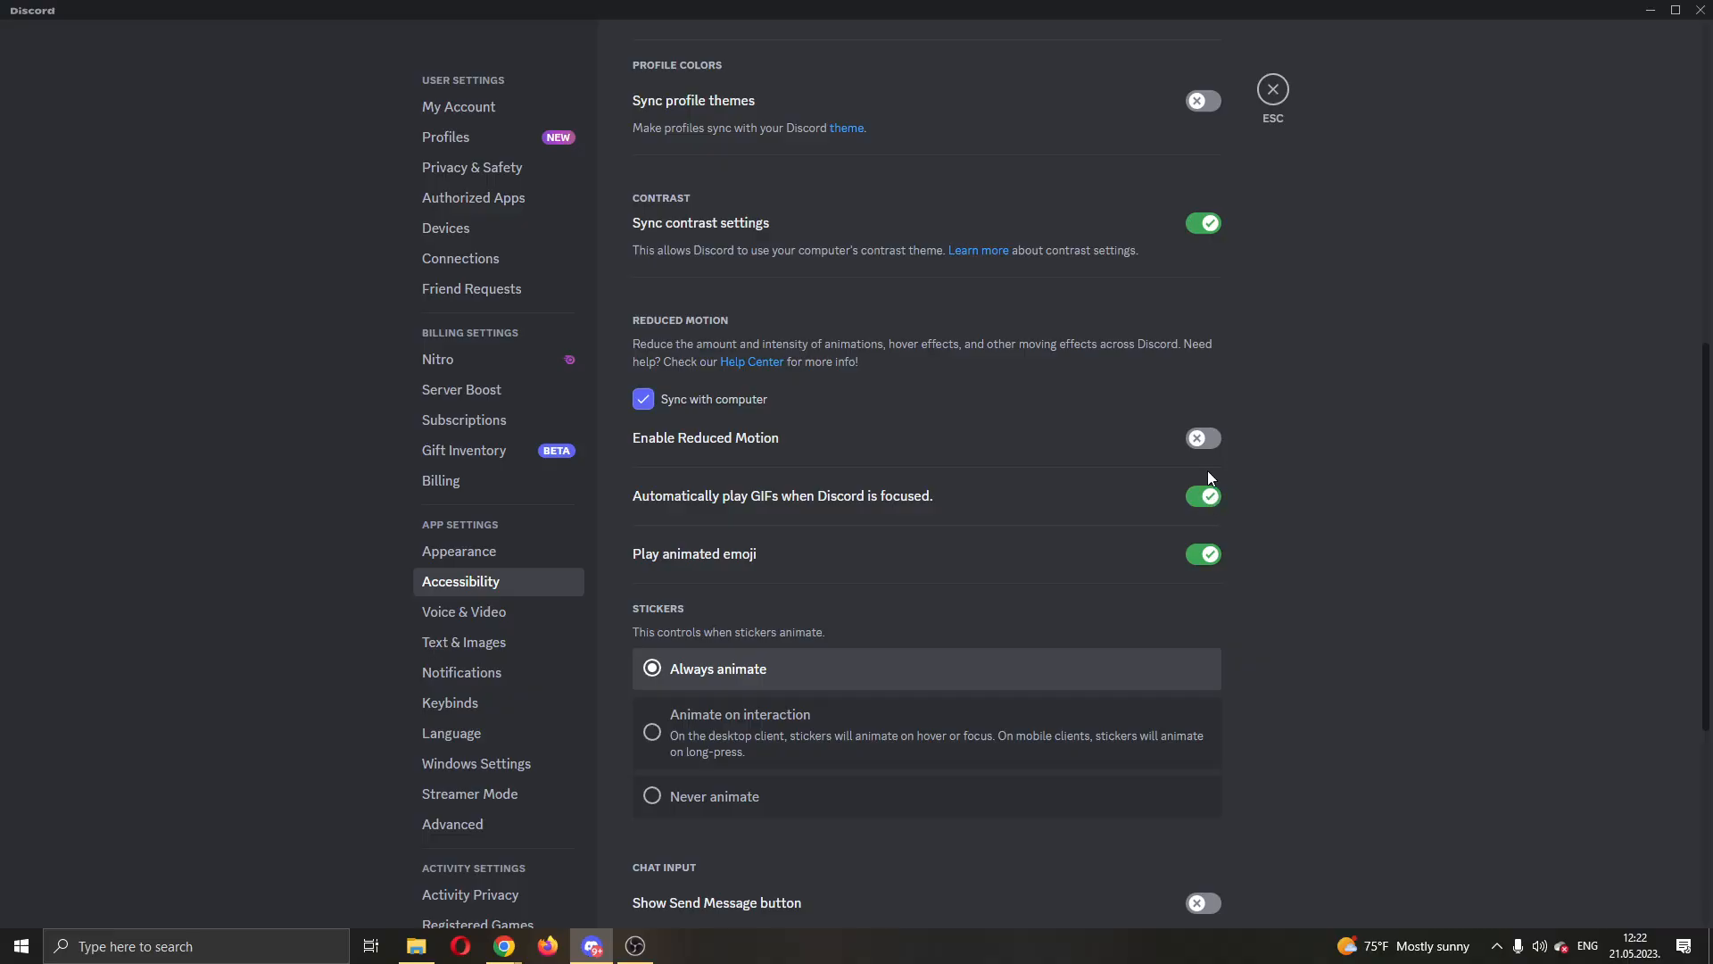
pyautogui.moveTo(735, 473)
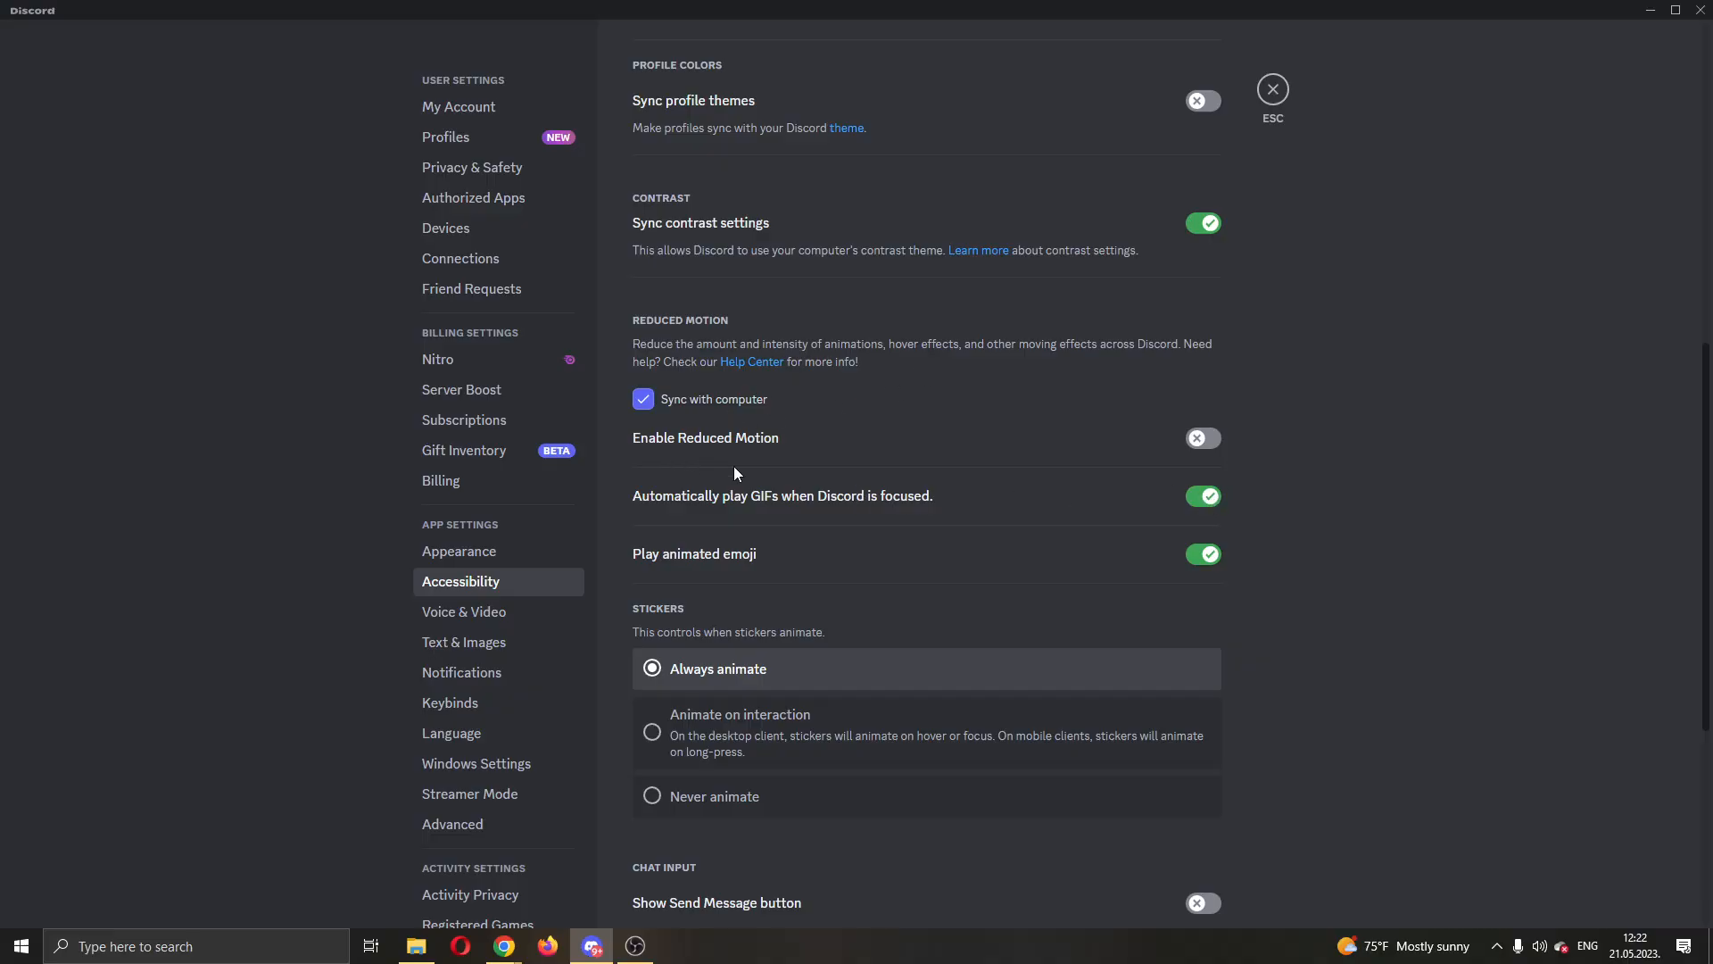
pyautogui.moveTo(1447, 607)
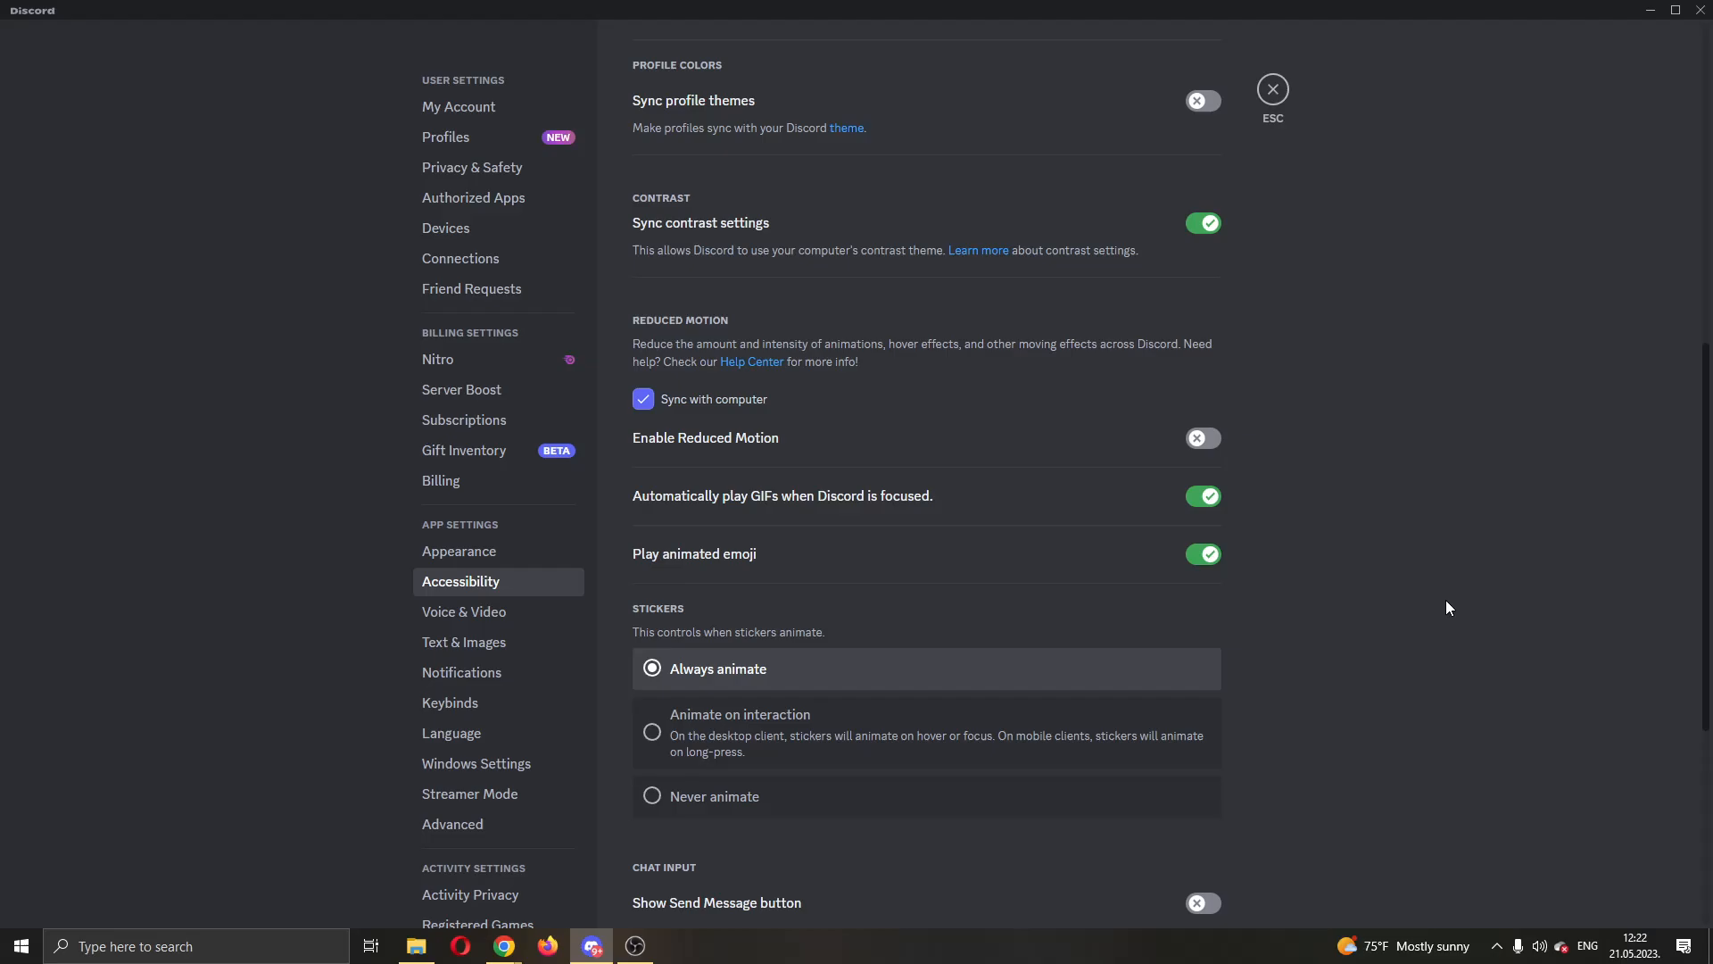
pyautogui.moveTo(839, 762)
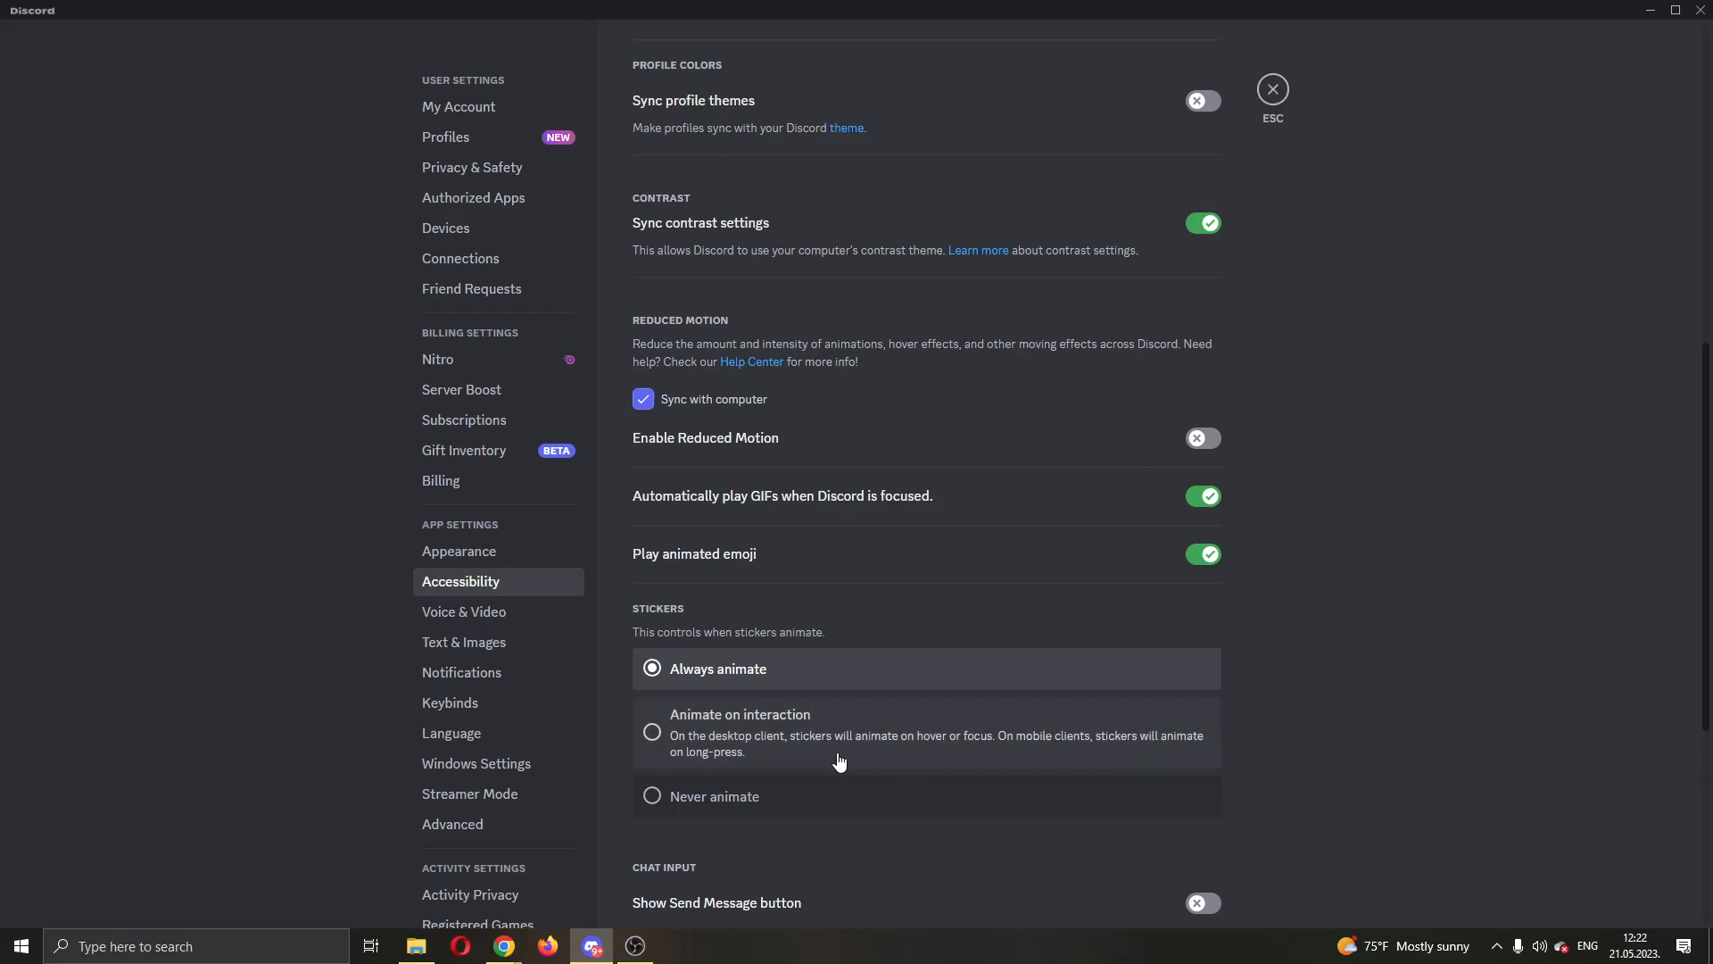
pyautogui.moveTo(637, 22)
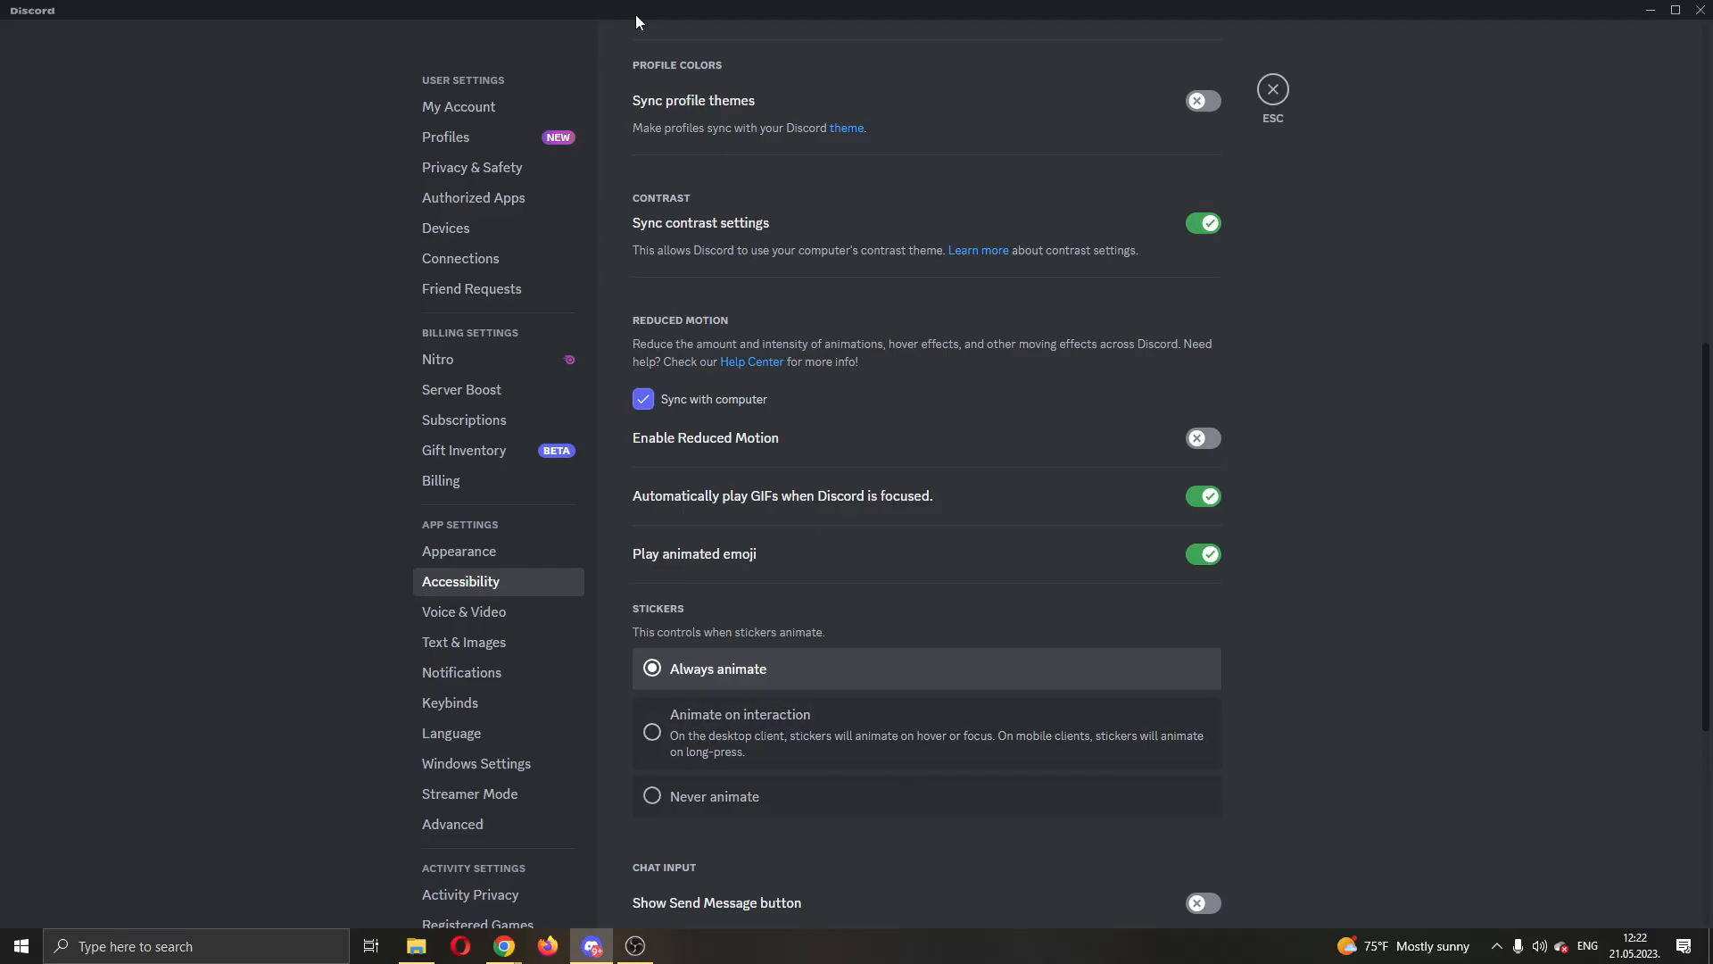
pyautogui.moveTo(560, 744)
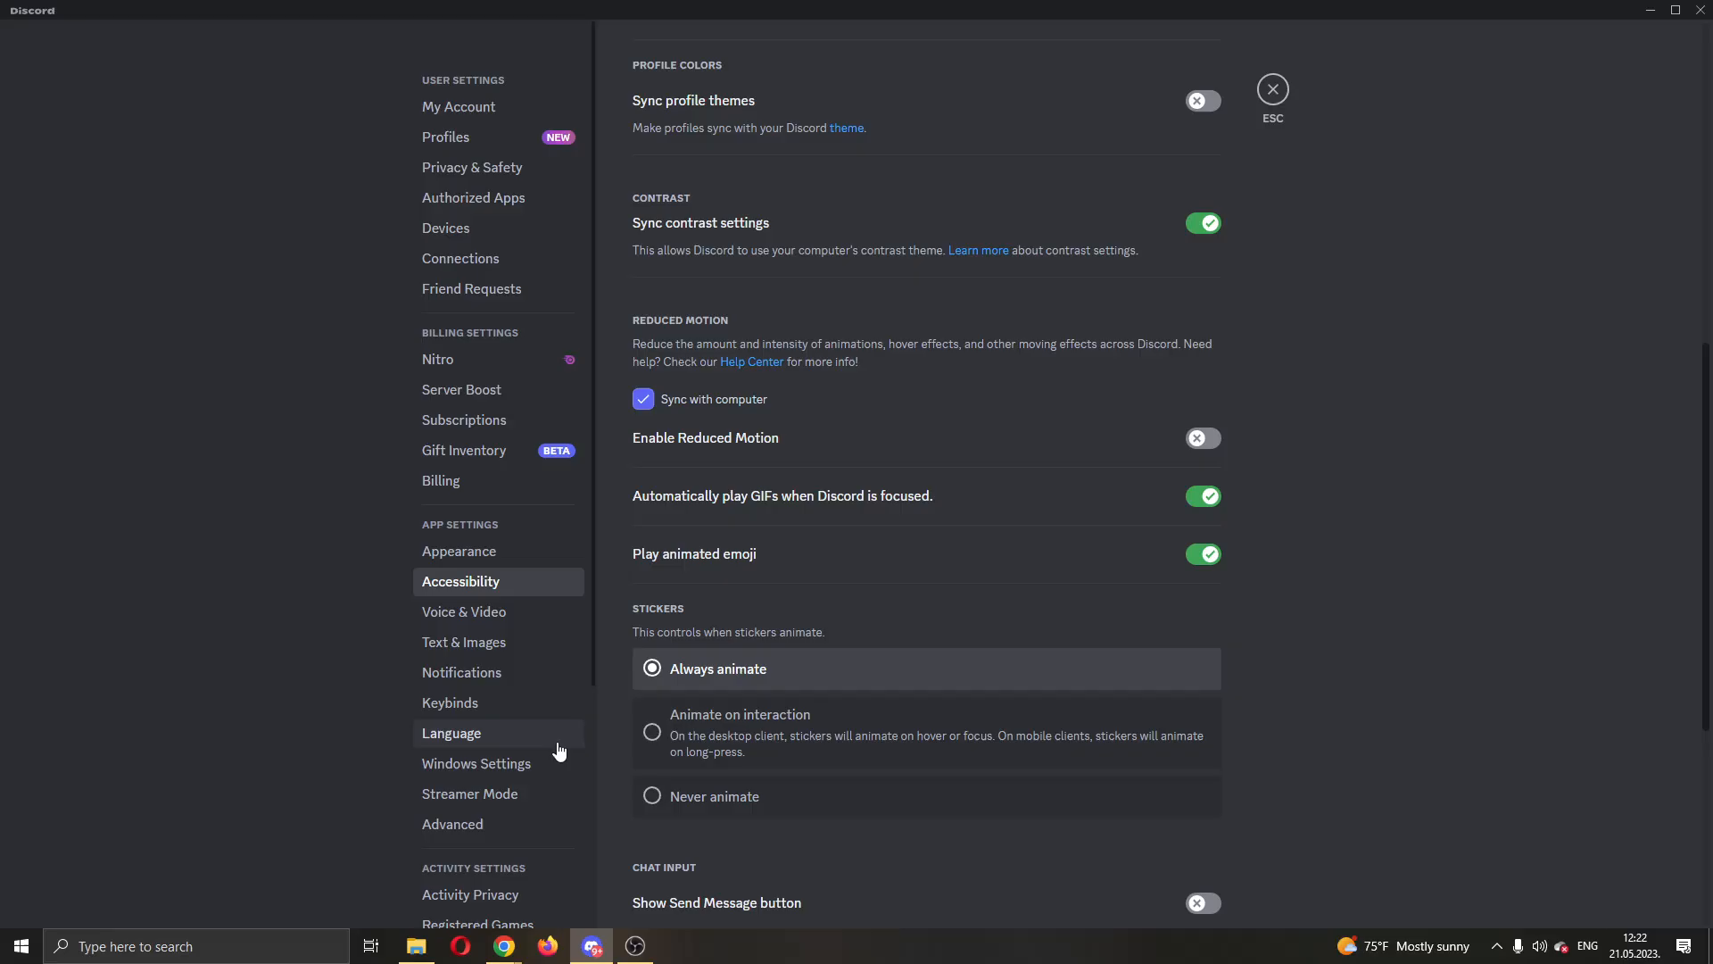
pyautogui.moveTo(1096, 415)
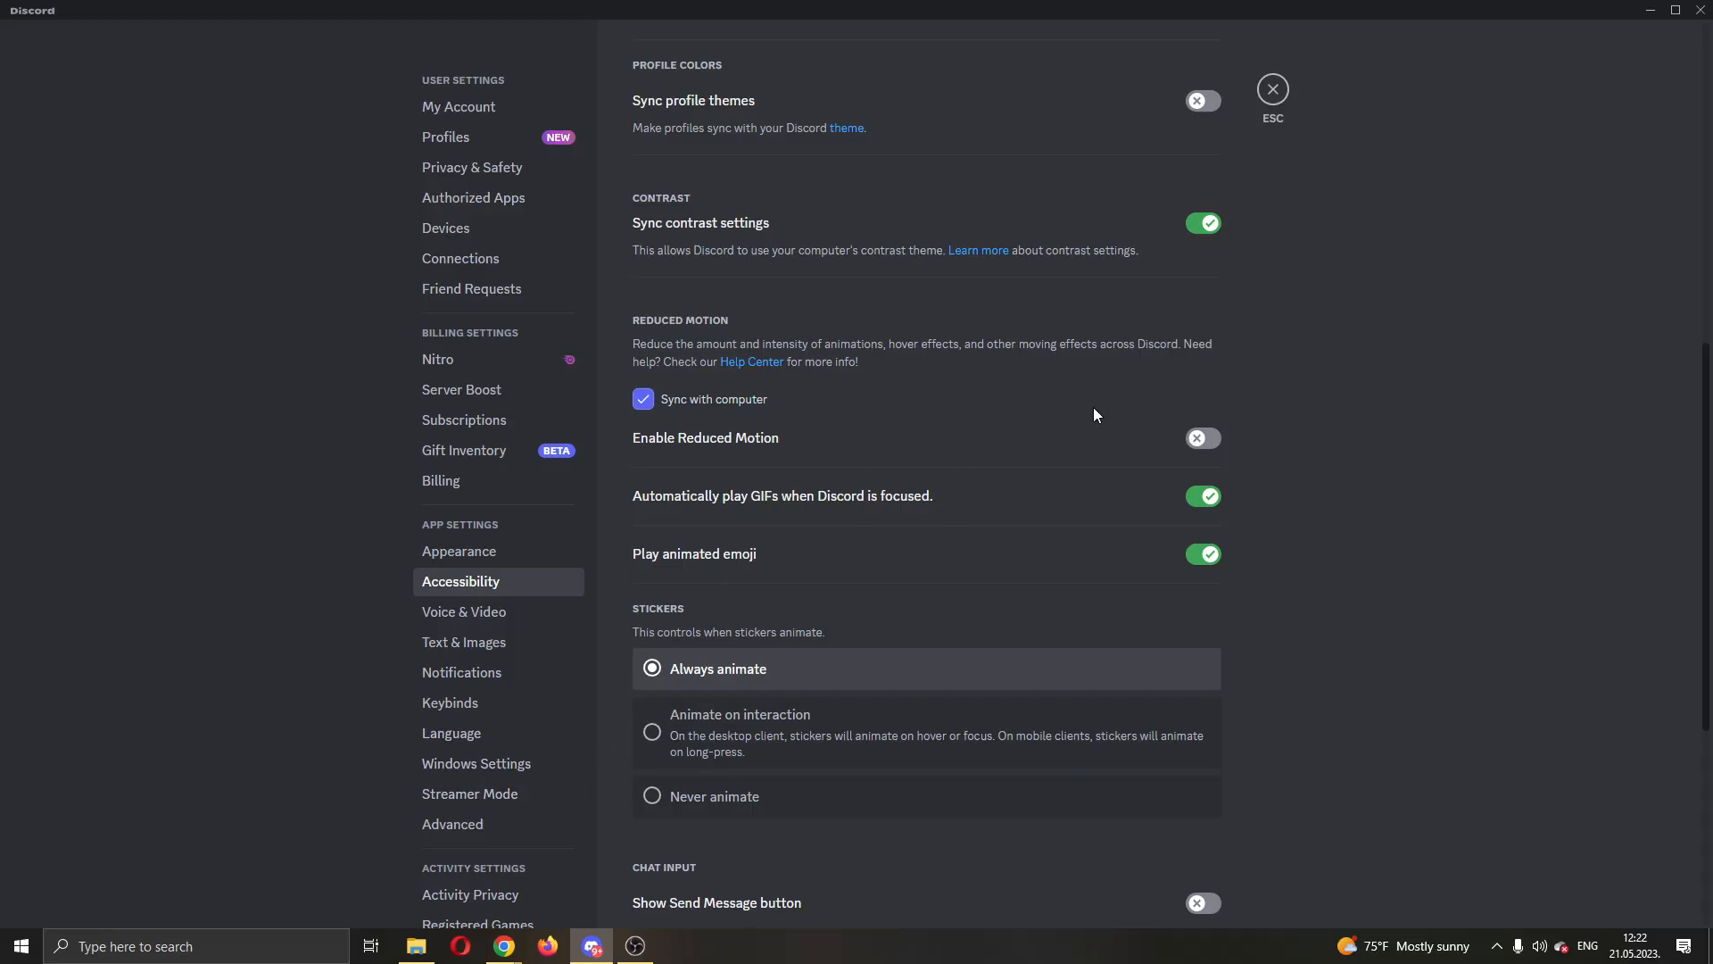
# Step: Exit User Settings with the ESC button, returning to the Friends home screen
pyautogui.click(1271, 88)
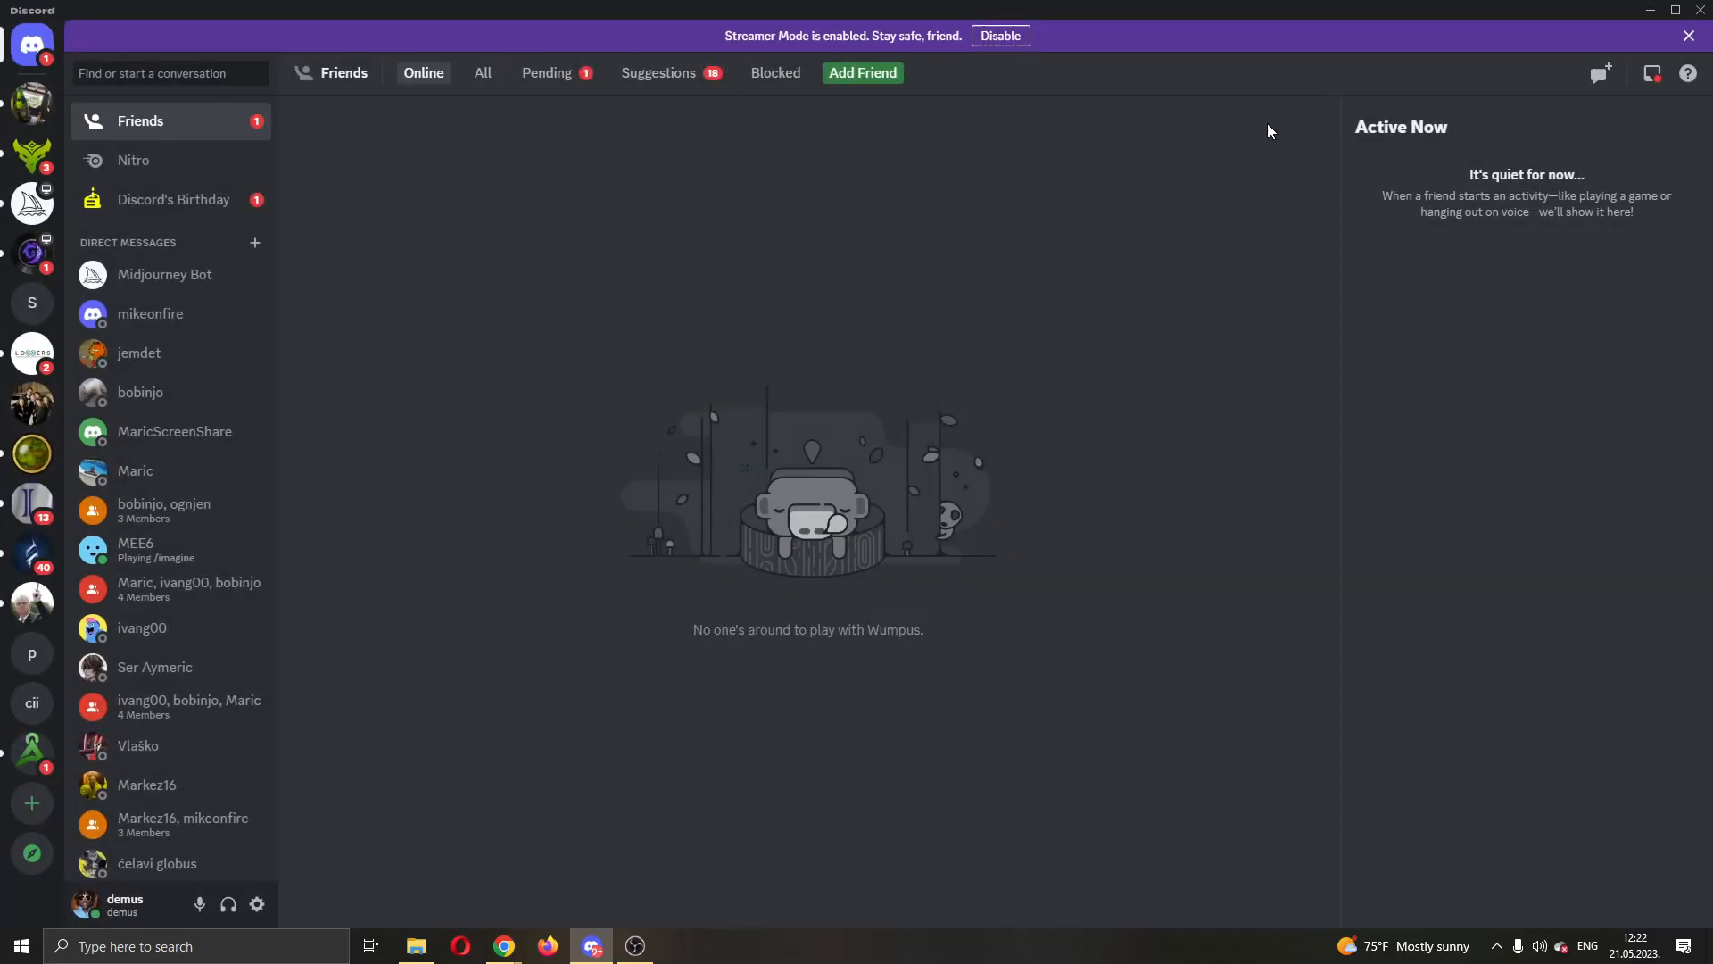
pyautogui.moveTo(1163, 292)
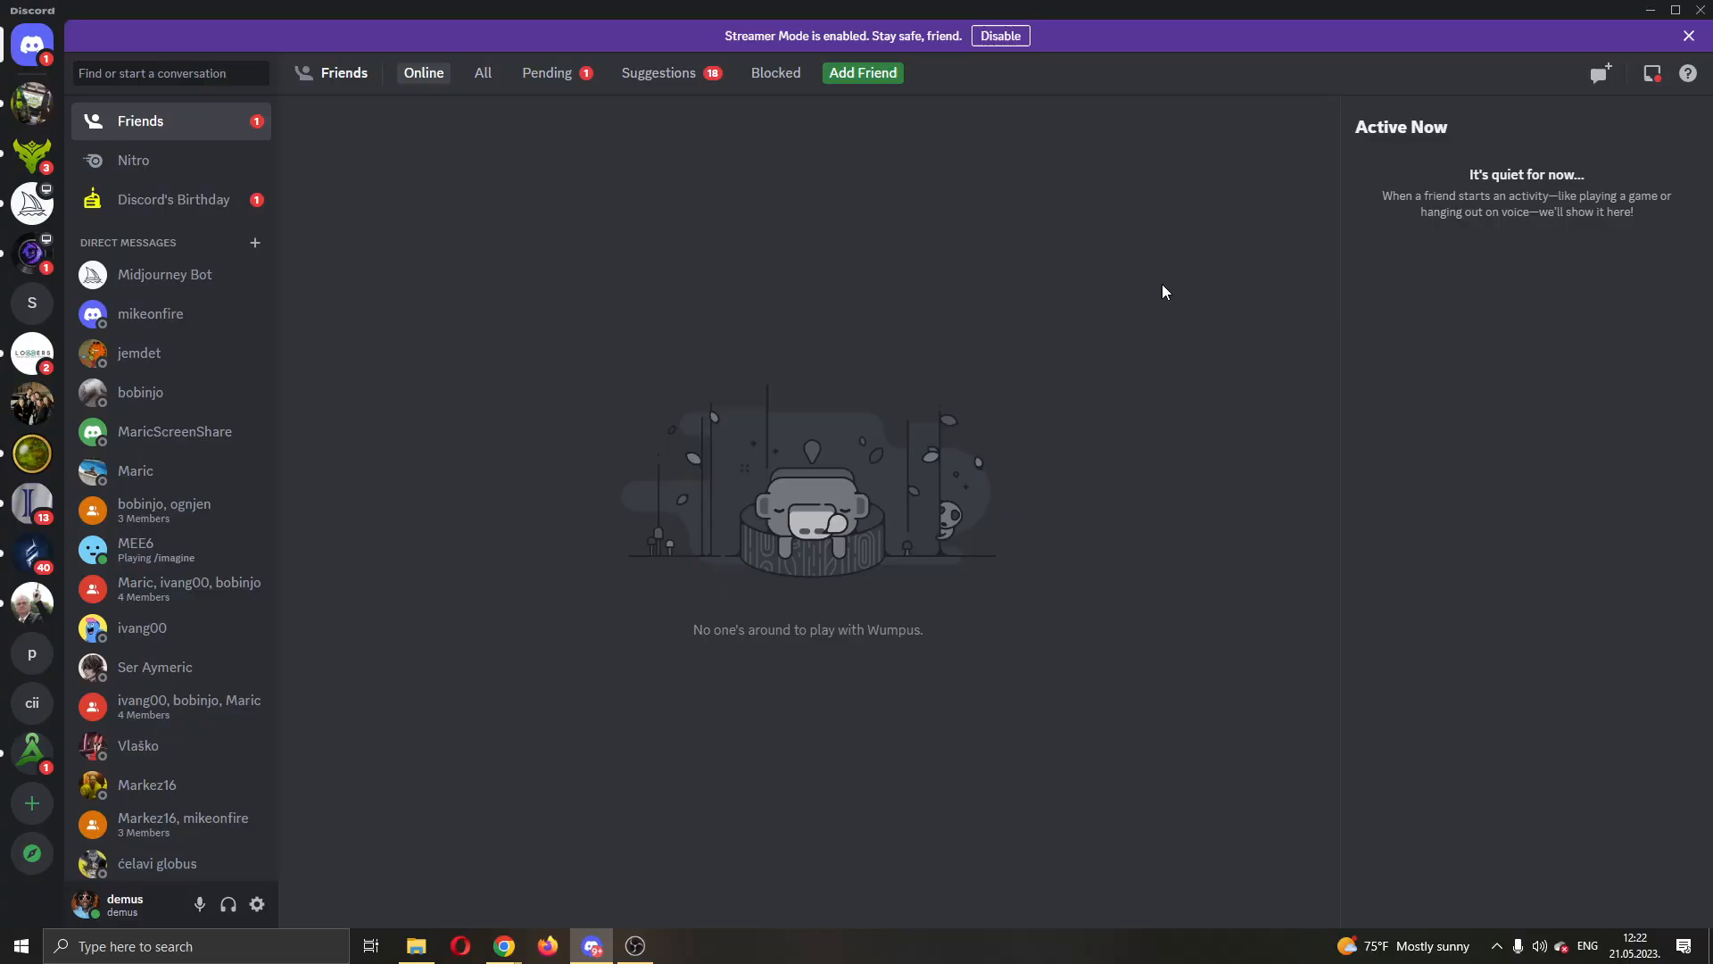
pyautogui.moveTo(1637, 897)
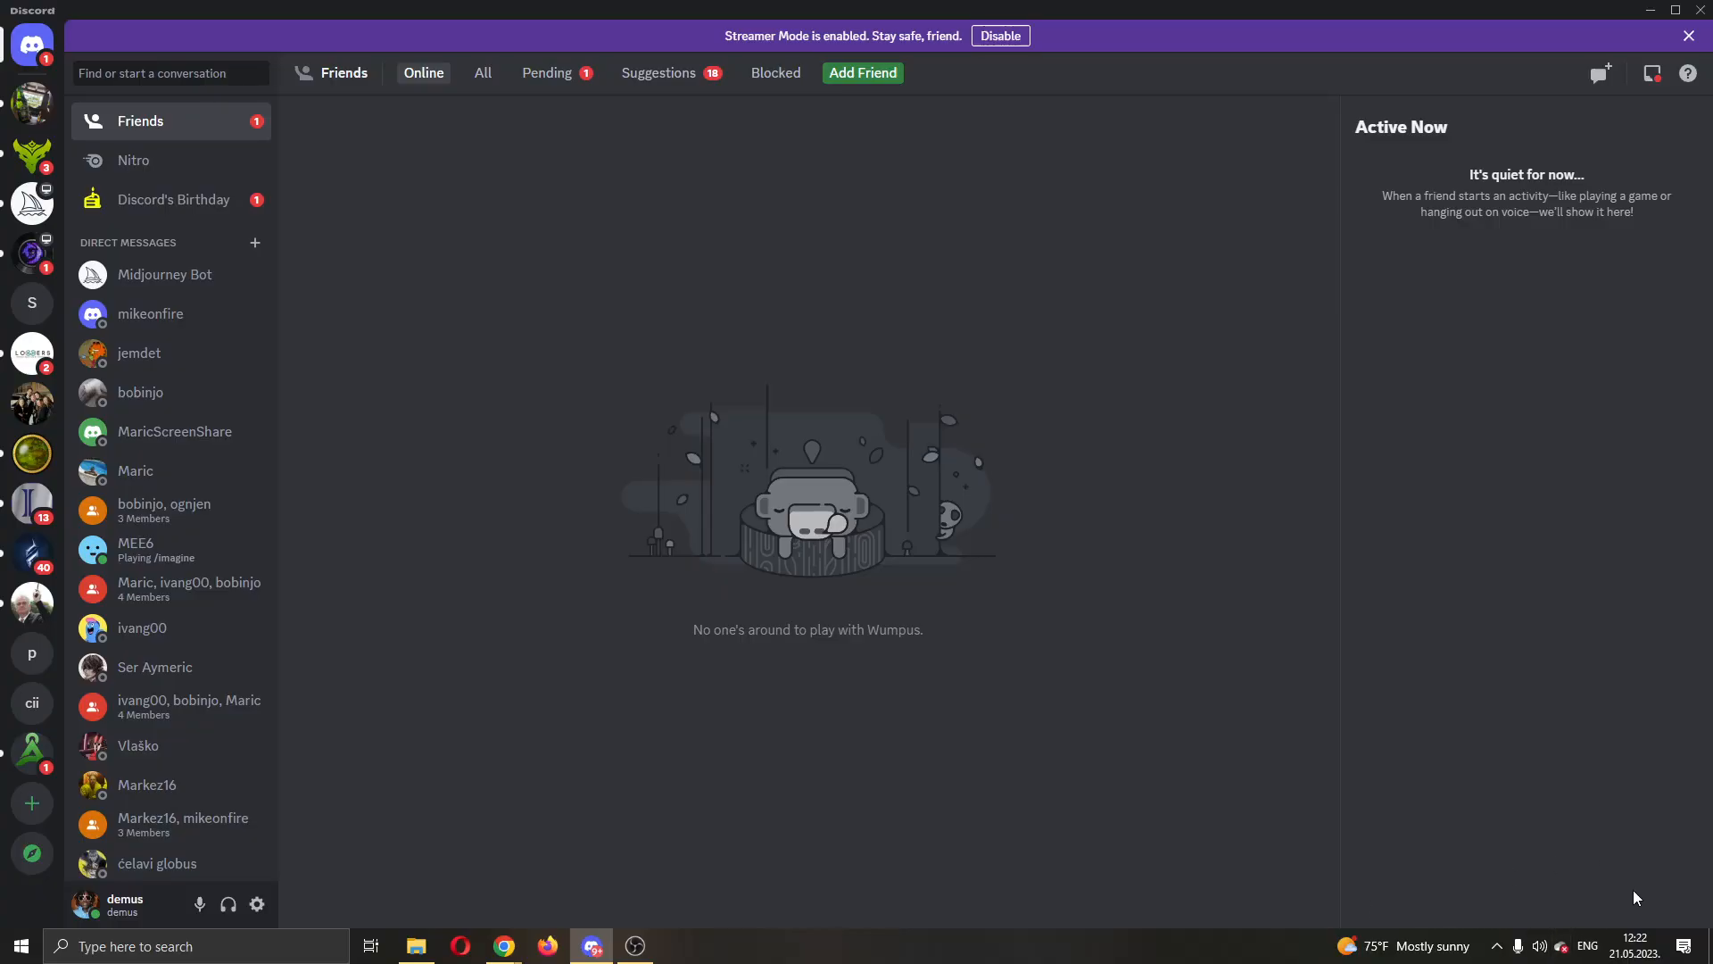
pyautogui.moveTo(1035, 901)
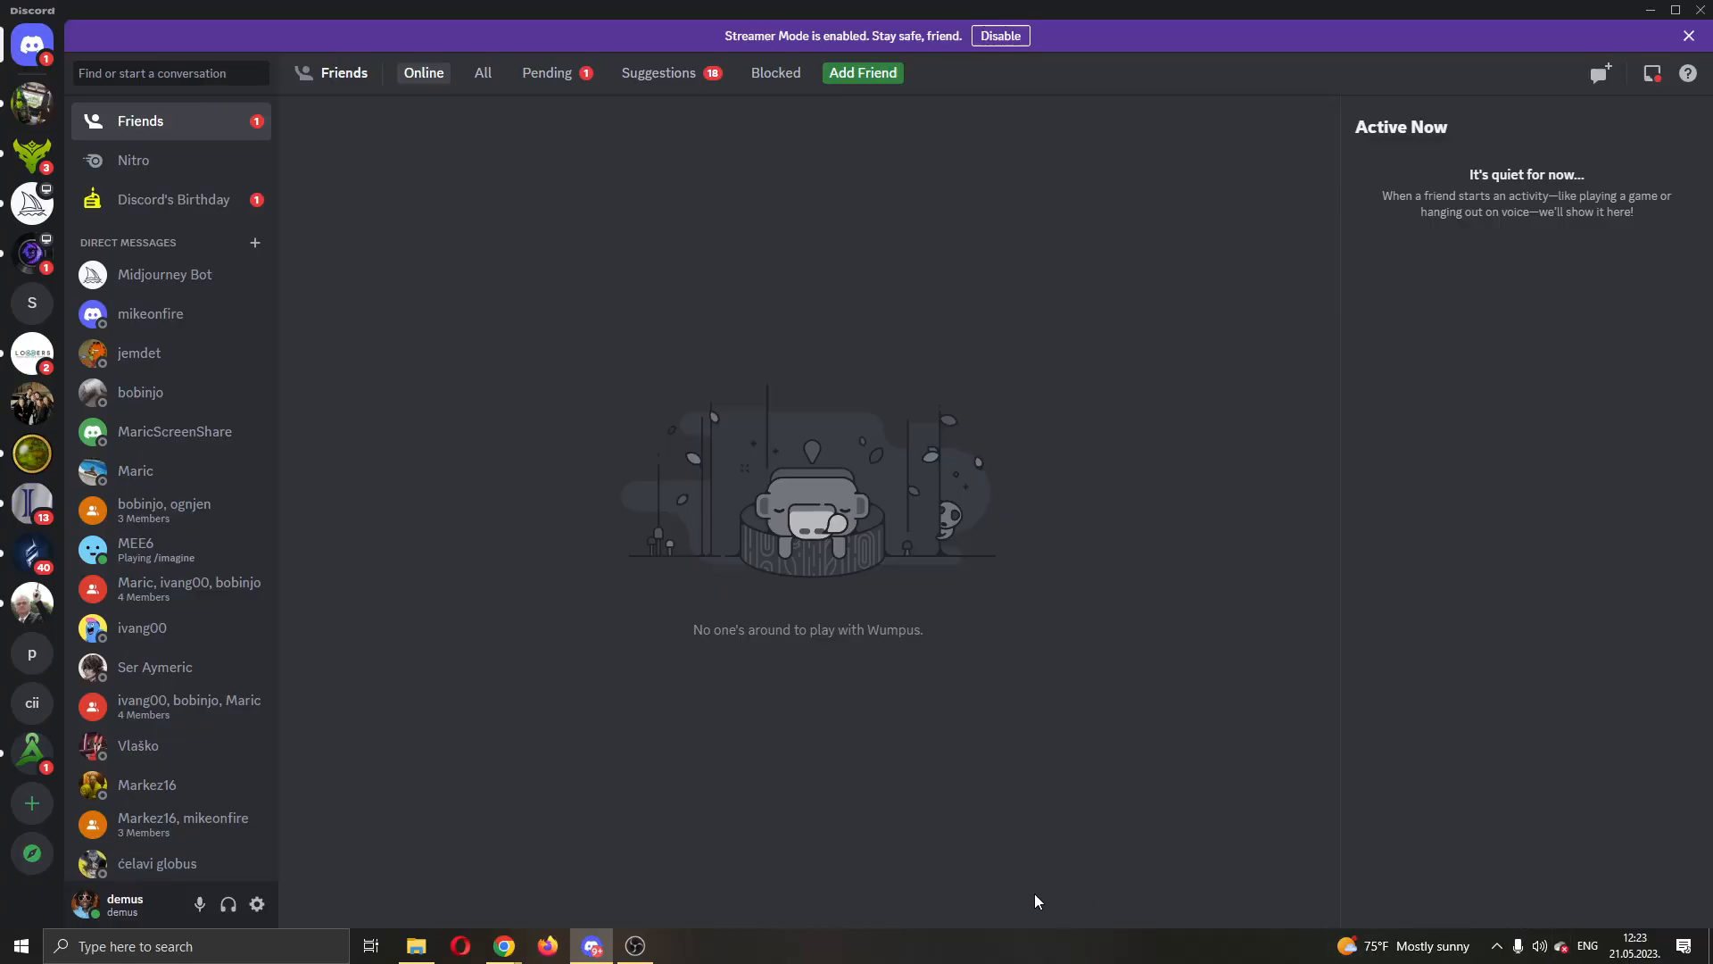
pyautogui.moveTo(1028, 899)
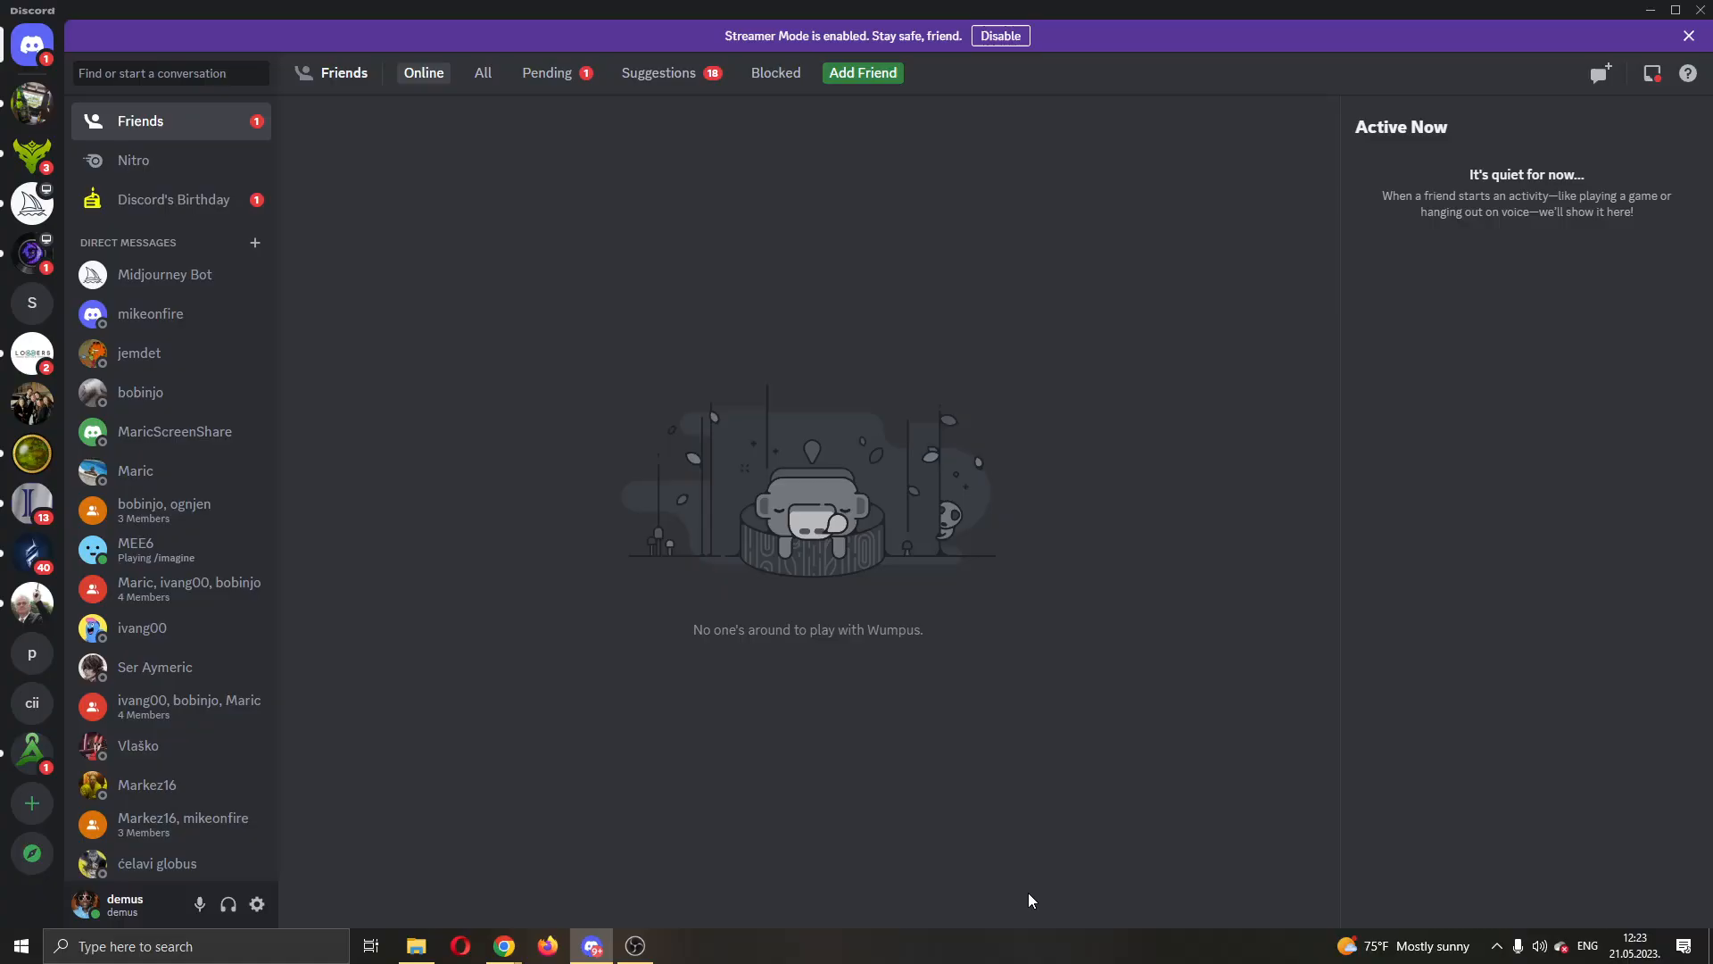